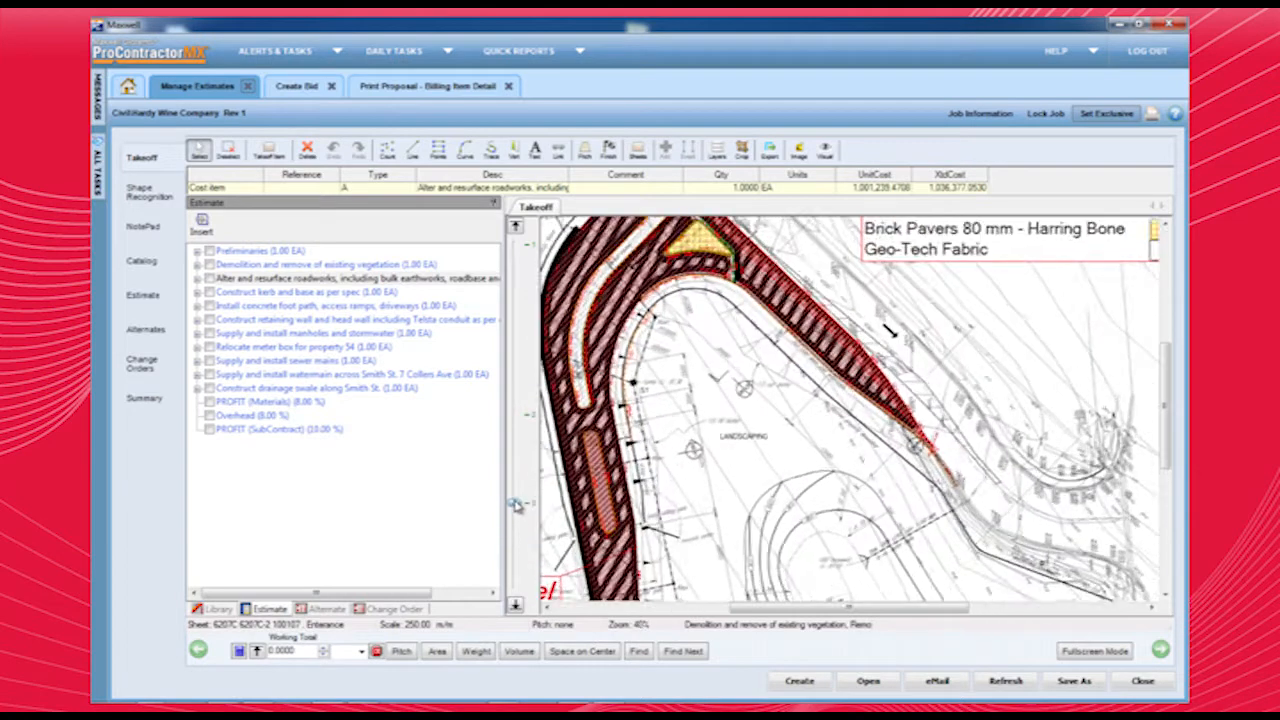
Apply the Material Filter to the estimate across all cost items
scroll(down, 3)
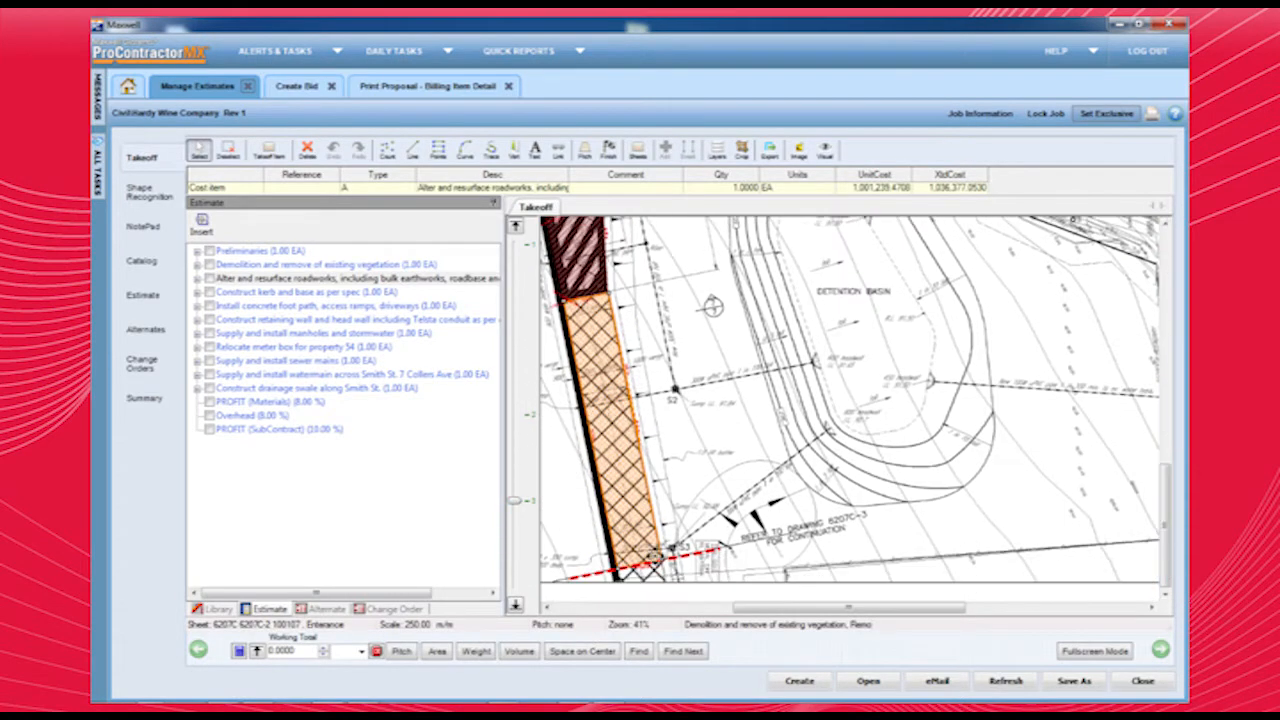
click(204, 278)
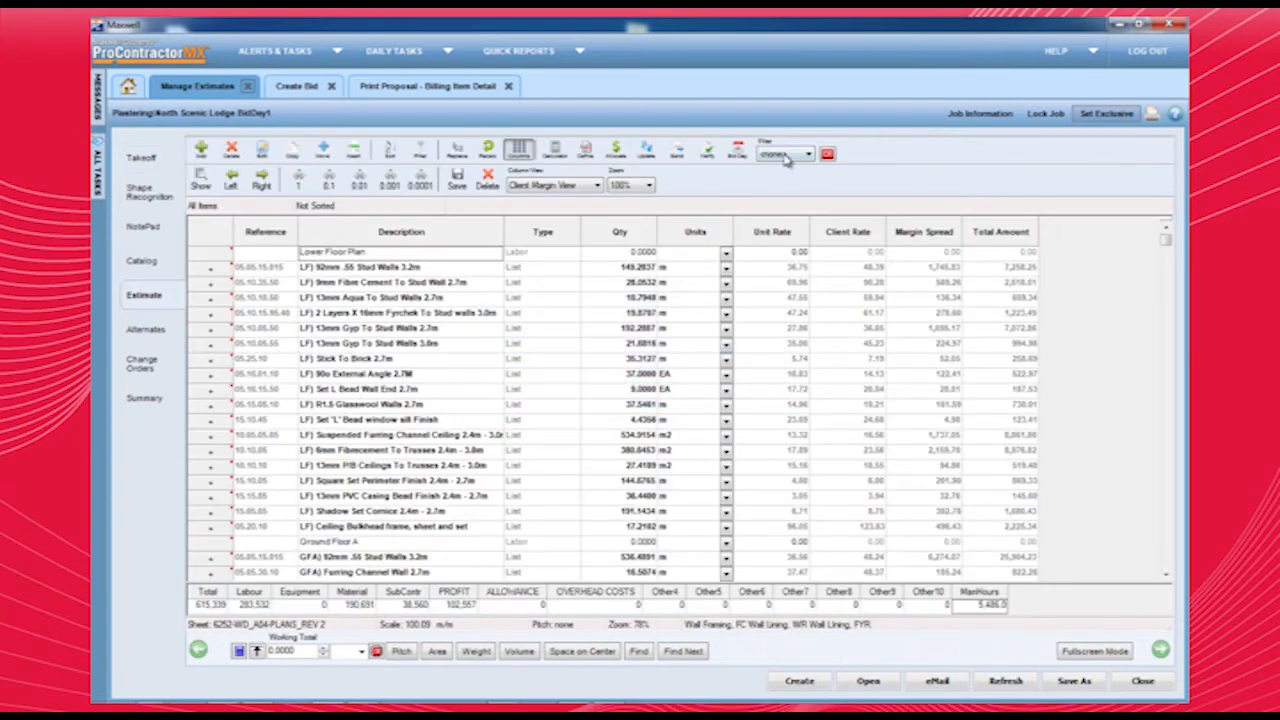
click(784, 152)
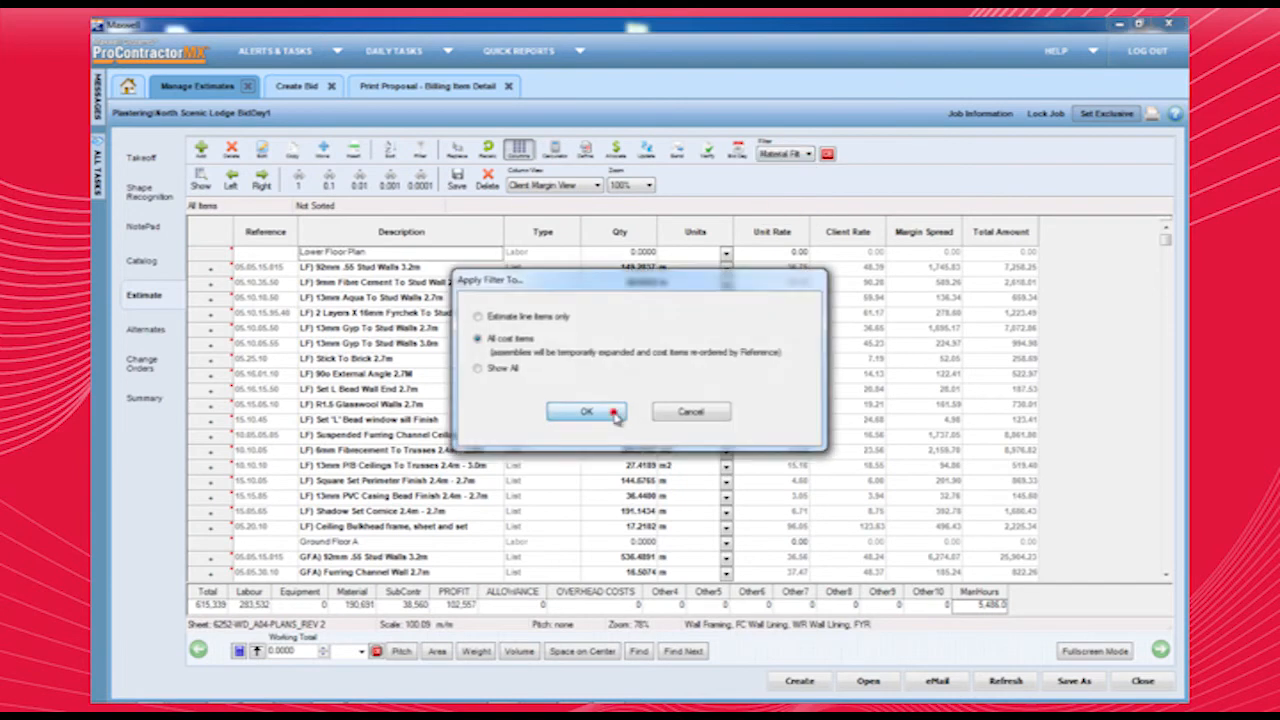
click(586, 412)
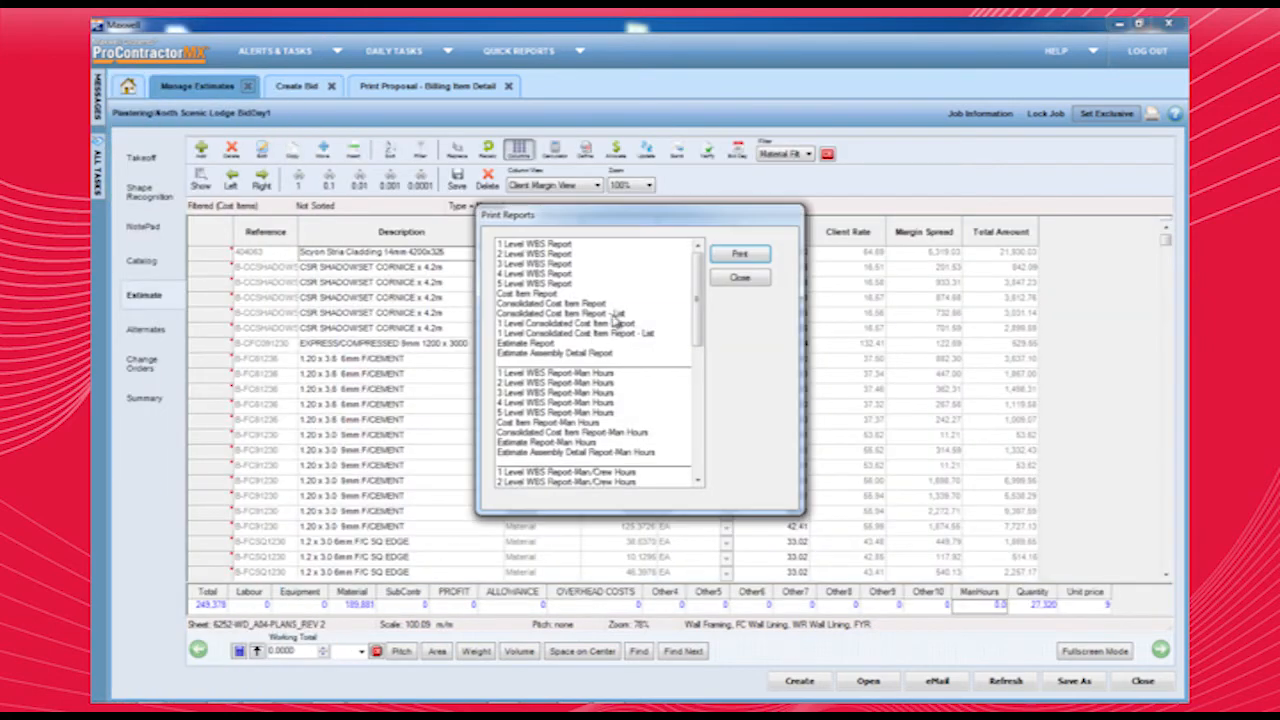
Run the Consolidated Cost Item Report - List with the default report options
click(740, 252)
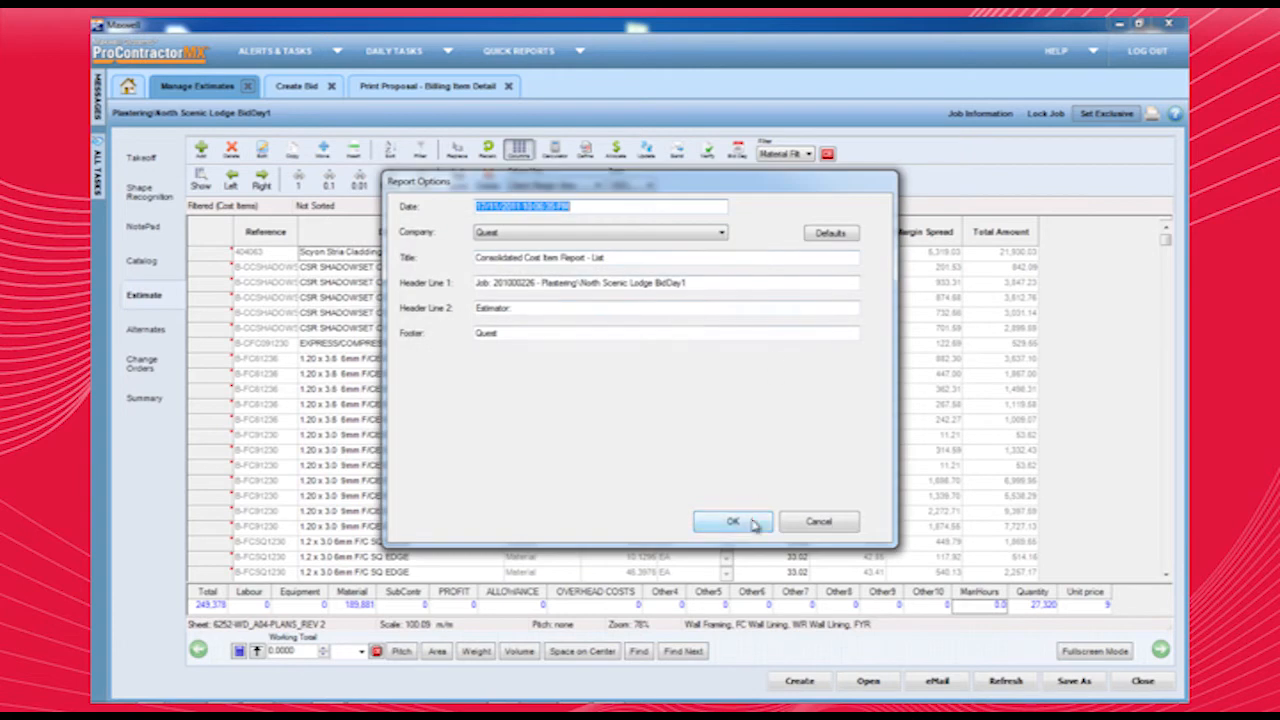
click(732, 520)
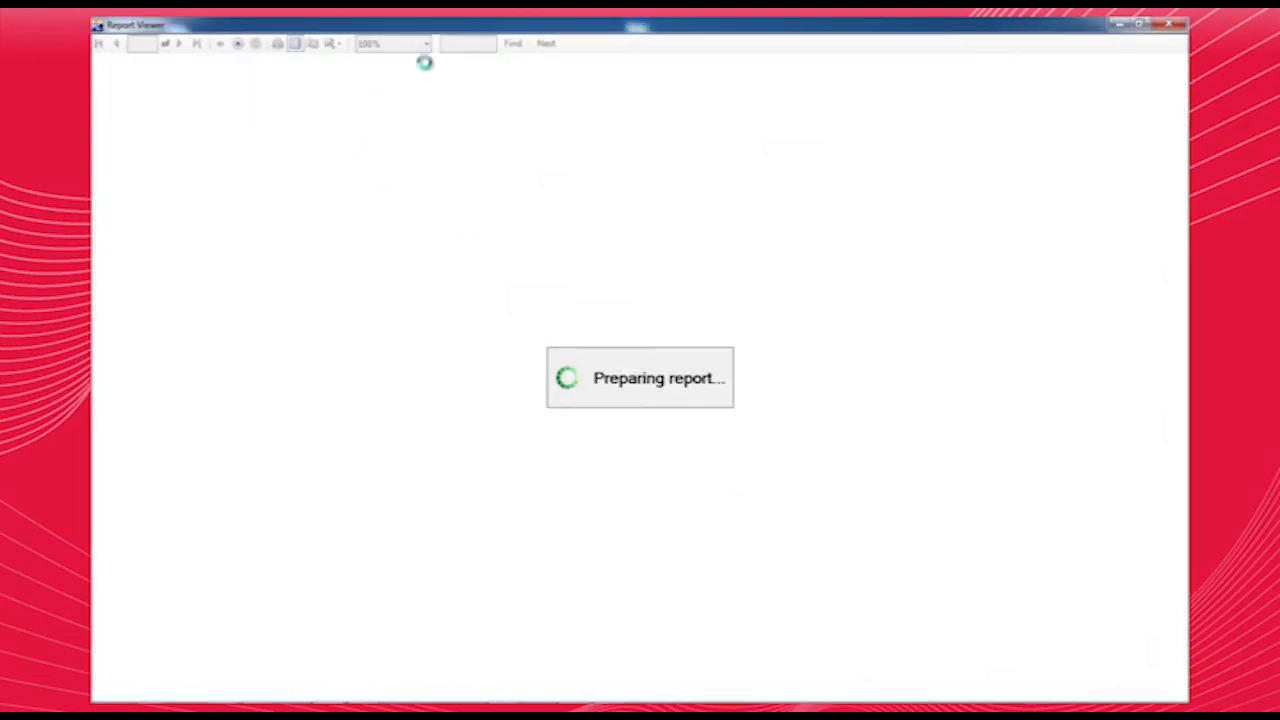
Zoom the report viewer to whole page and scroll through the consolidated report
click(432, 44)
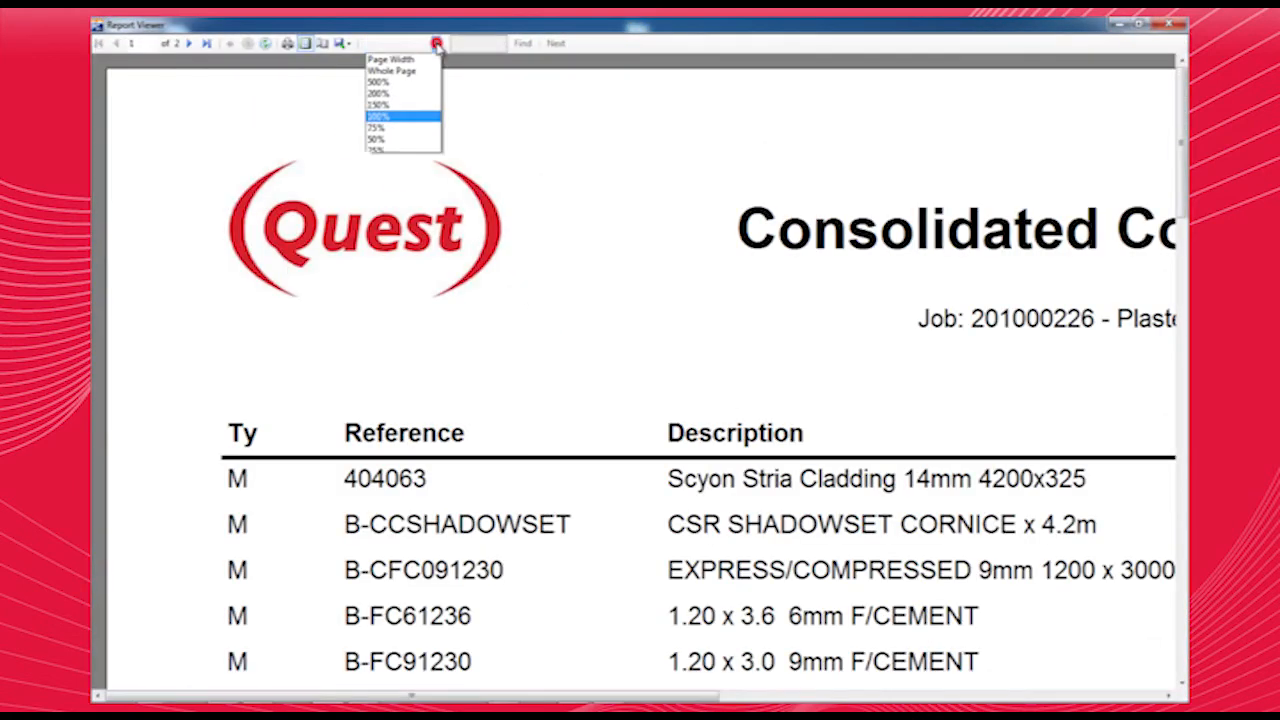
click(376, 140)
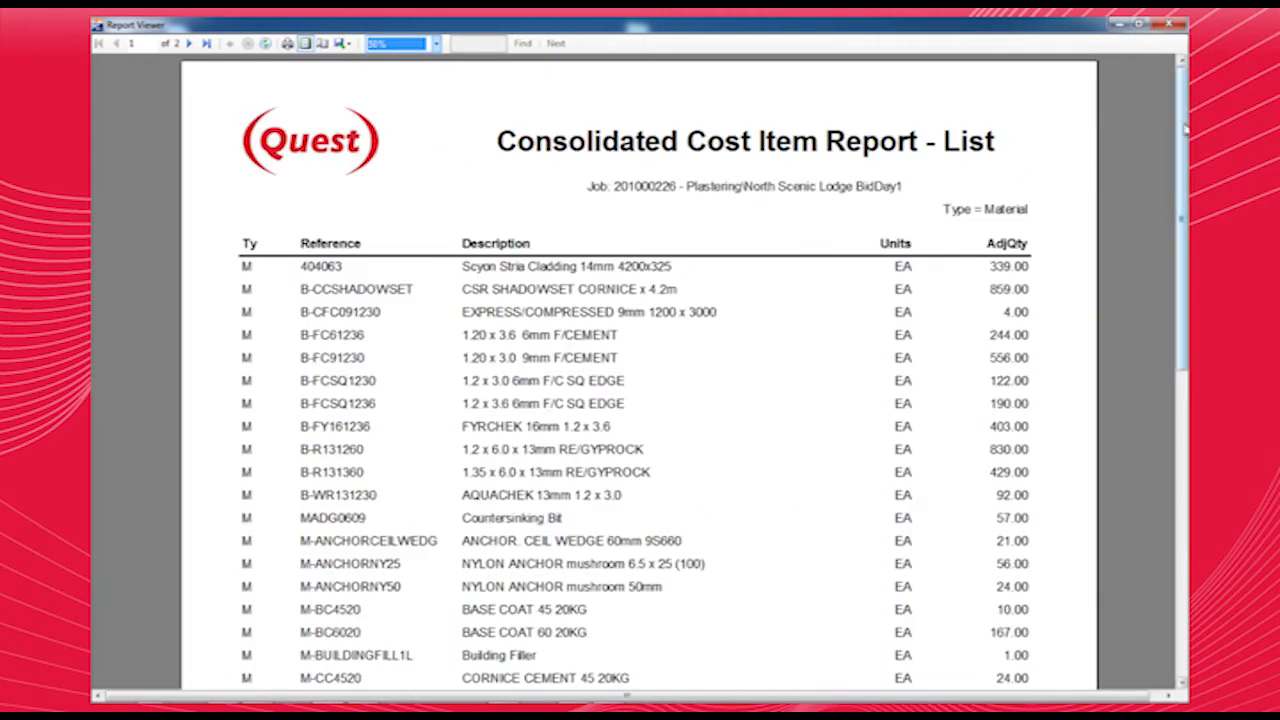
scroll(down, 3)
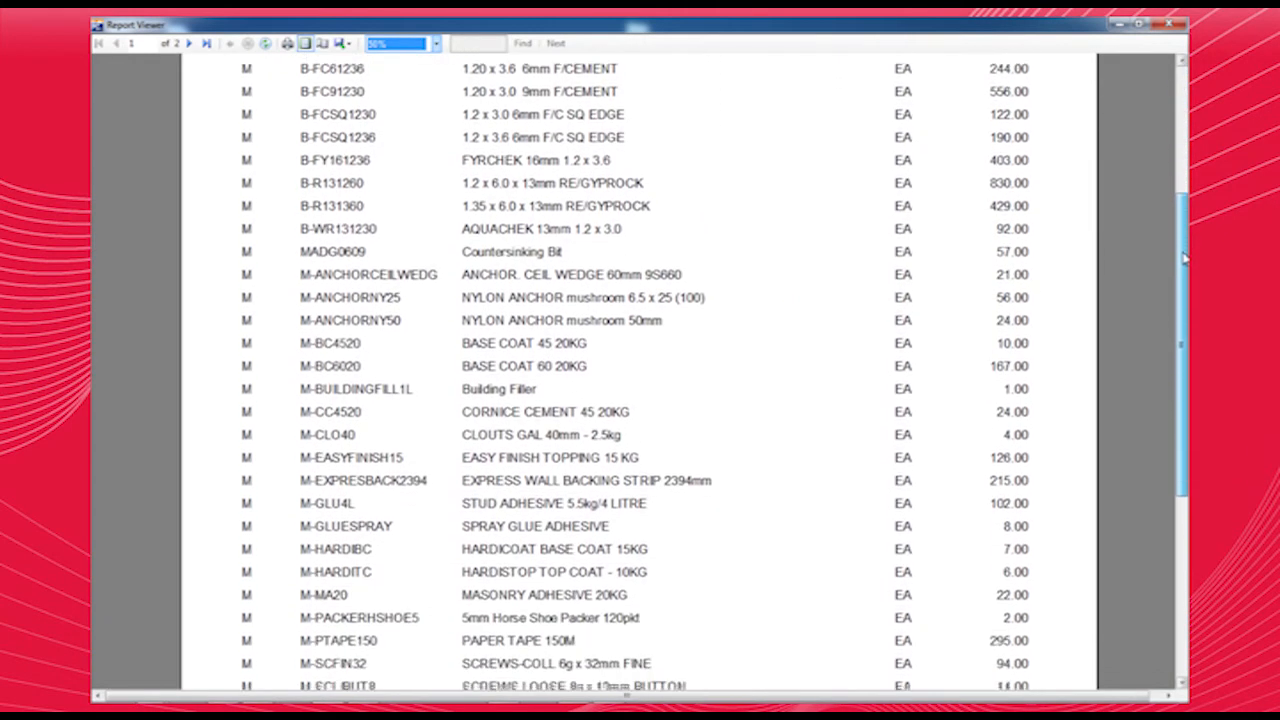
scroll(down, 3)
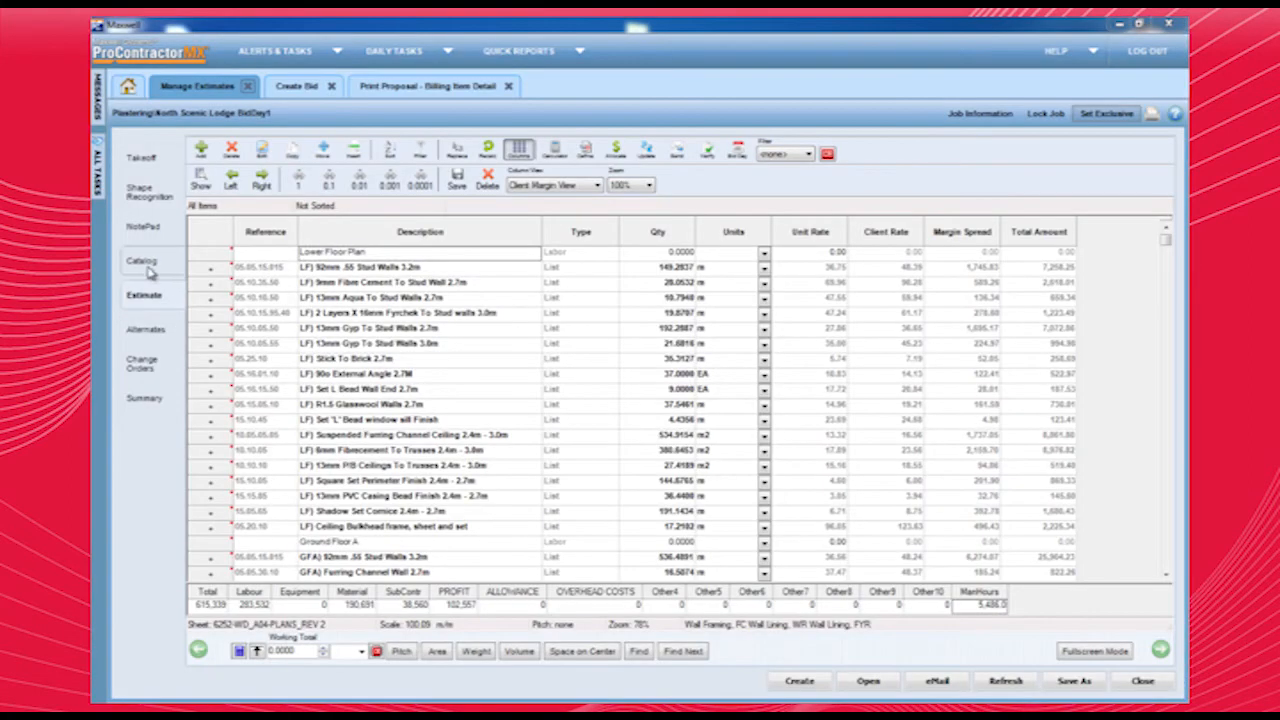
Browse the catalog, expanding the Sewer Drainage assemblies and Tradelink price file folders
click(142, 260)
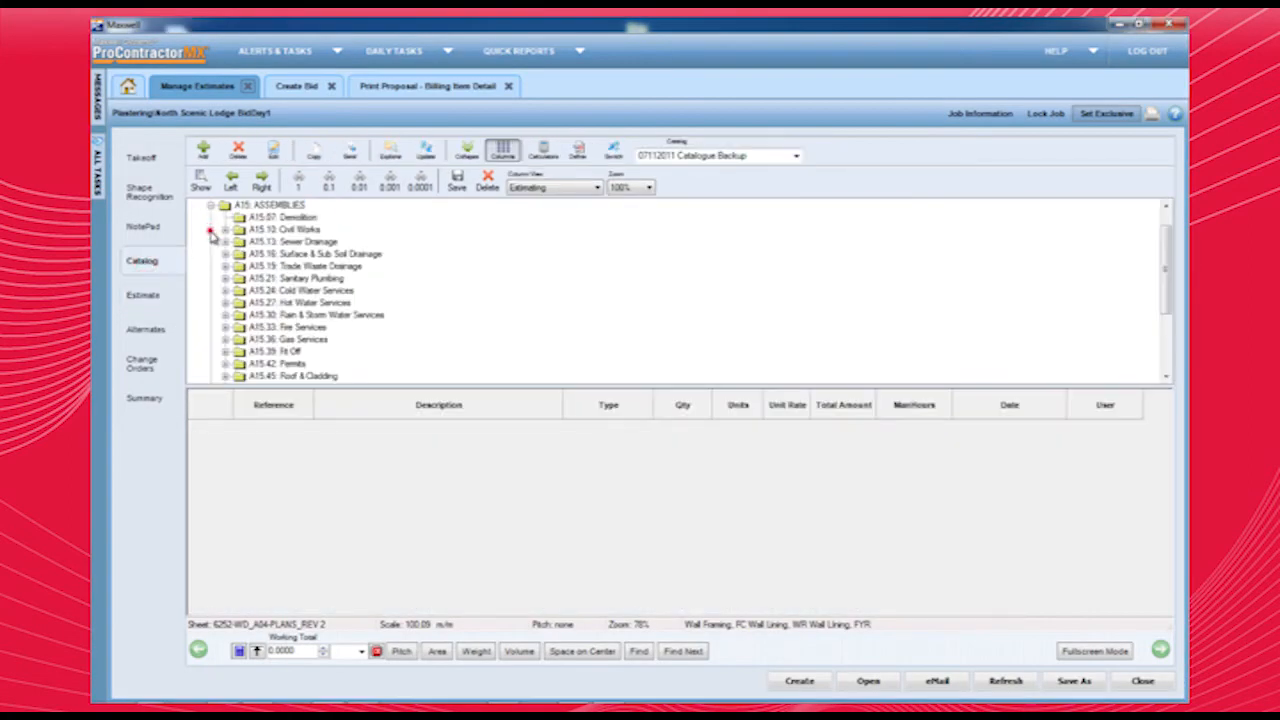
click(224, 240)
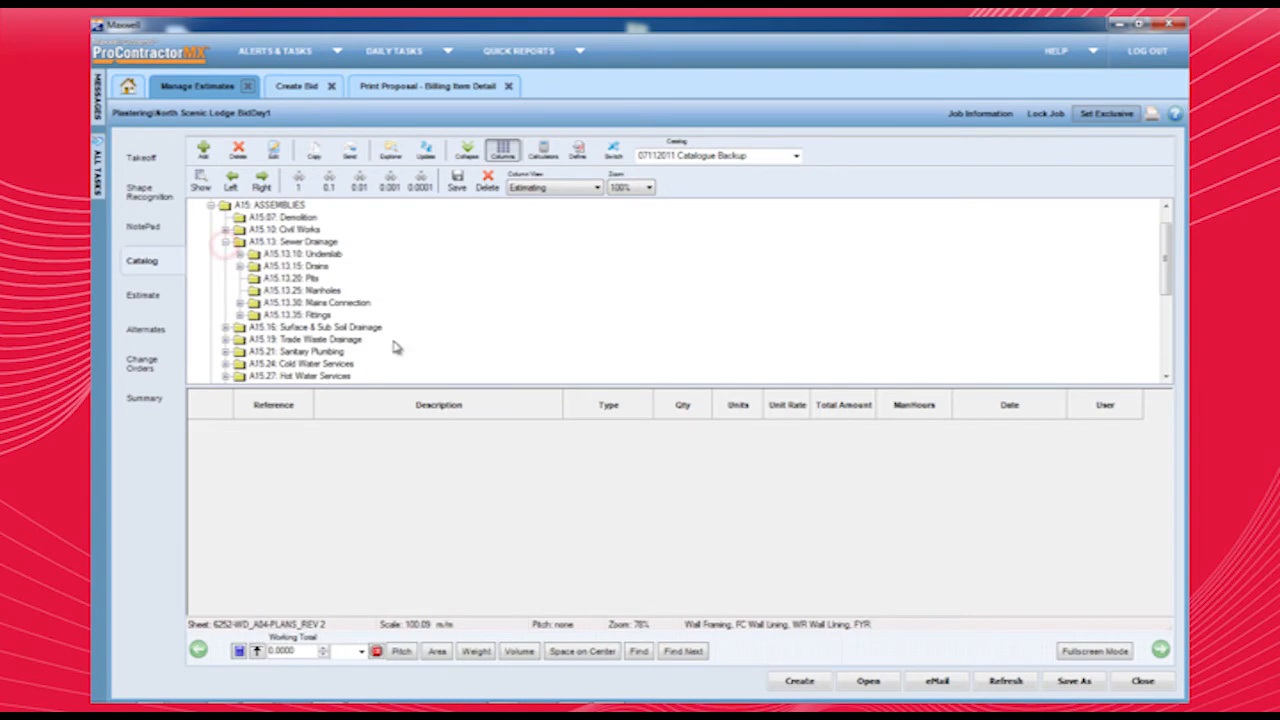
scroll(down, 3)
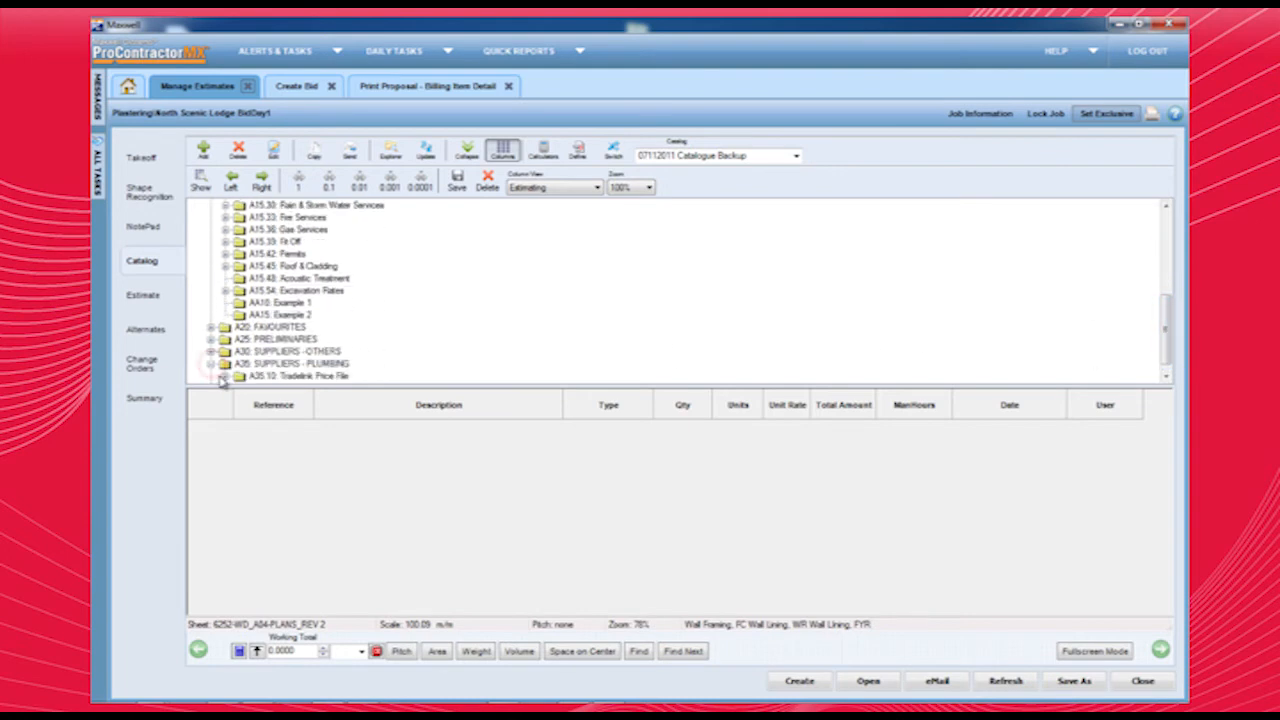
click(224, 380)
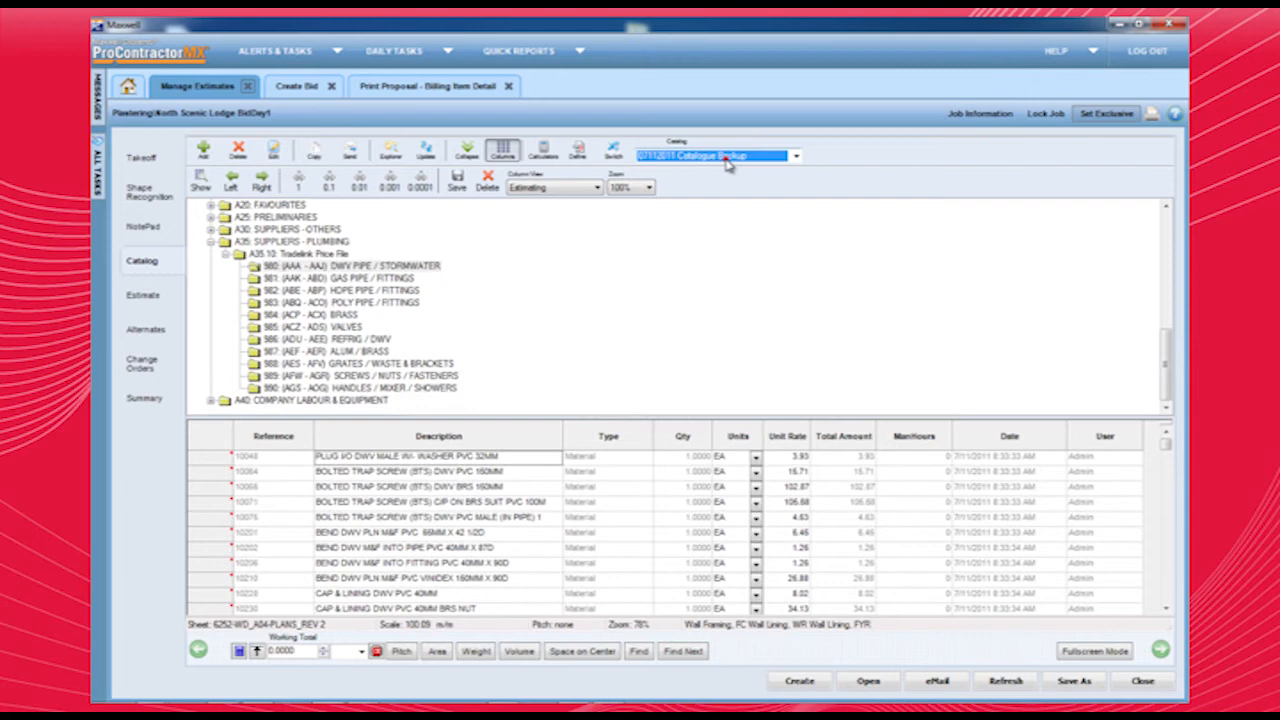
Switch to the plumbing catalogue and run Global Update adjusting unit rates by a percentage
click(796, 156)
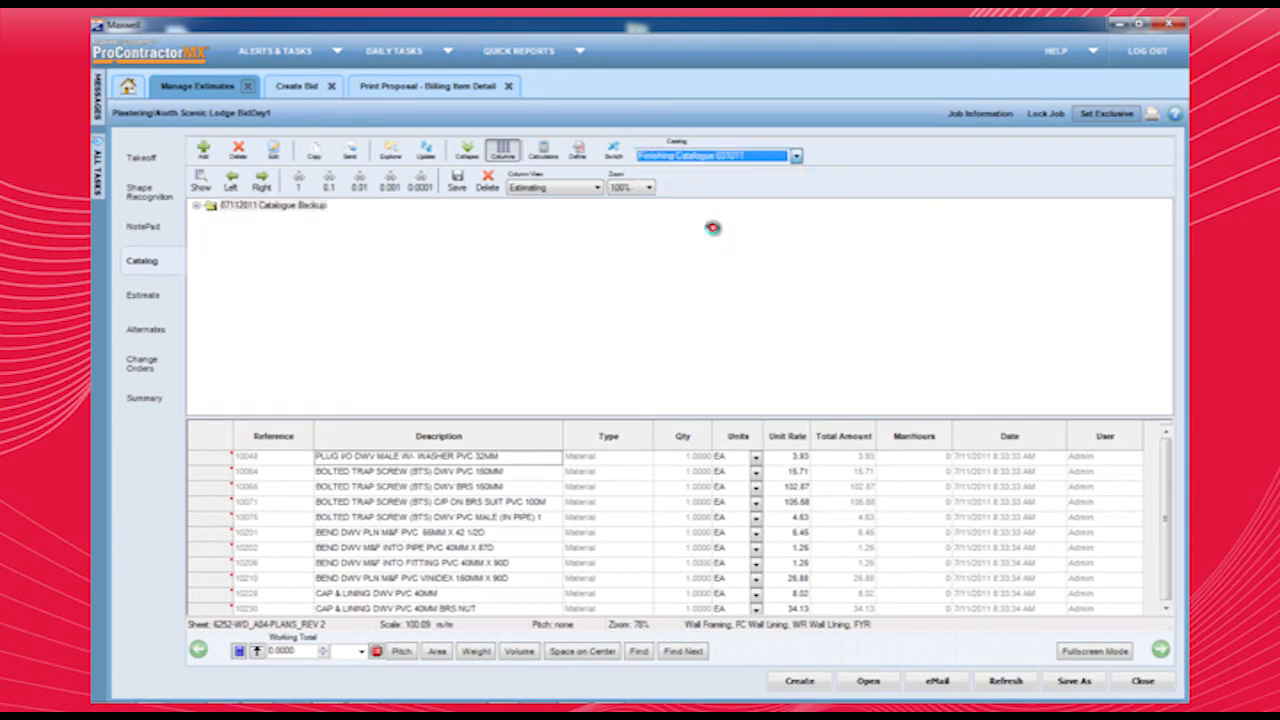
click(196, 204)
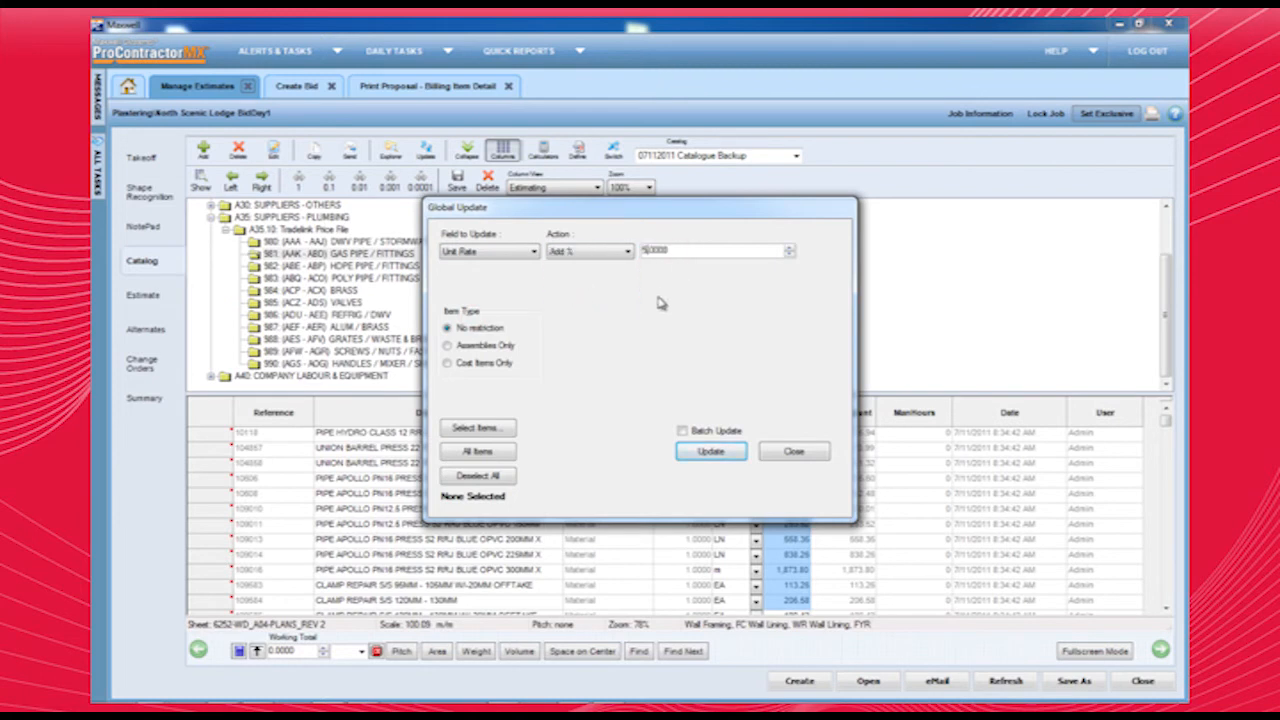
click(476, 428)
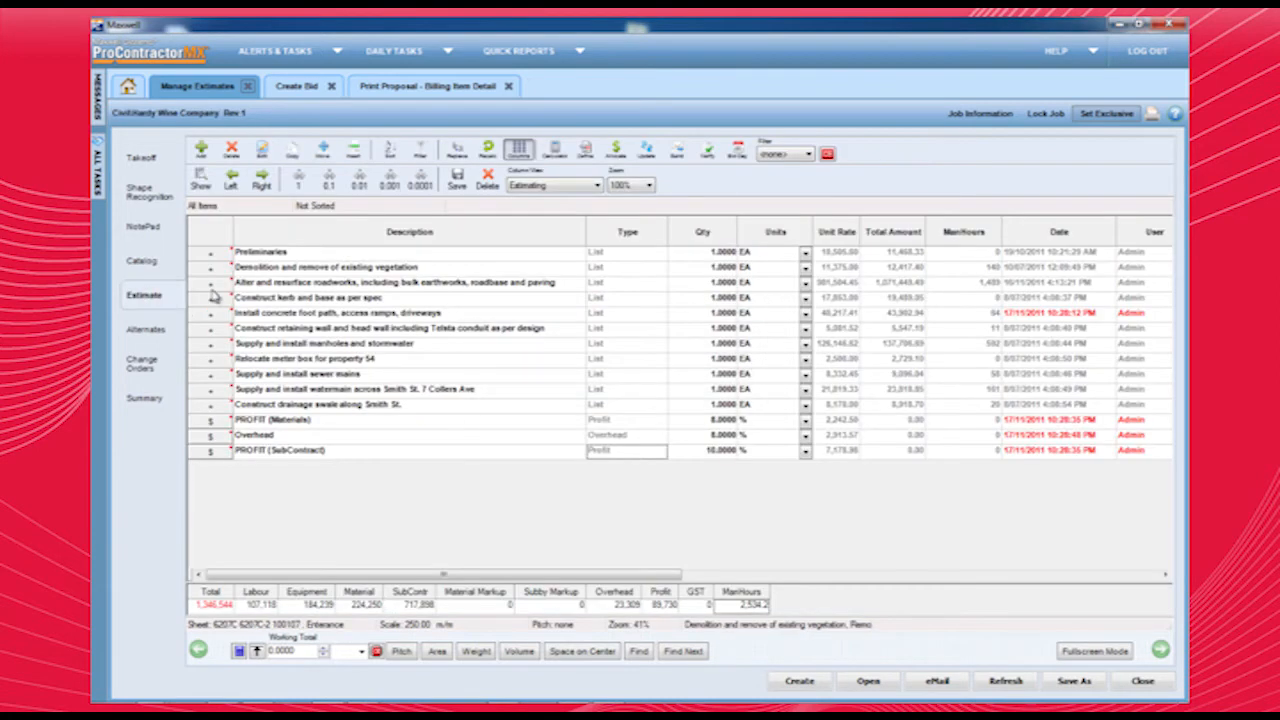
Expand the roadworks item, then the Dozer and Grader rows, to show their crews and machines
click(210, 282)
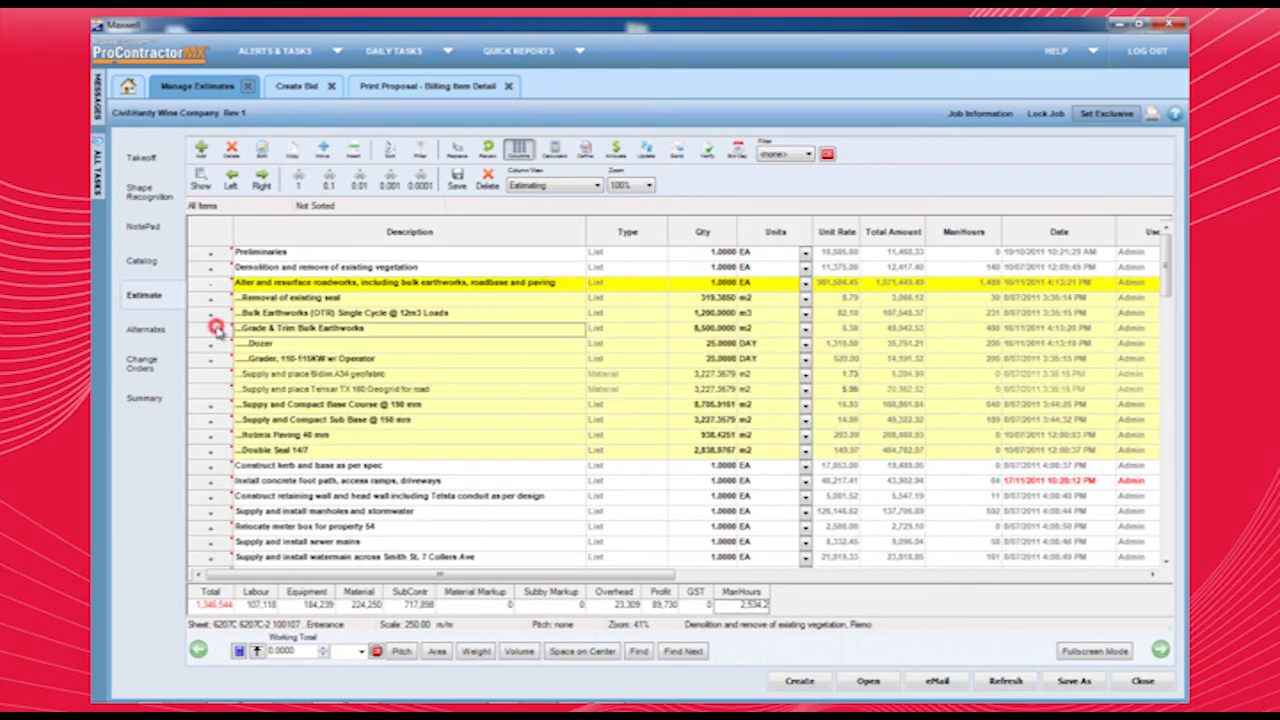
click(212, 344)
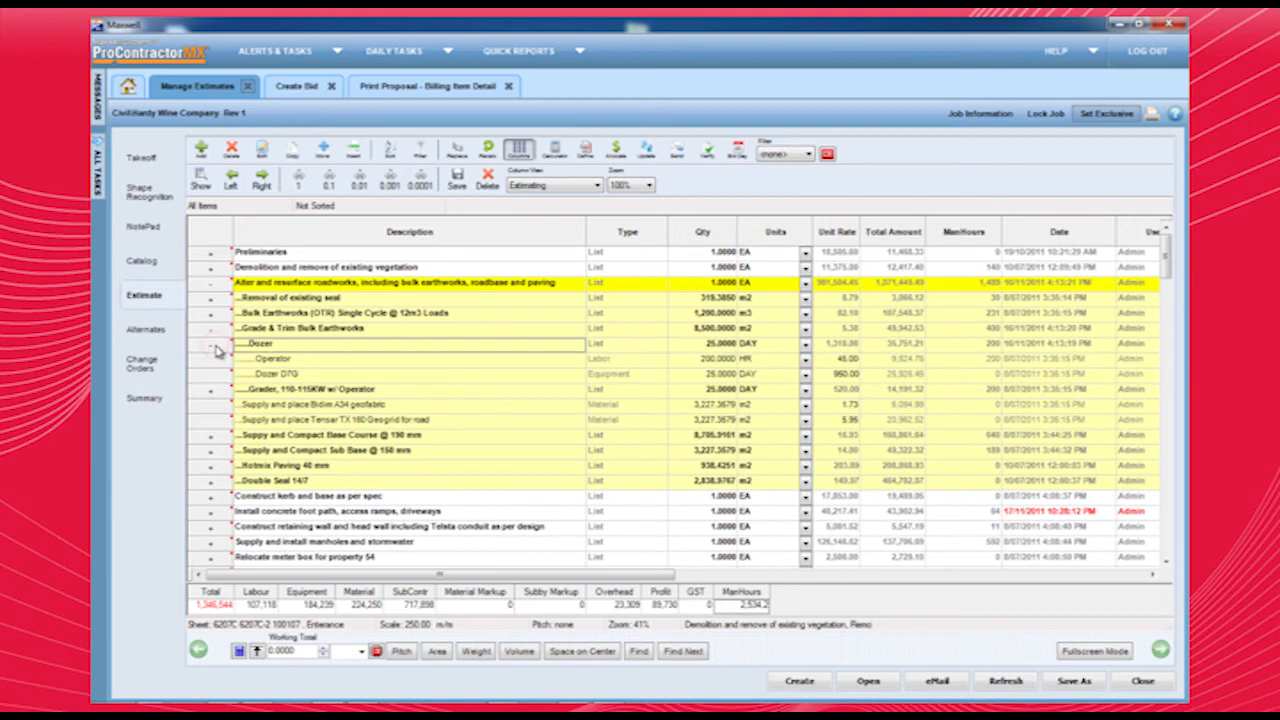
click(212, 390)
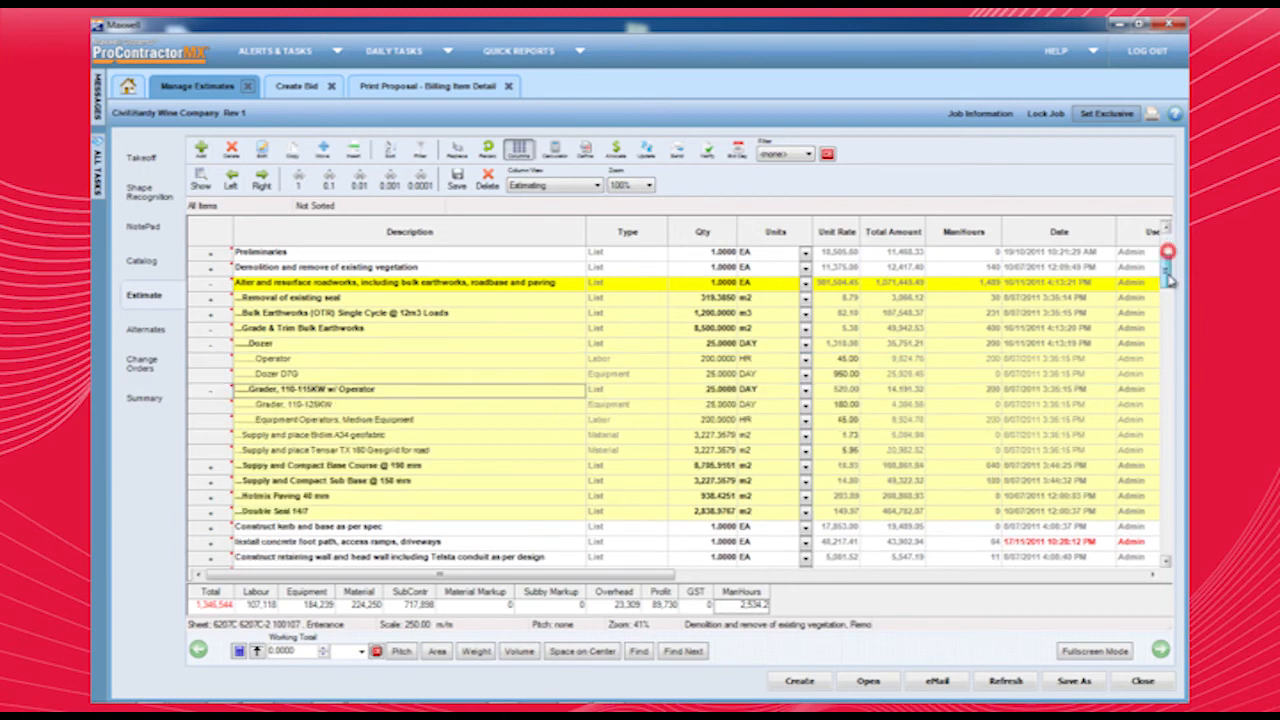
scroll(down, 3)
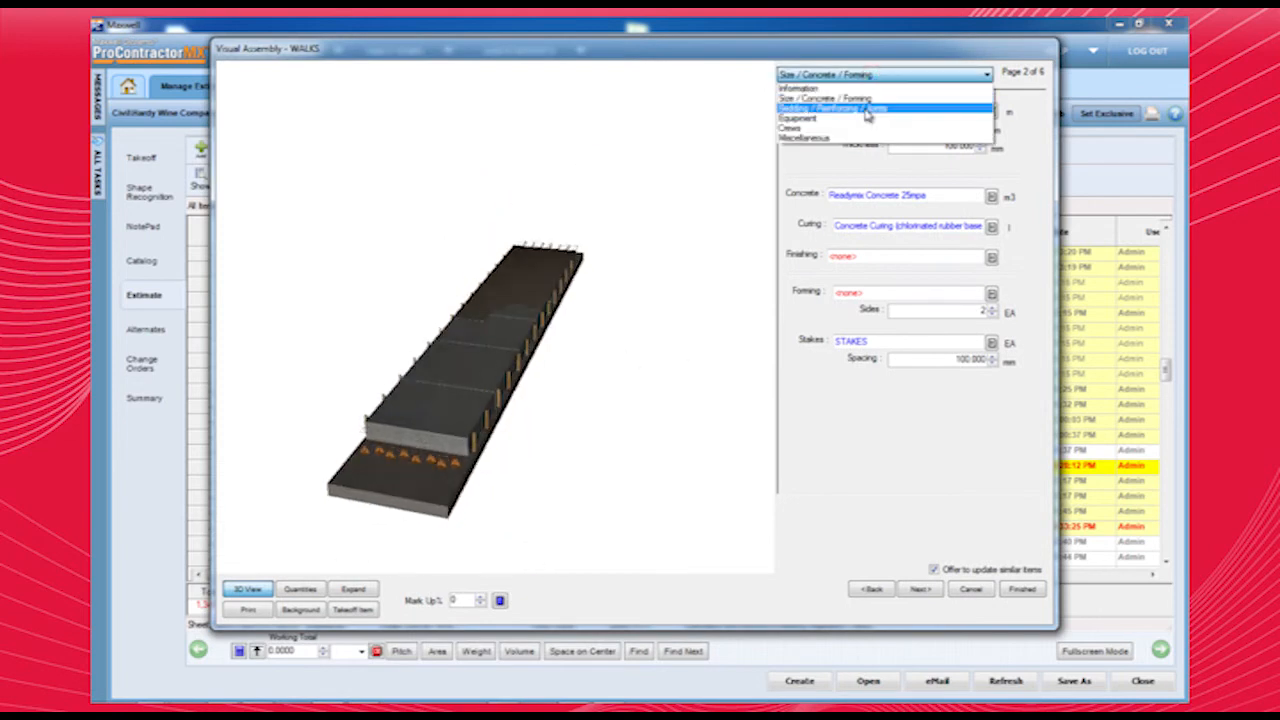
On the Bedding / Reinforcing / Joints page, select a square mesh from the catalog for the walks assembly
click(836, 108)
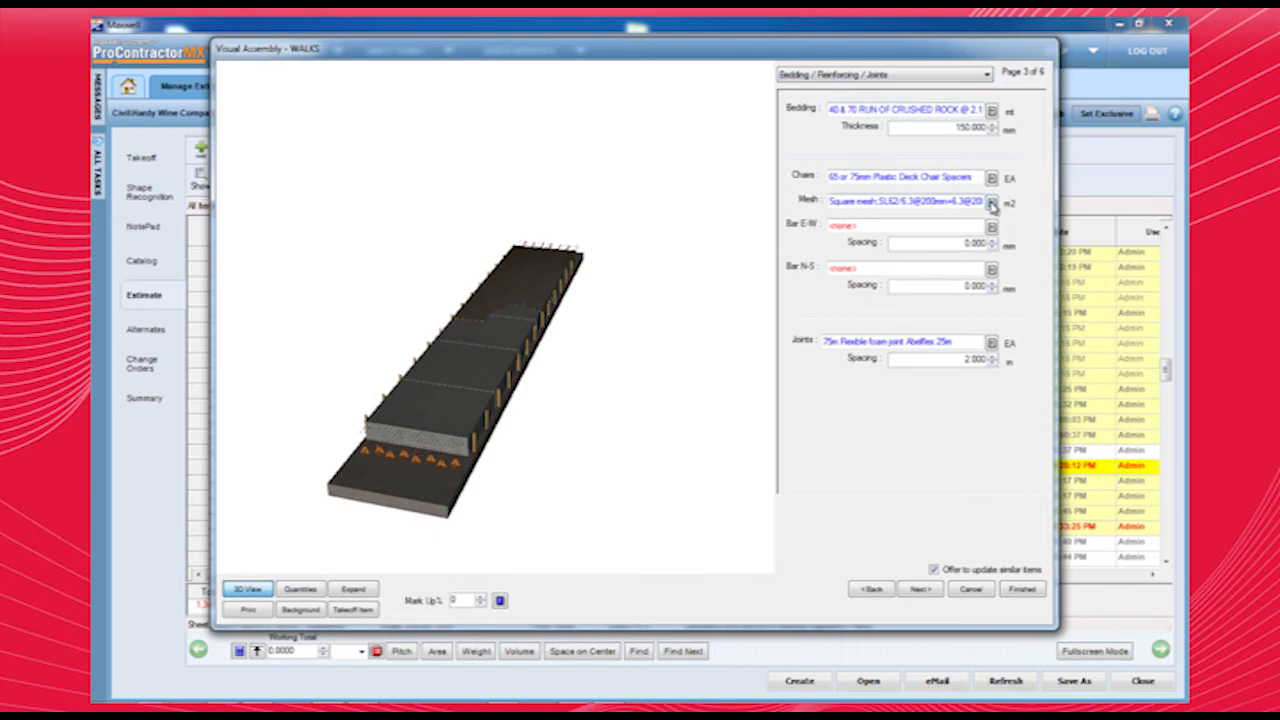
click(992, 204)
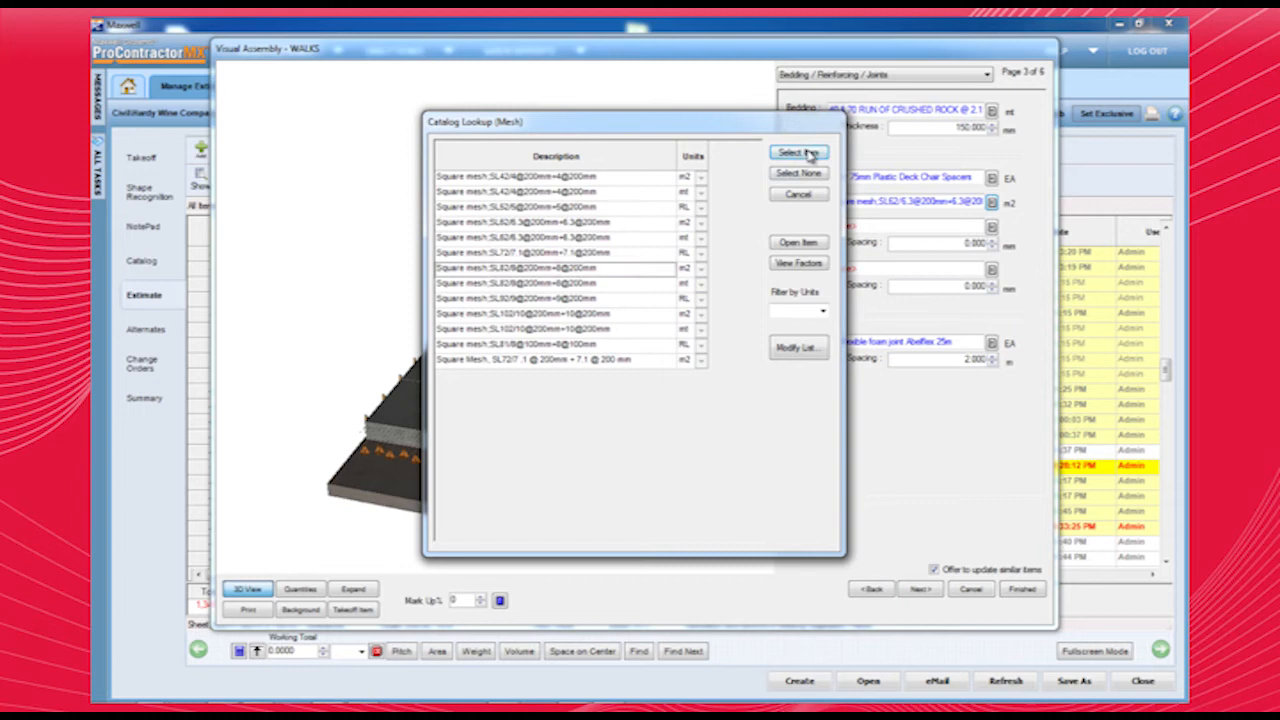
click(798, 152)
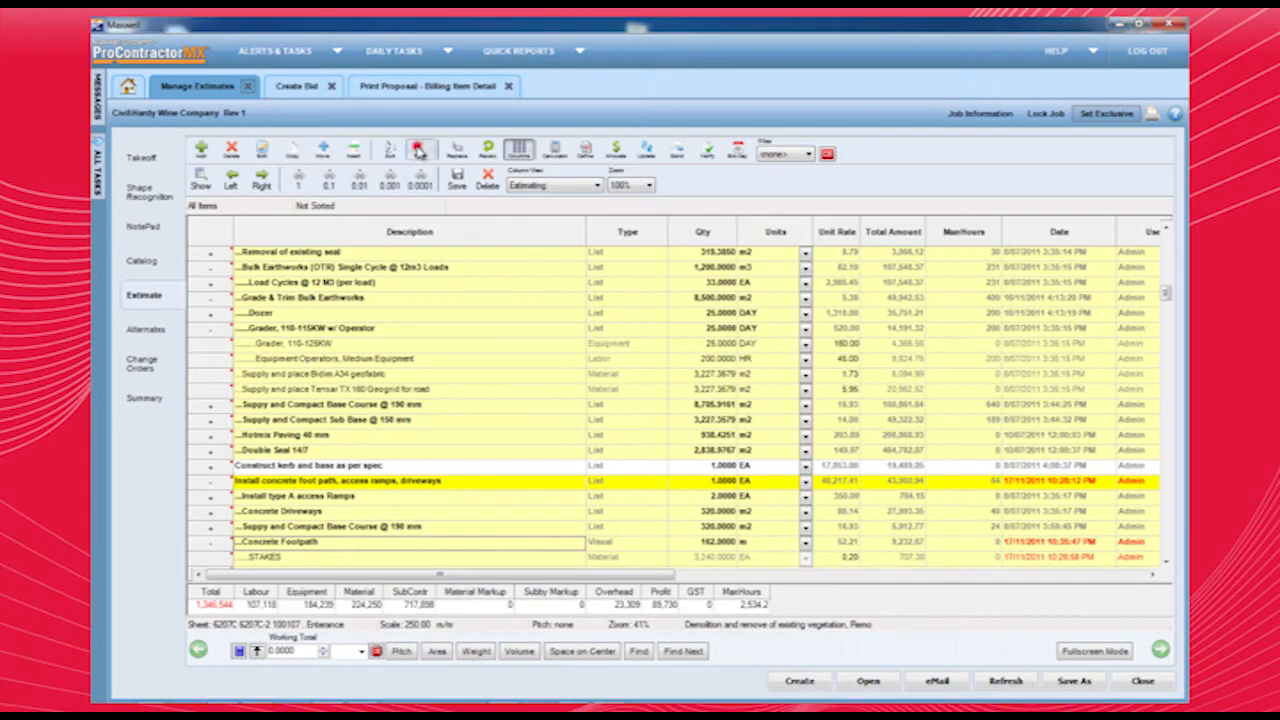
Filter all cost items to those whose description contains 'Dust'
click(420, 148)
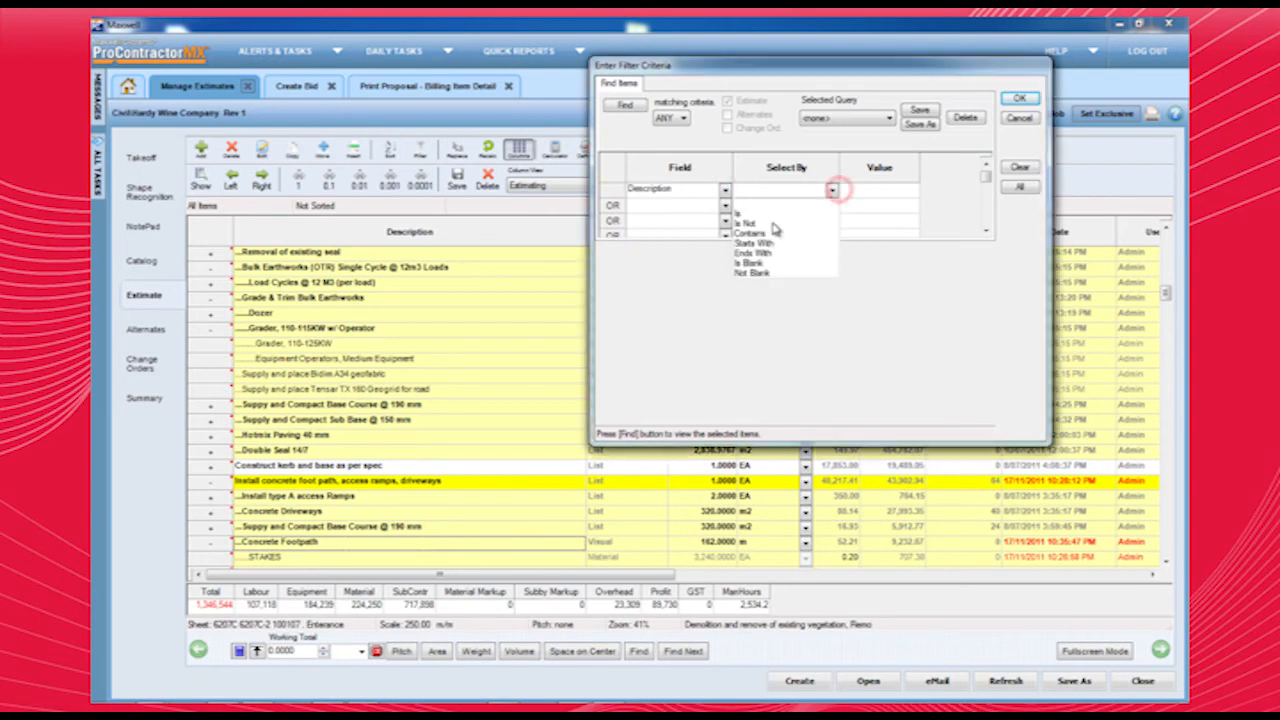
click(752, 232)
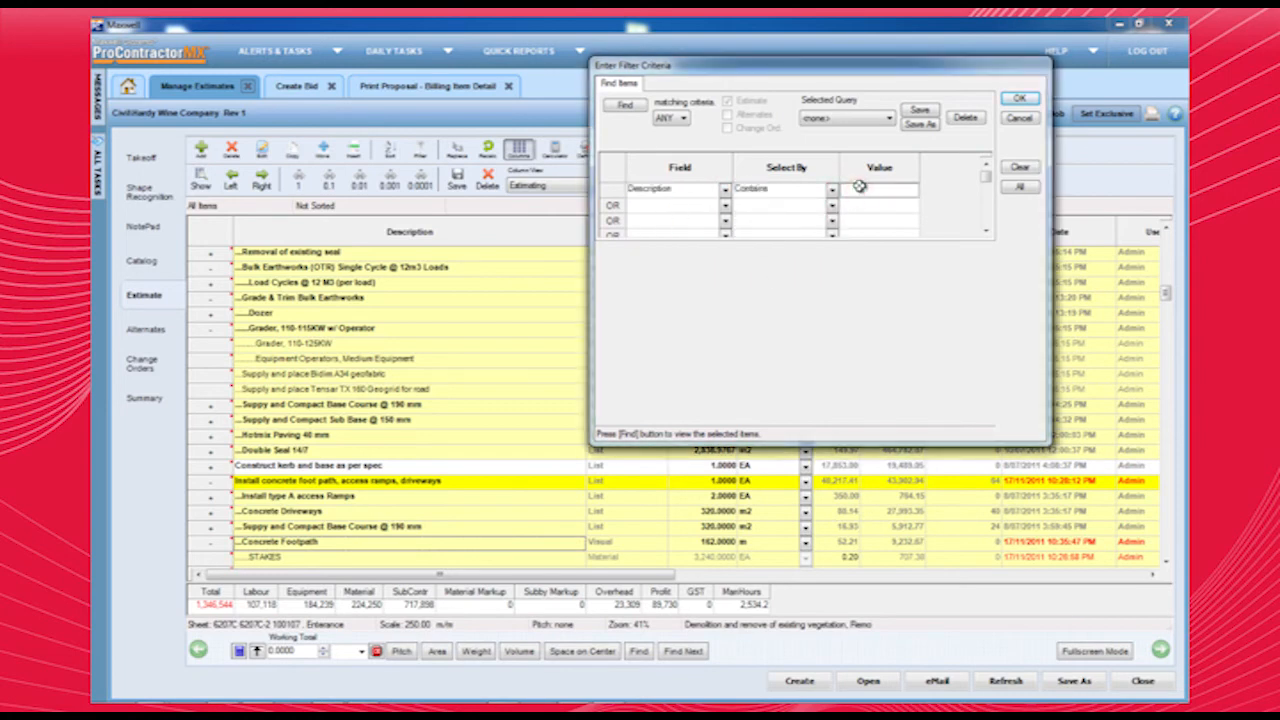
text(Dust)
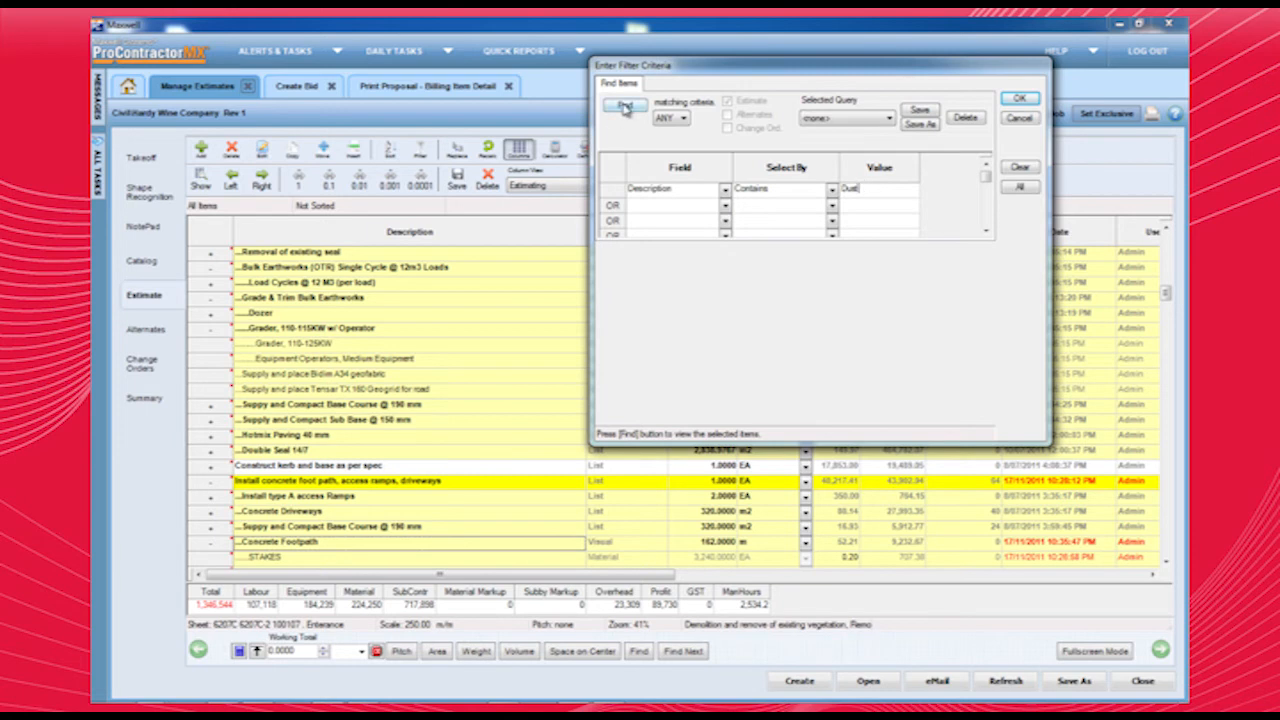
click(1020, 96)
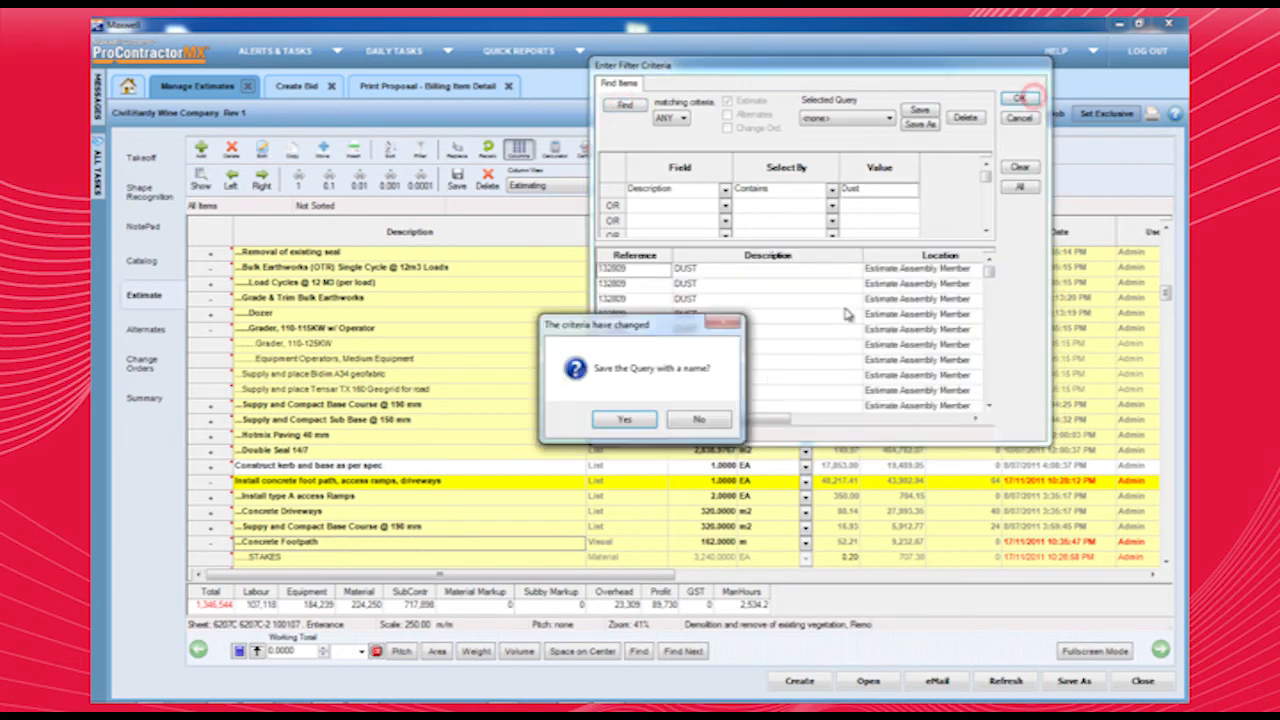
click(698, 420)
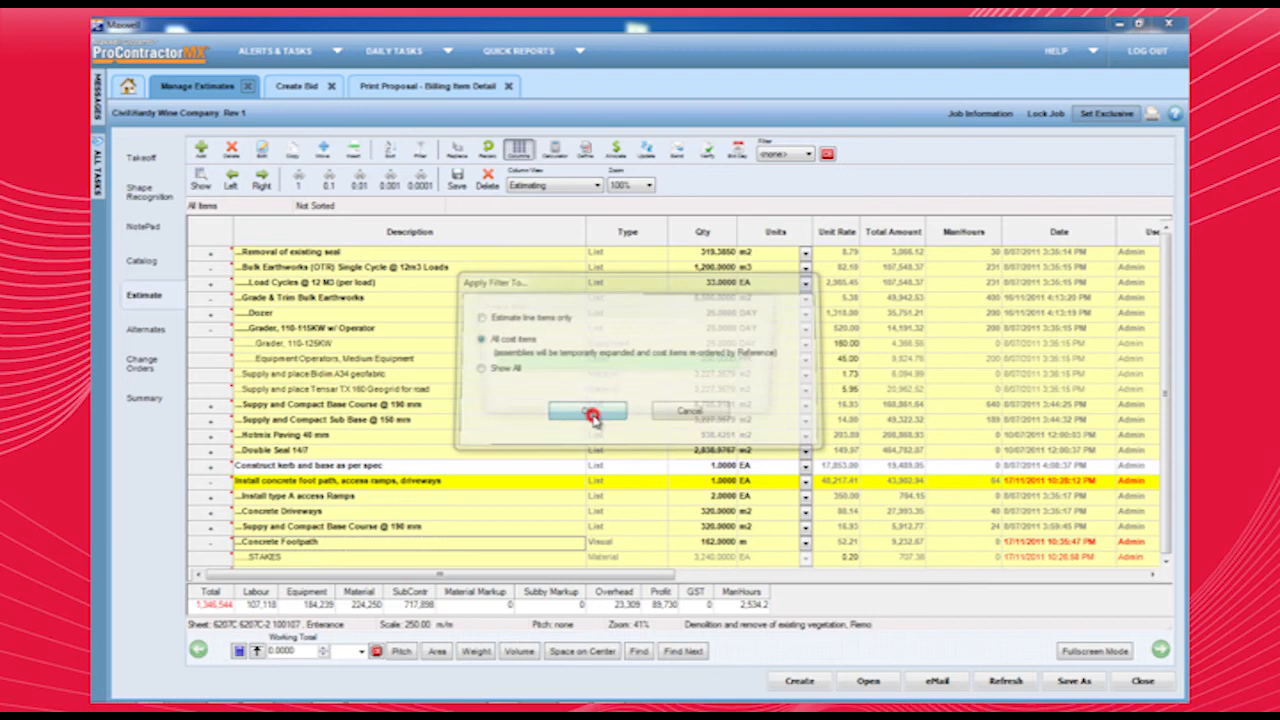
click(588, 412)
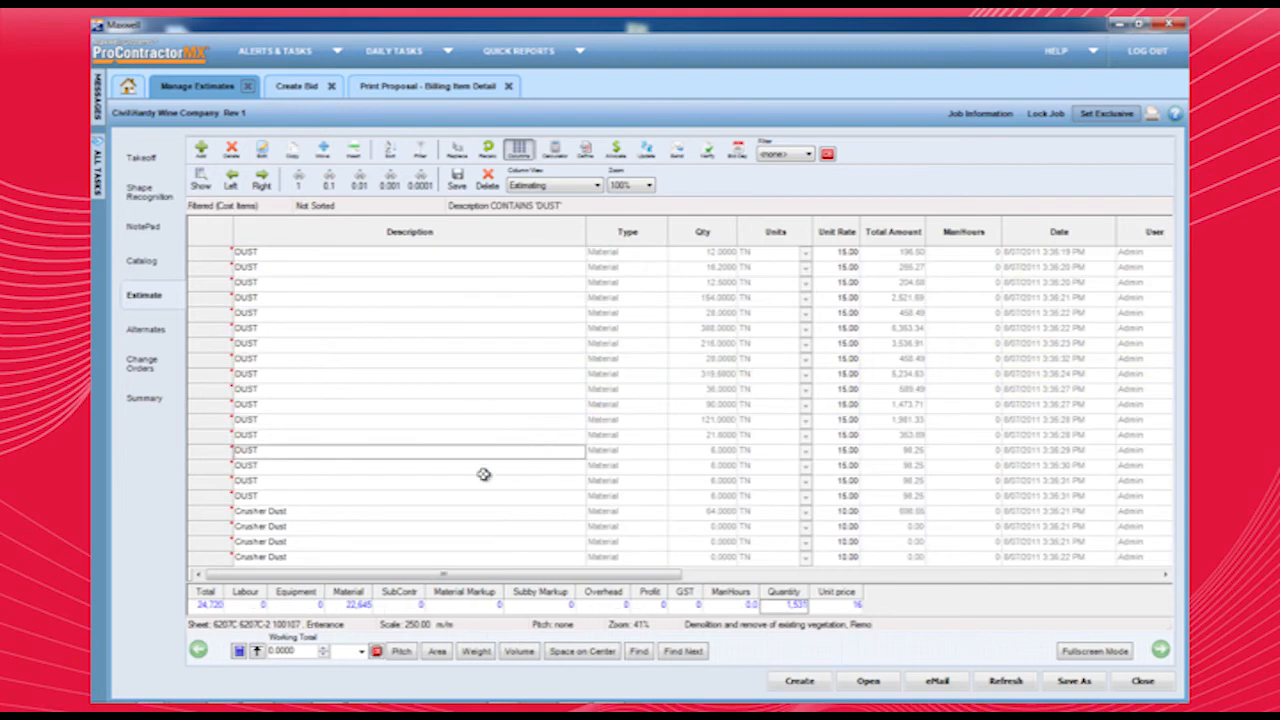
mouse_move(902, 648)
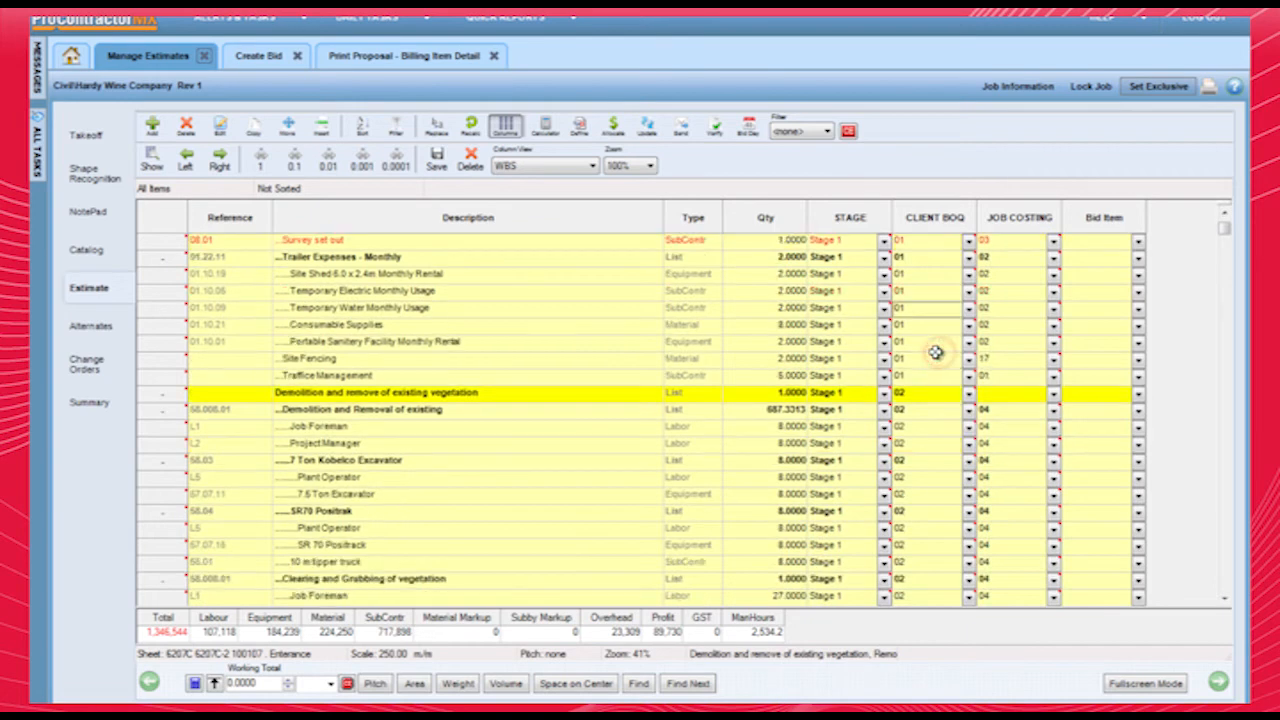
Review the JOB COSTING code choices on an estimate line item in WBS column view
click(1052, 392)
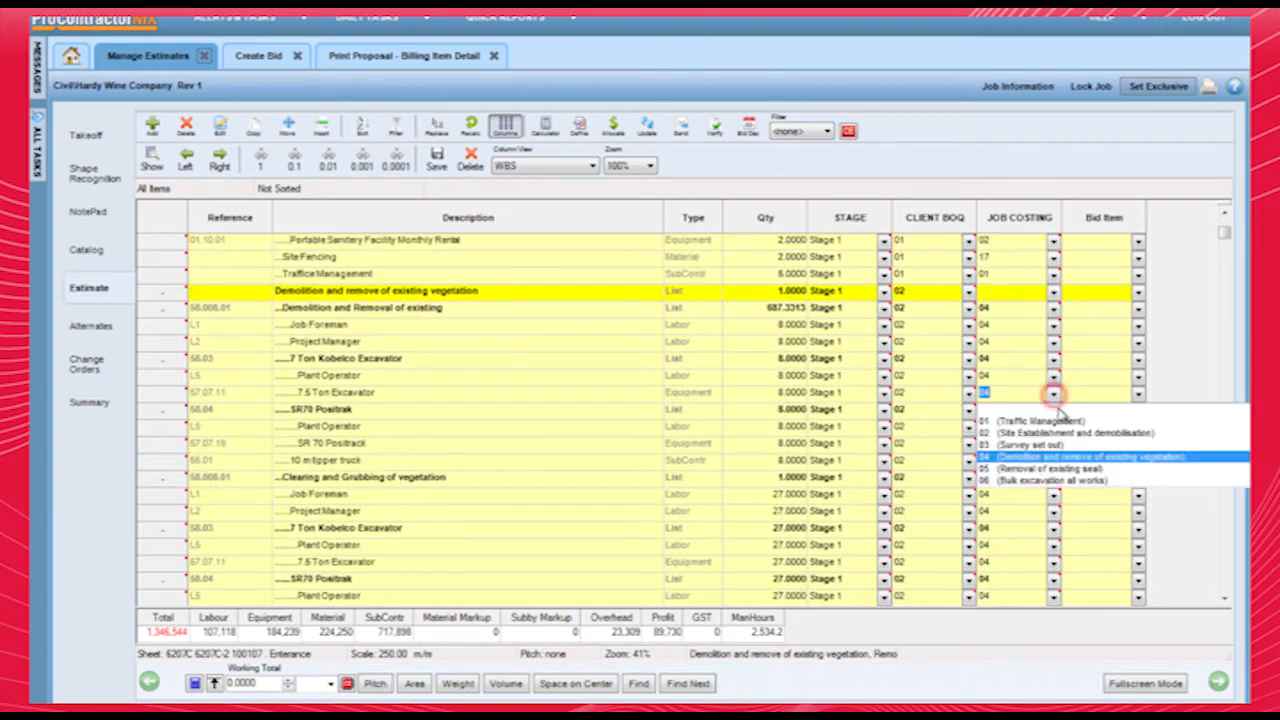
scroll(down, 3)
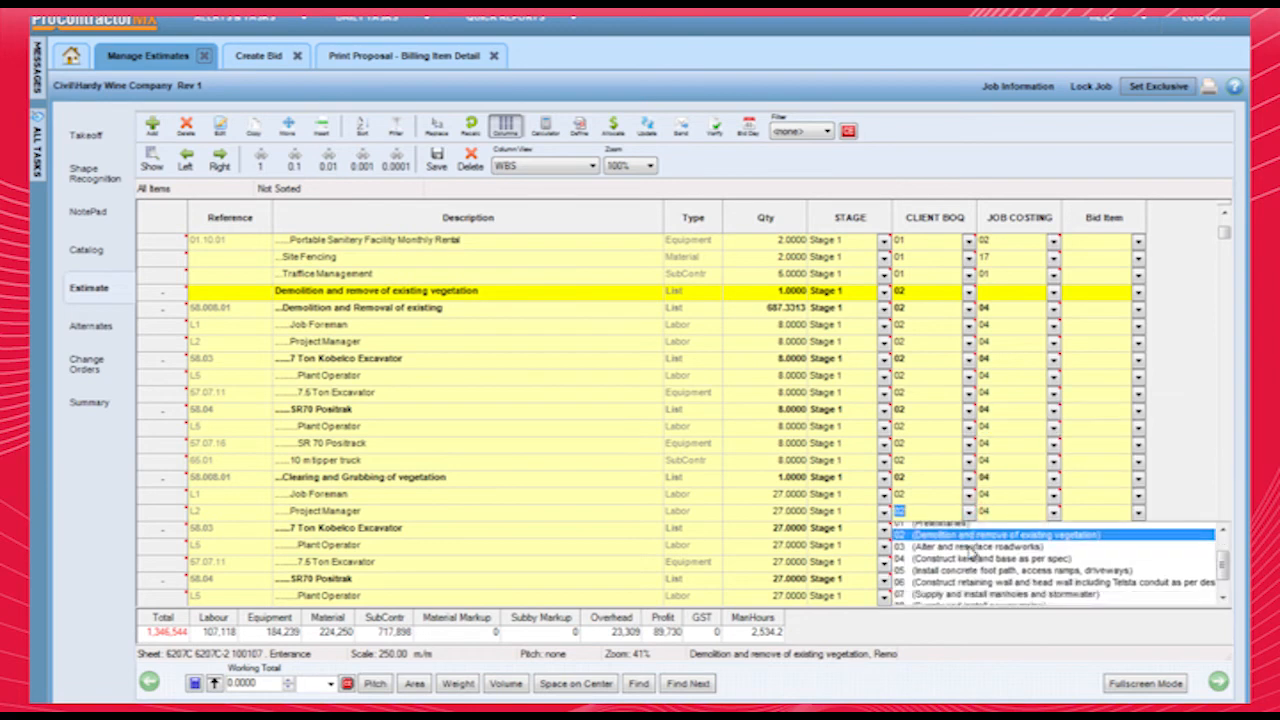
scroll(down, 3)
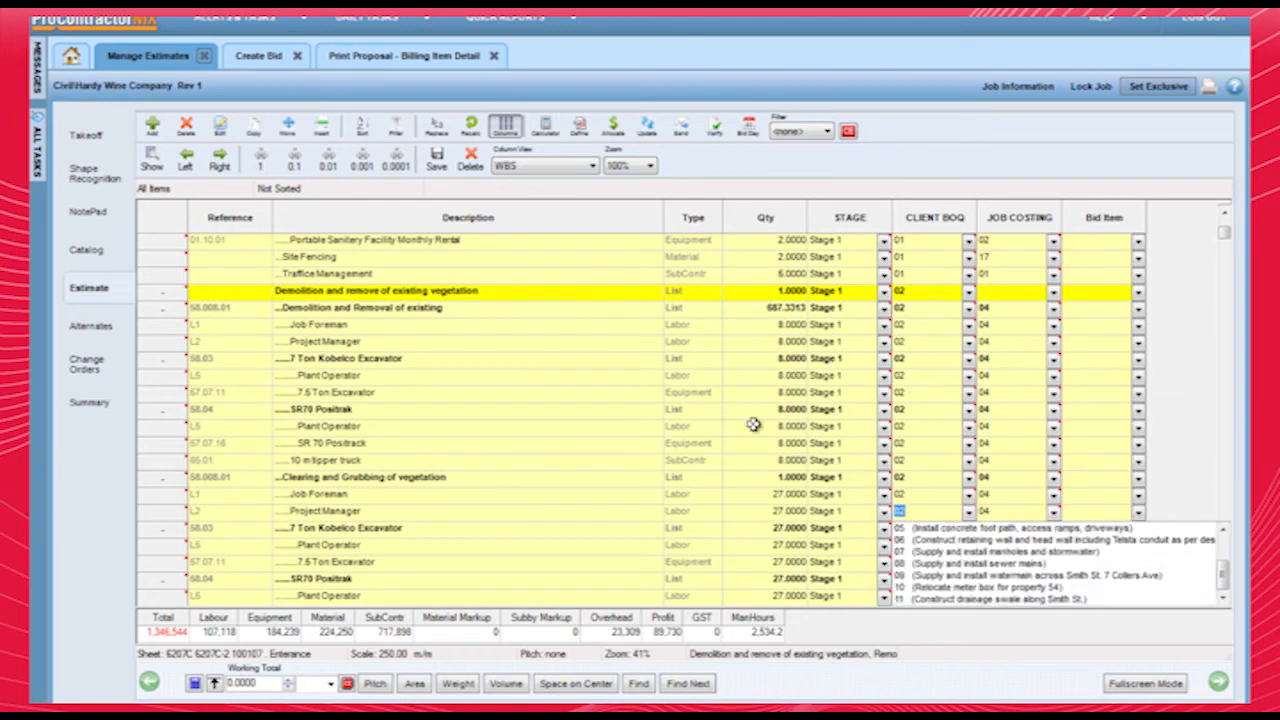
View the WBS Codes definitions, switching from CLIENT BOQ to the JOB COSTING code set
click(578, 124)
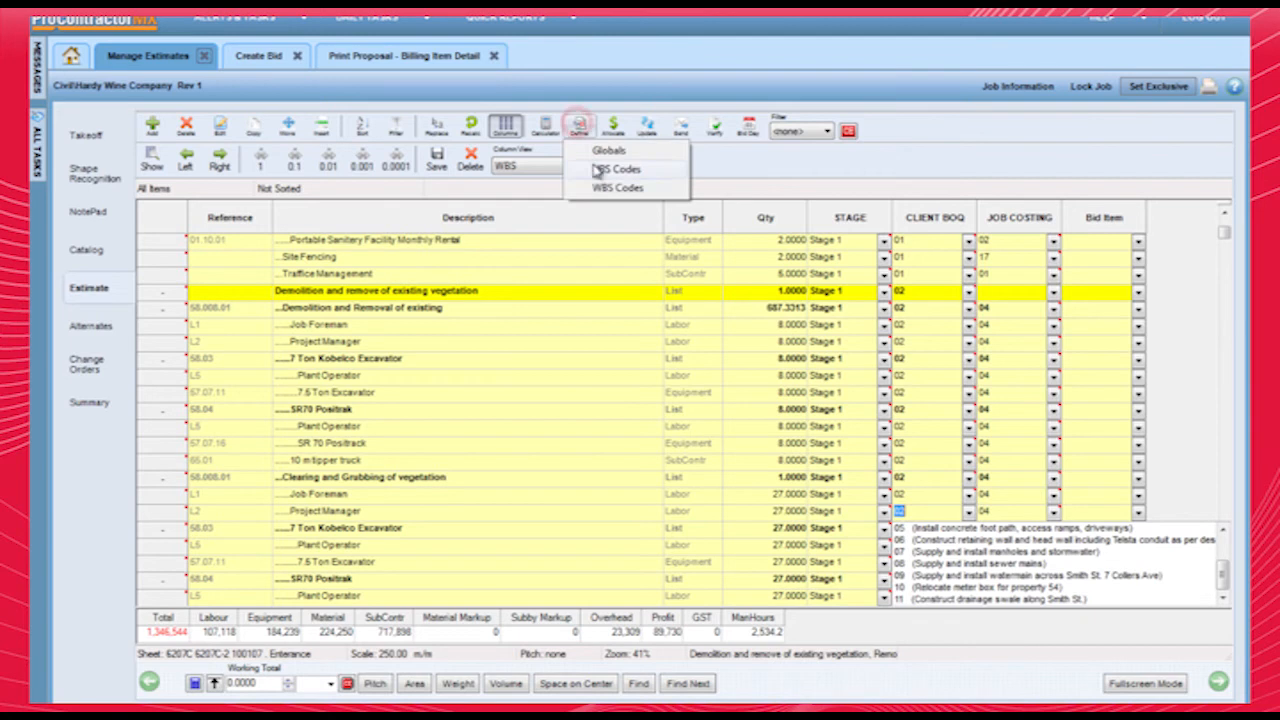
click(608, 194)
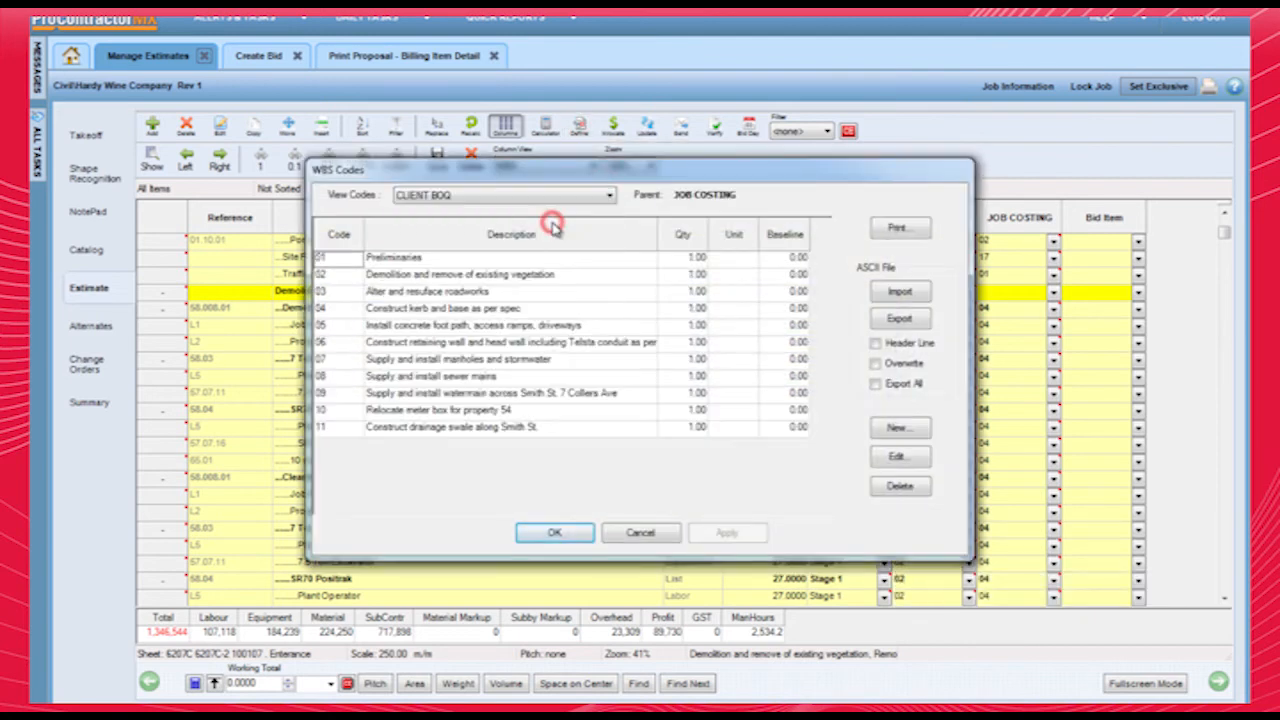
click(608, 194)
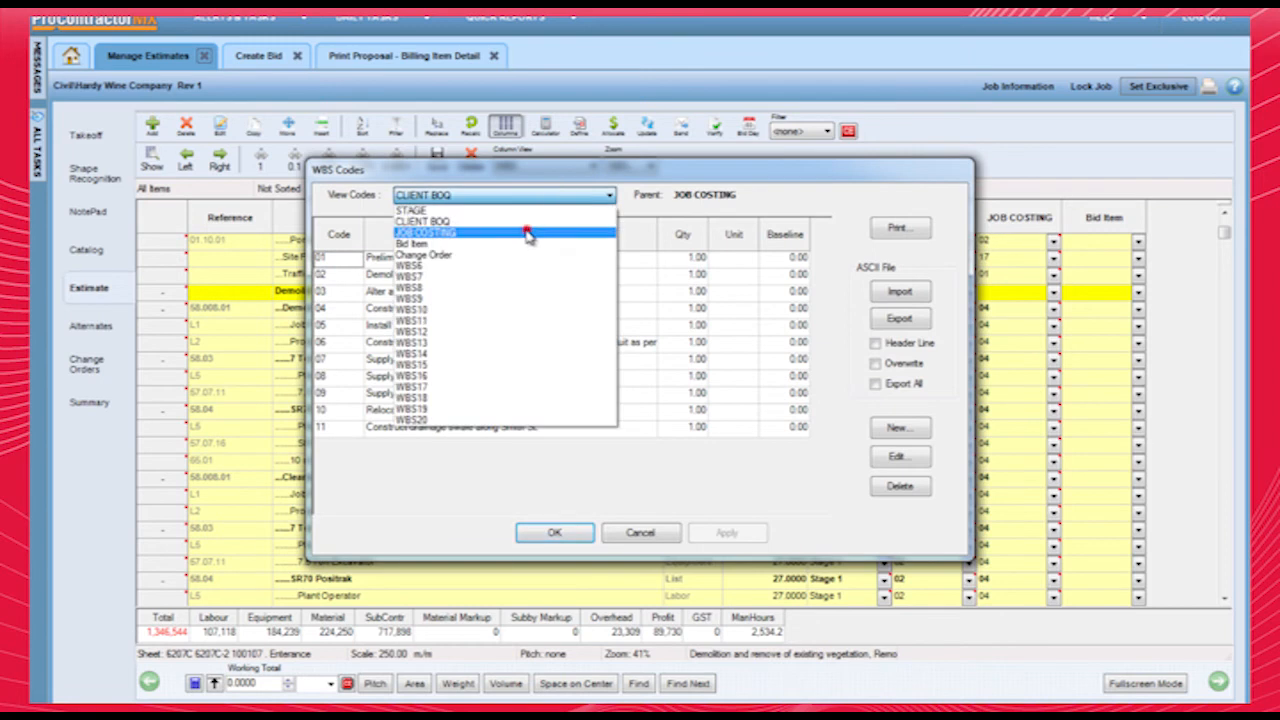
click(428, 232)
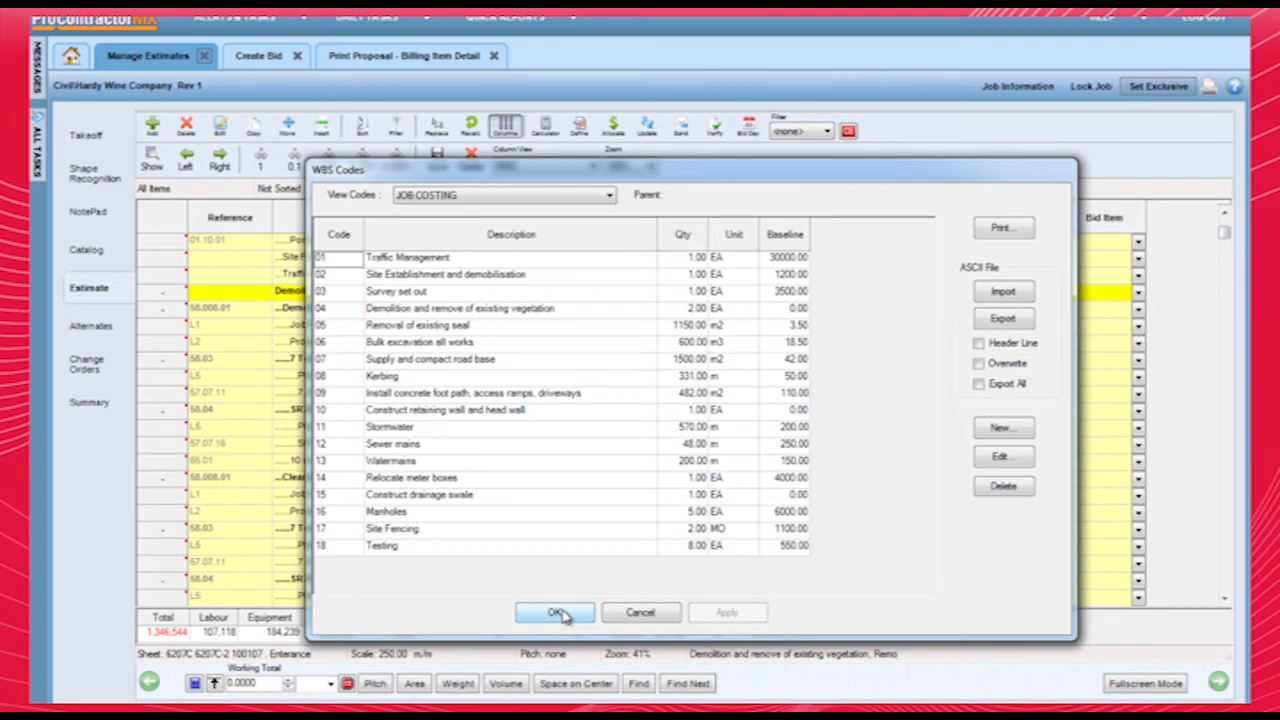
click(556, 612)
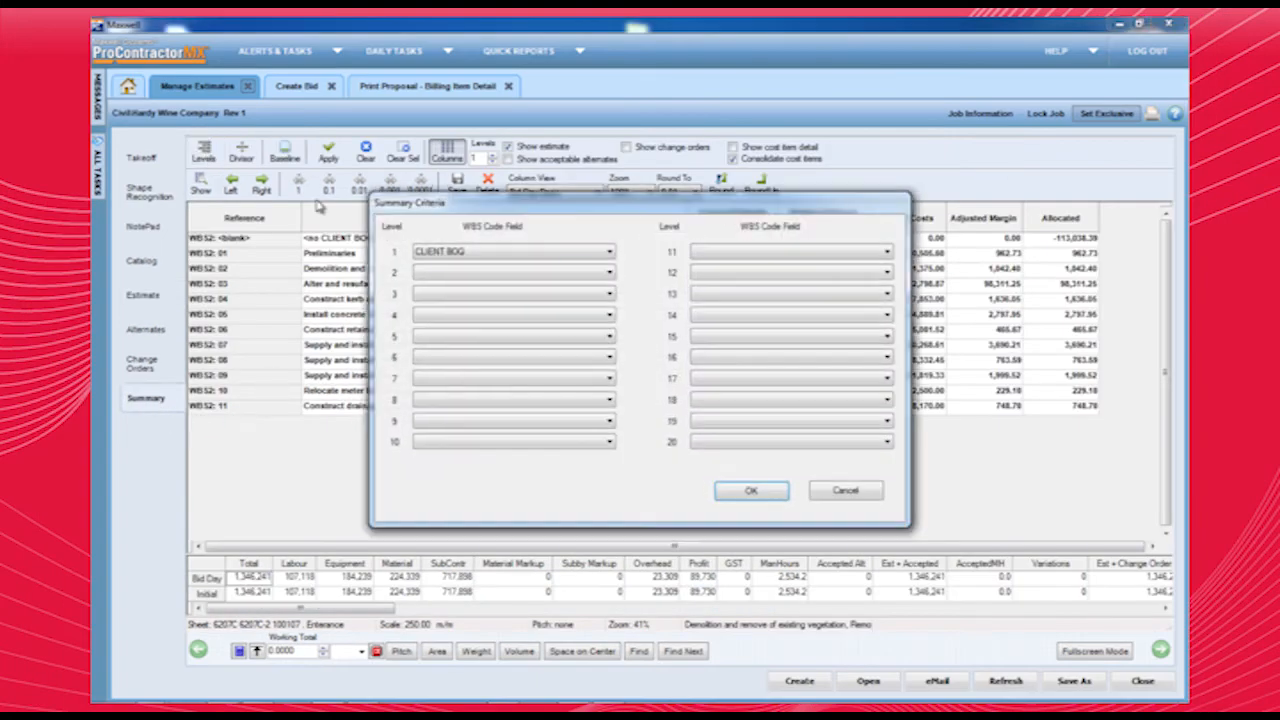
Set summary level 2 to JOB COSTING under CLIENT BOQ and apply the two-level summary
click(608, 272)
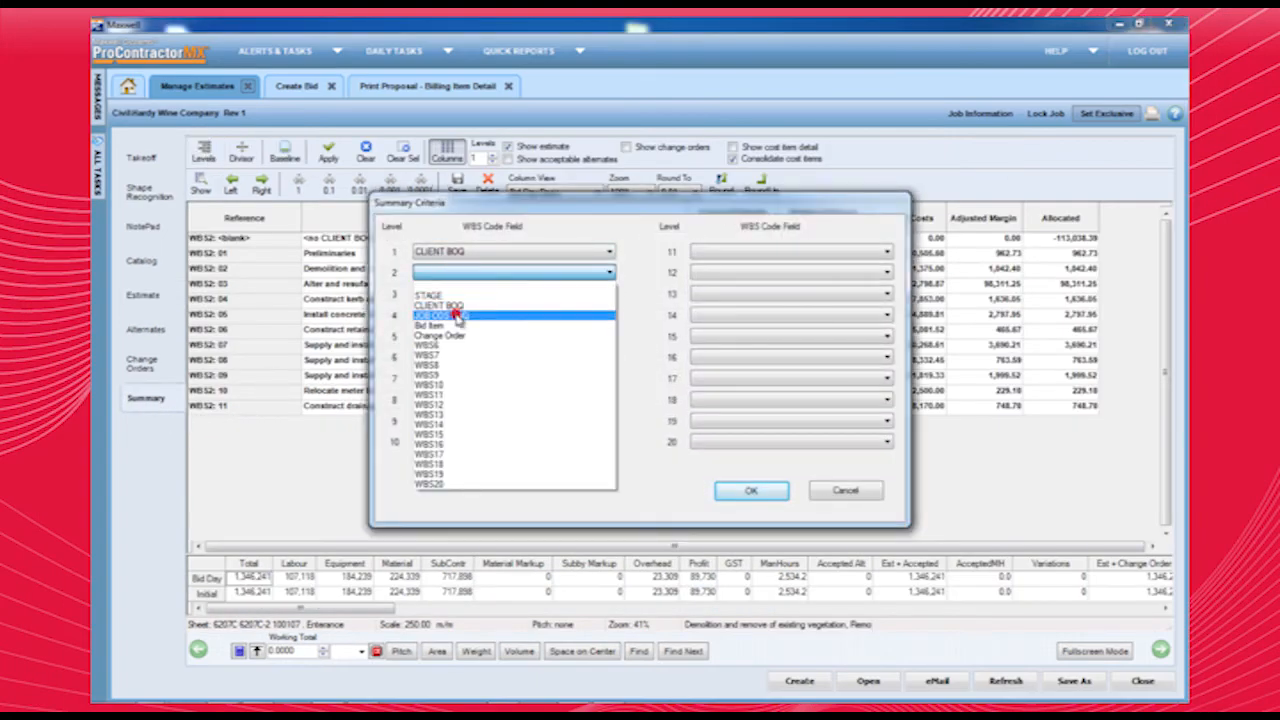
click(752, 490)
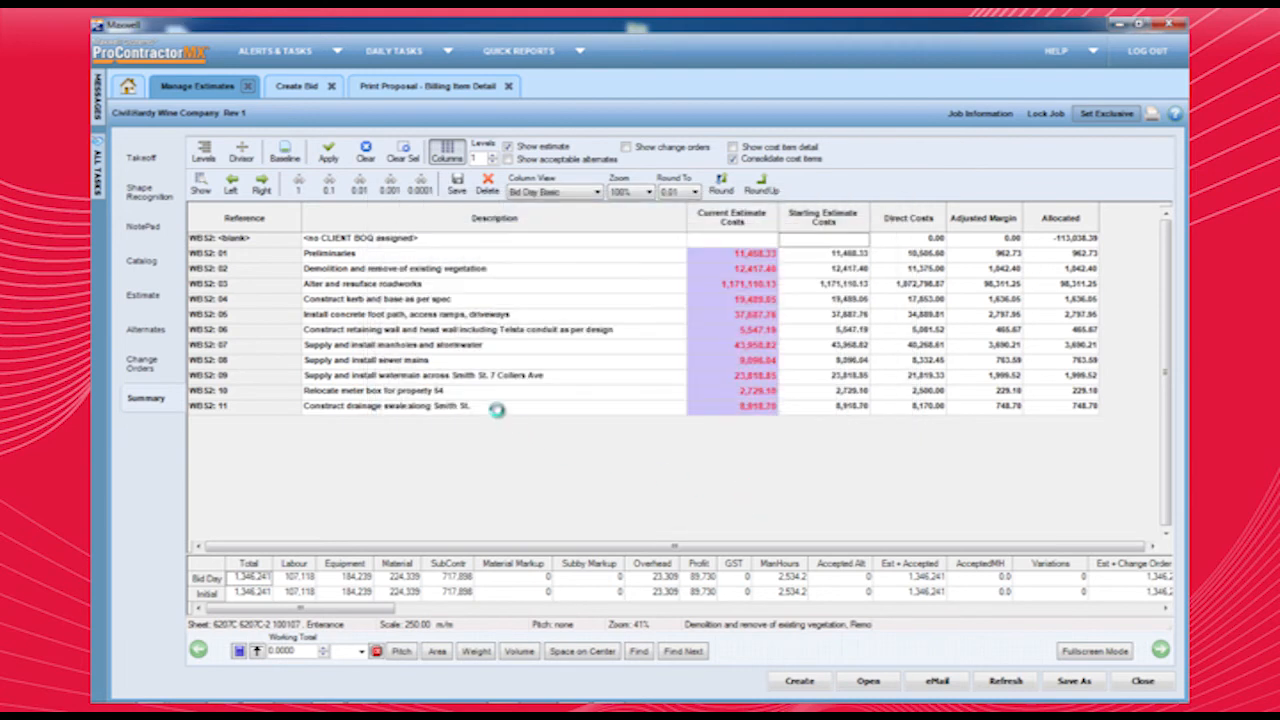
click(492, 152)
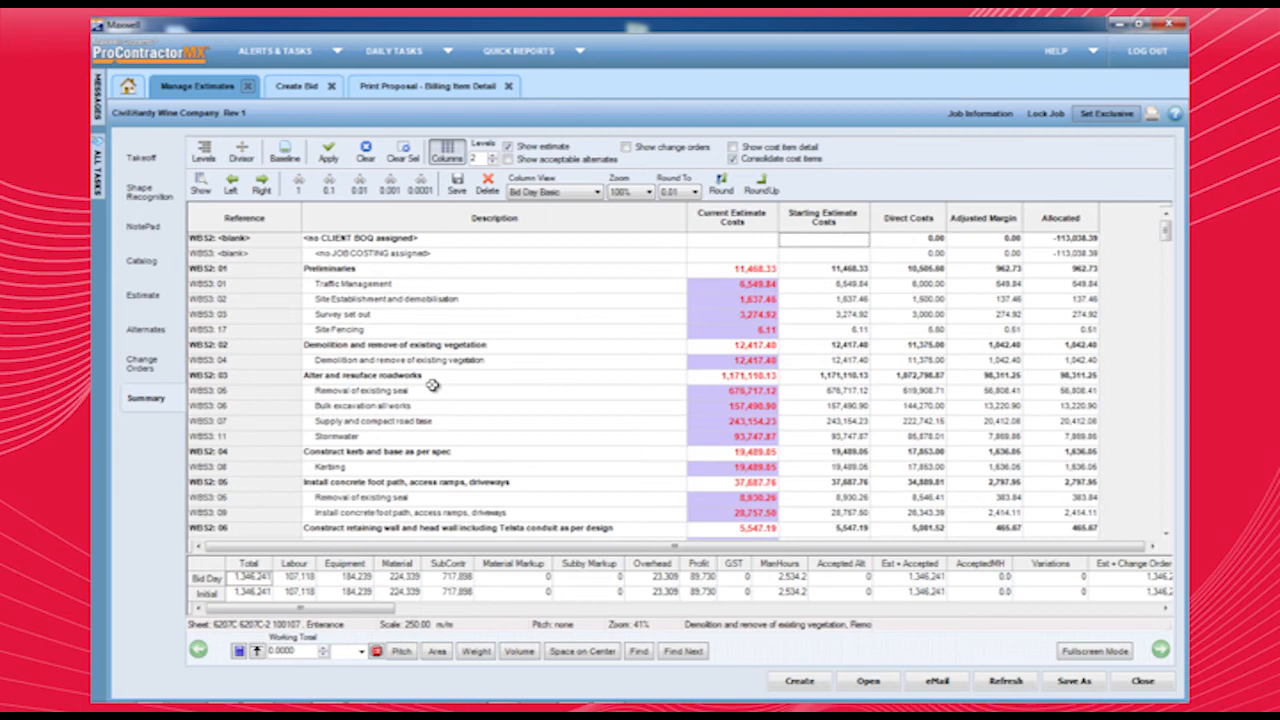
scroll(down, 3)
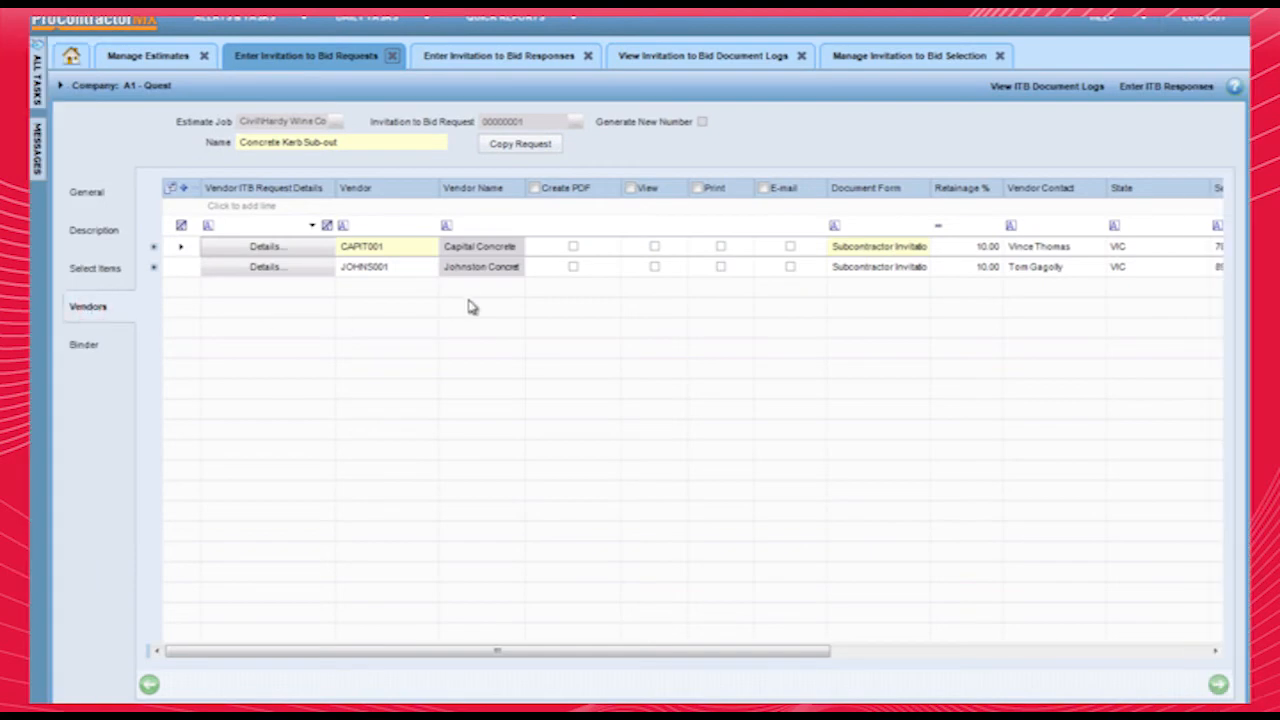
Create a PDF quote request emailed to Capital Concrete and close the draft Outlook message
click(572, 246)
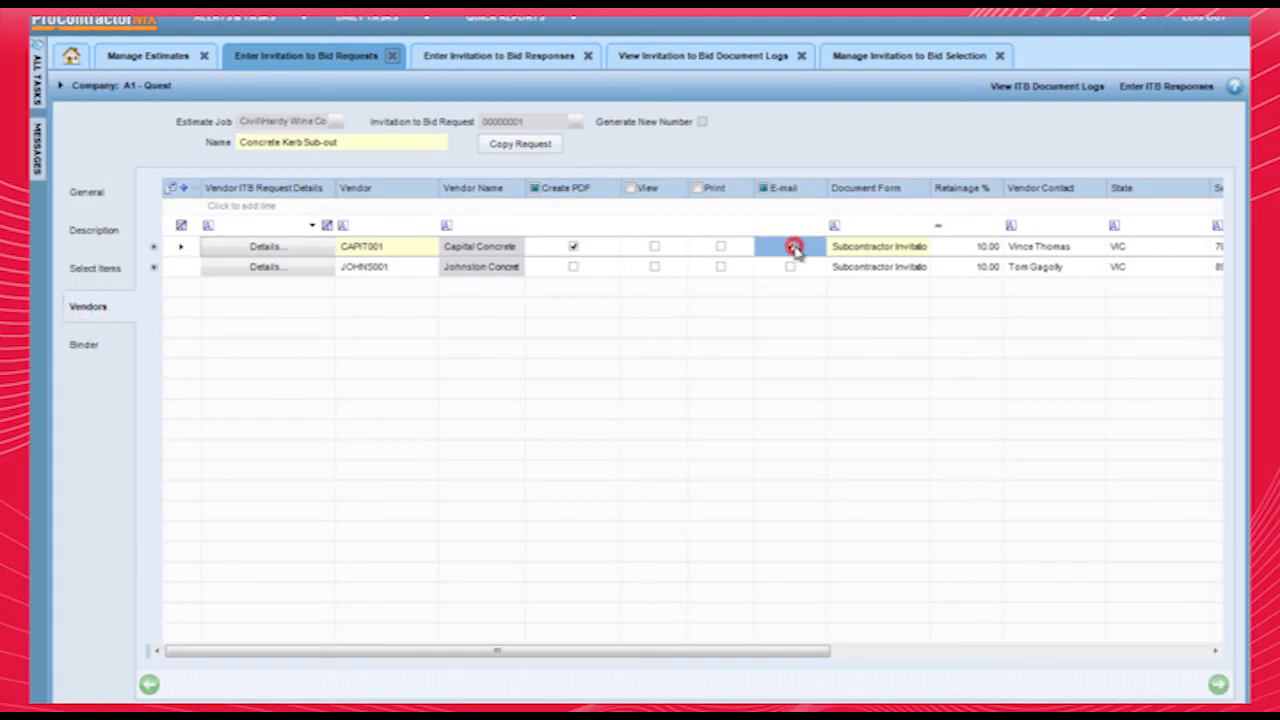
click(790, 246)
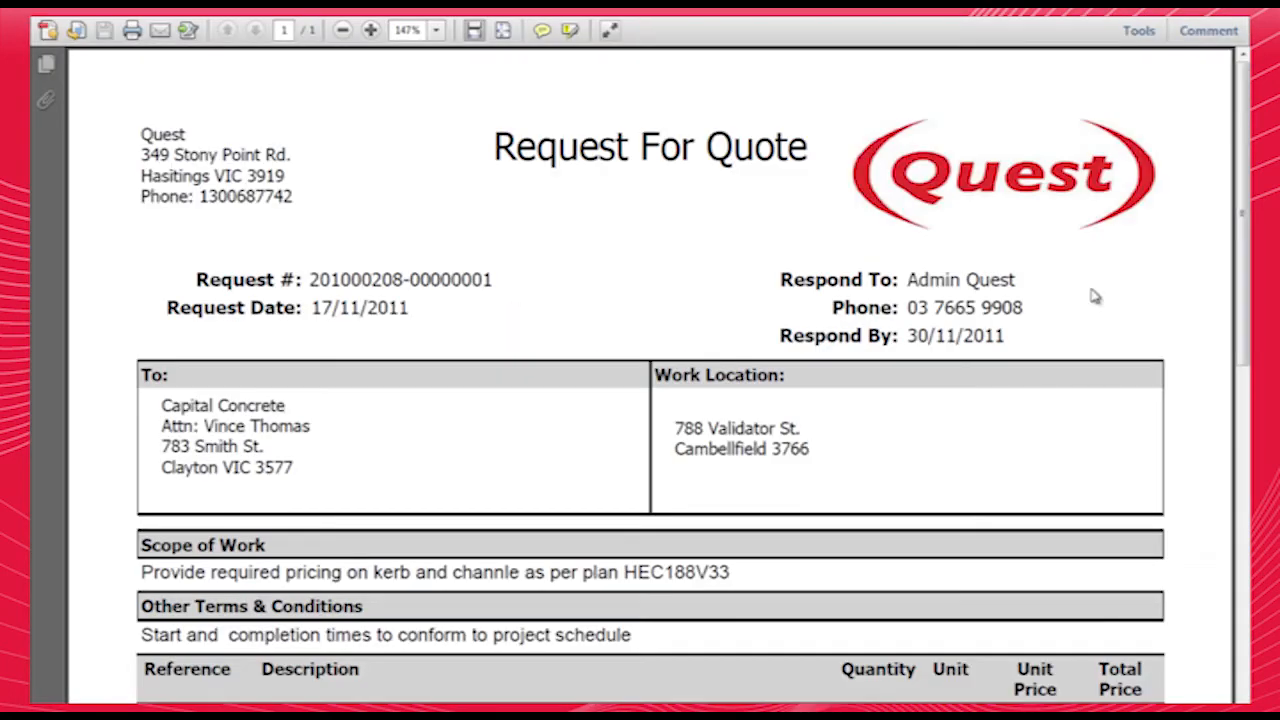
scroll(down, 3)
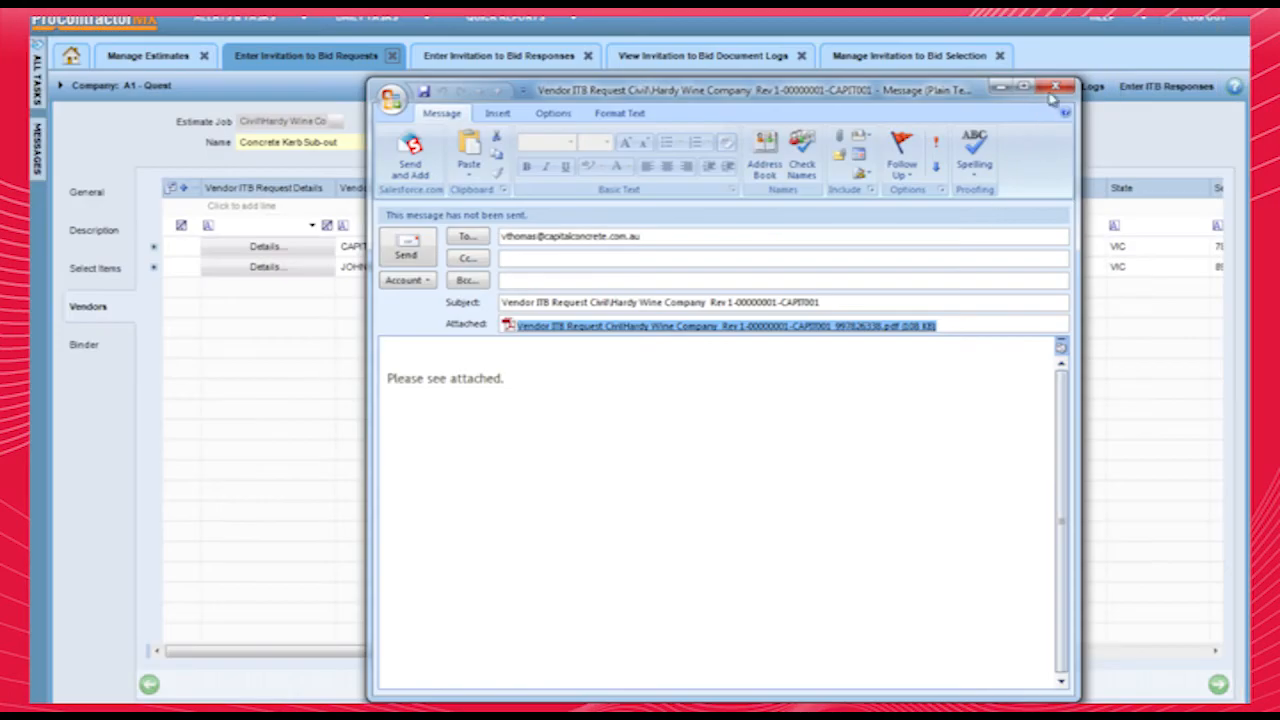
click(1056, 88)
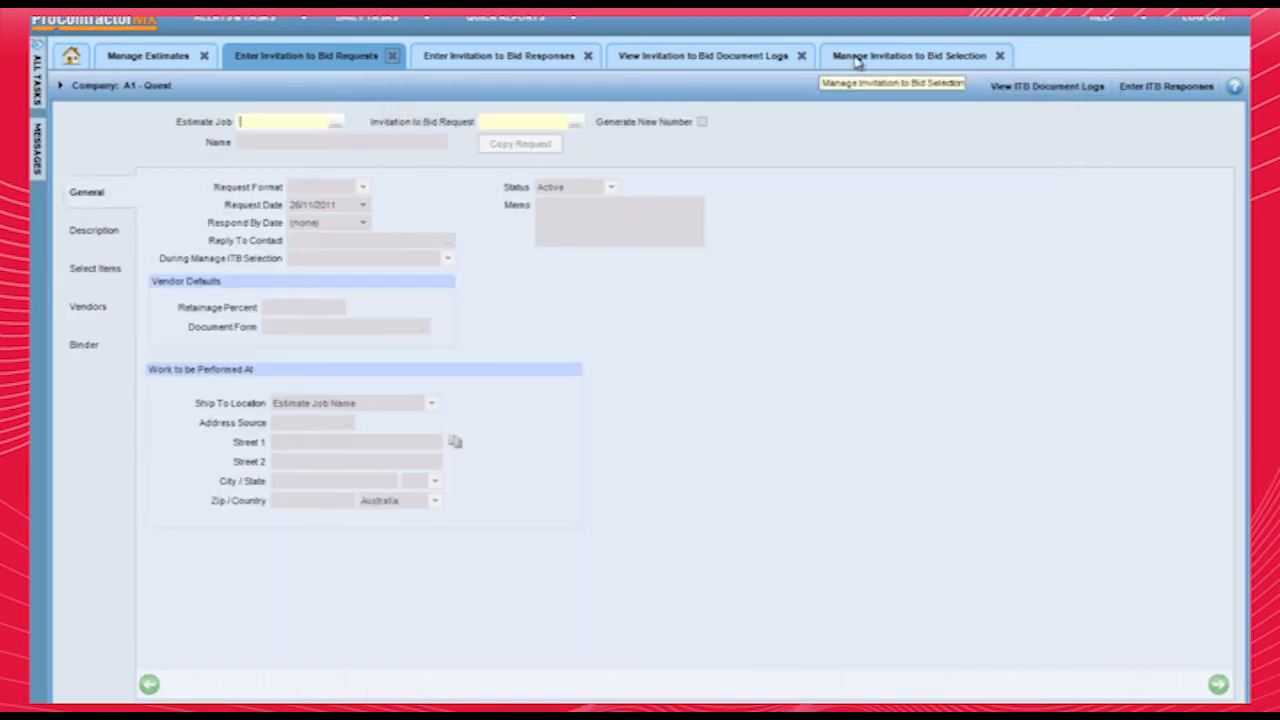
In Manage ITB Selection, show Kerbing's cost items and mark Kerbing as self-performed
click(908, 56)
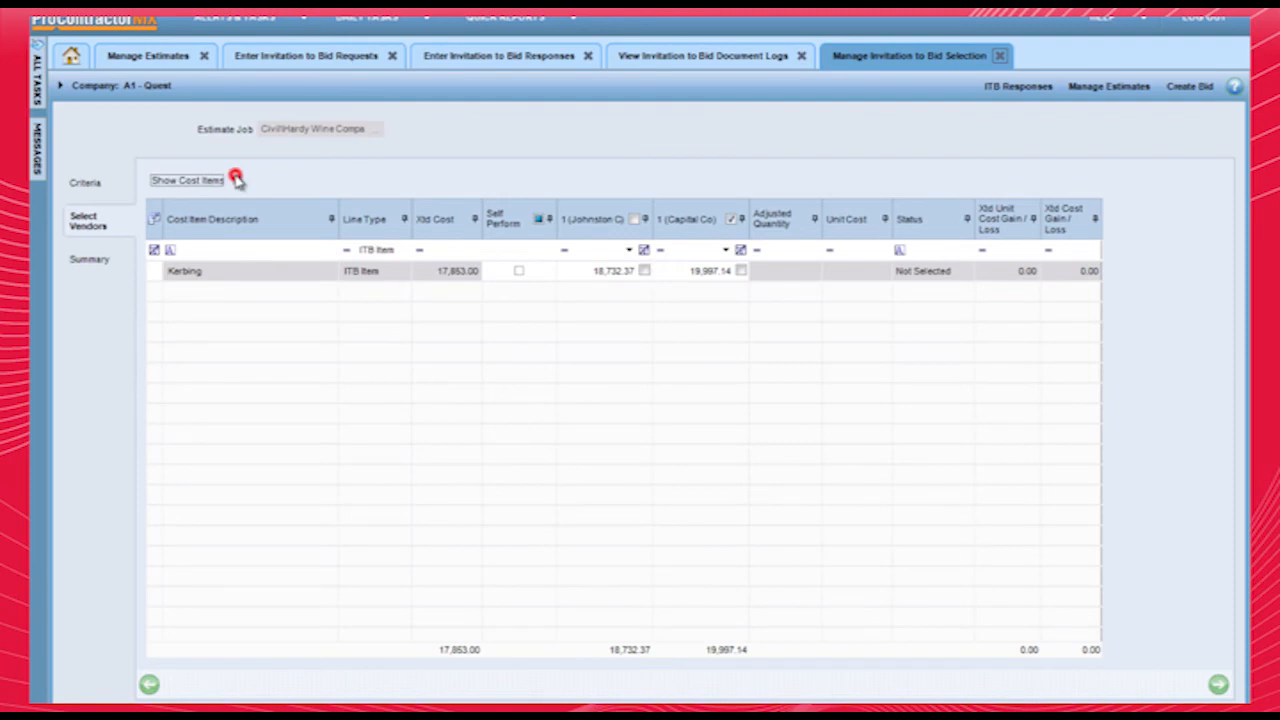
click(236, 180)
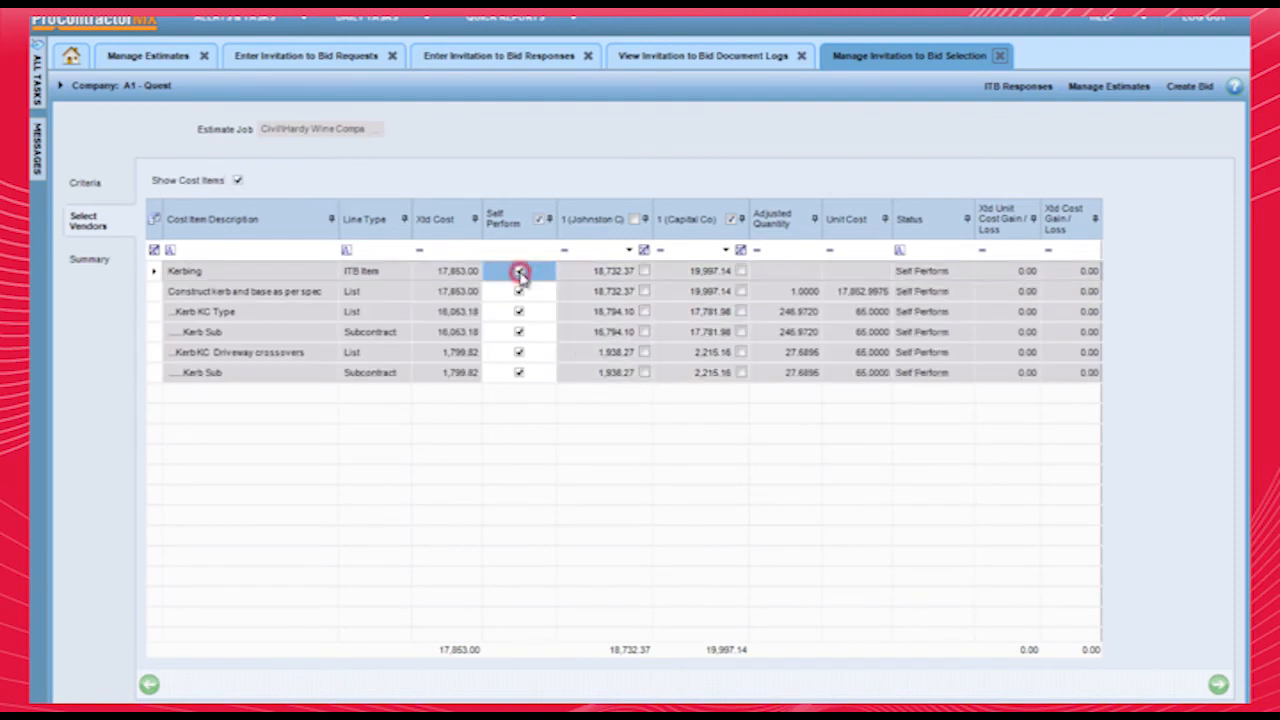
click(520, 272)
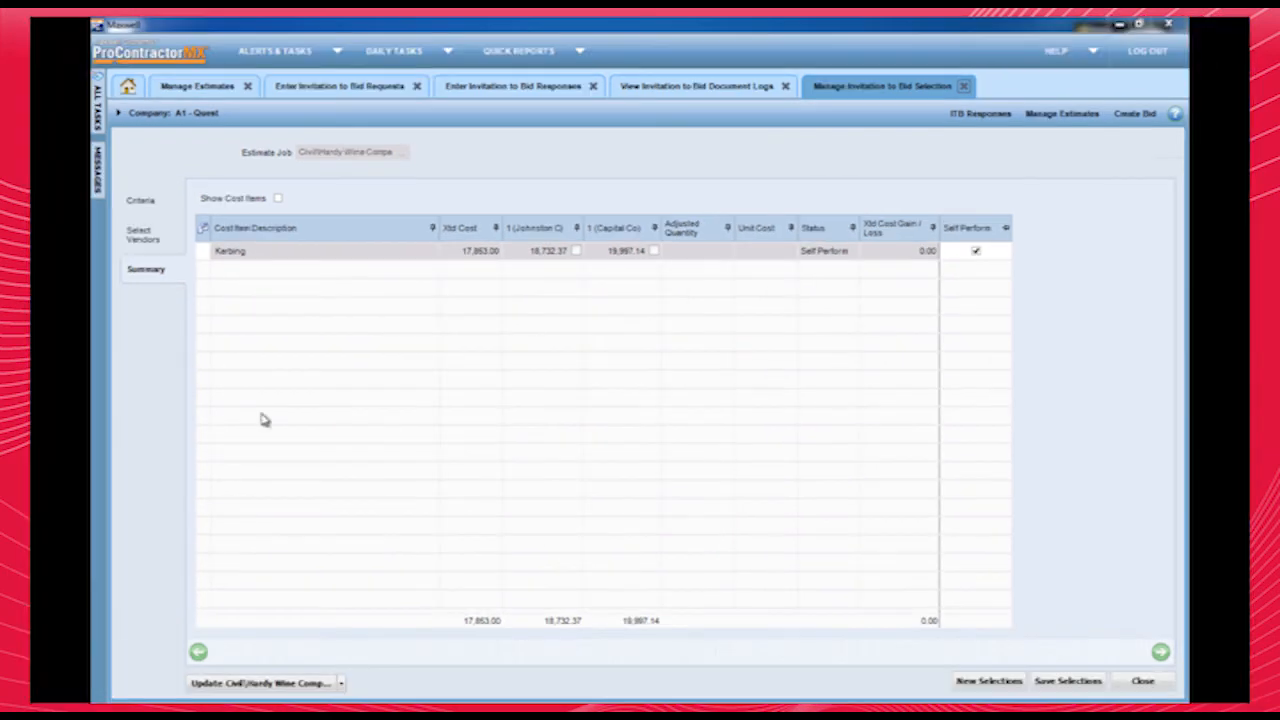
click(696, 86)
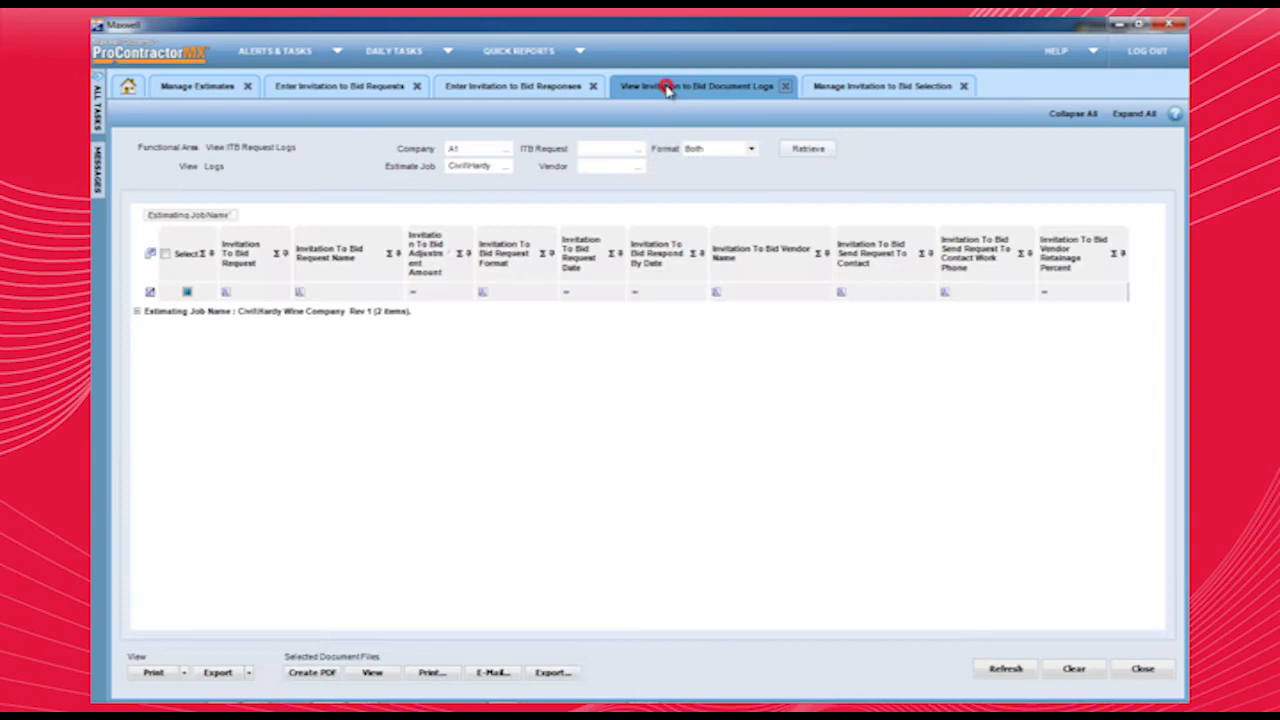
In the document logs, expand the job's requests and tick Johnston Concrete and Capital Concrete
click(136, 312)
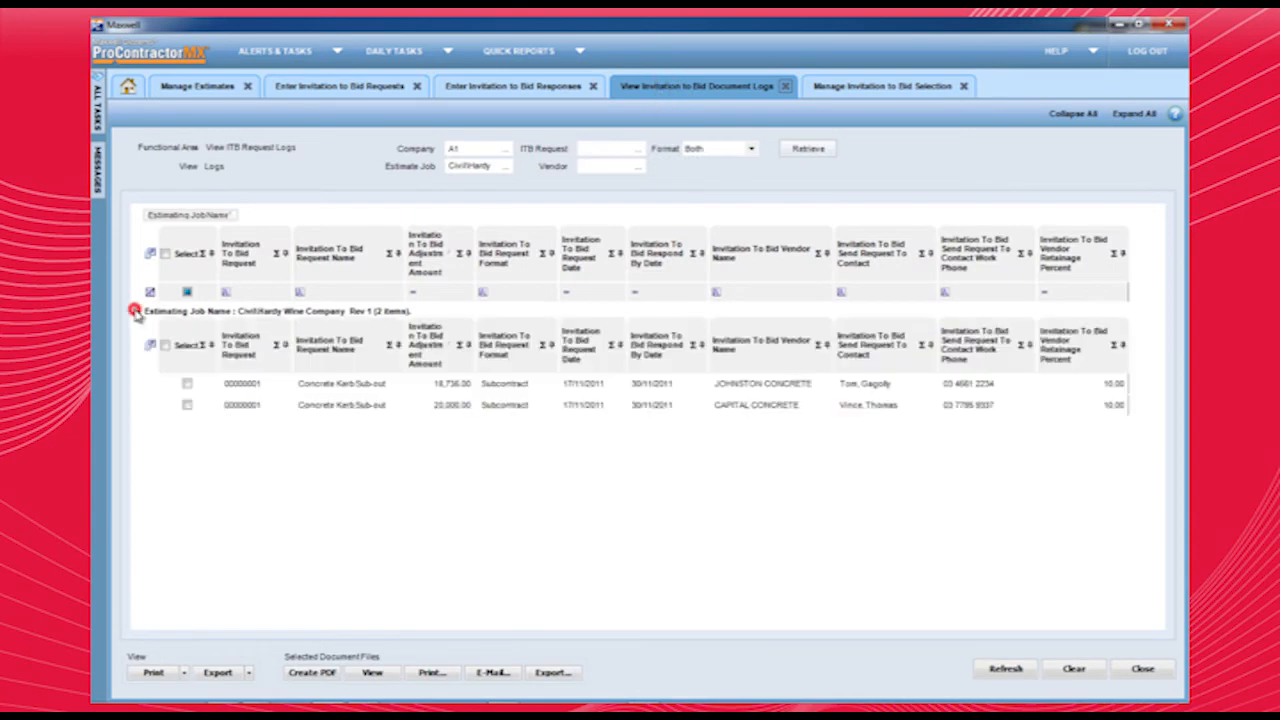
click(136, 312)
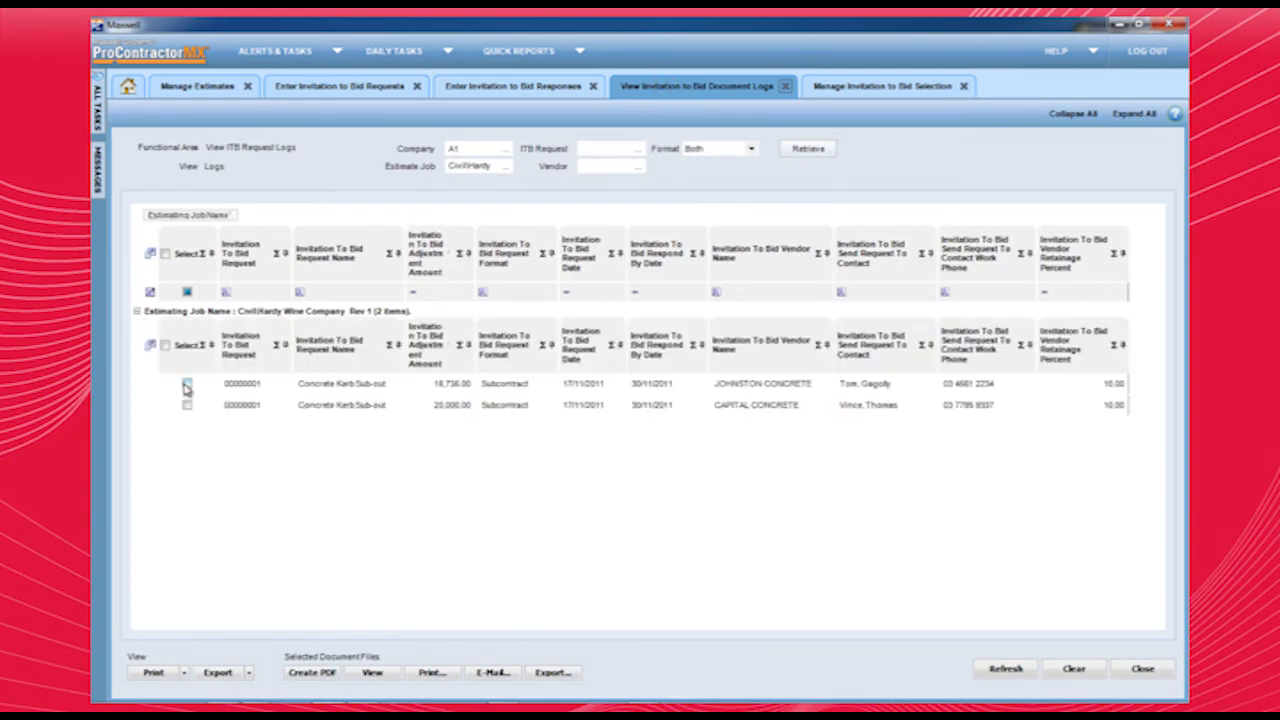
click(188, 404)
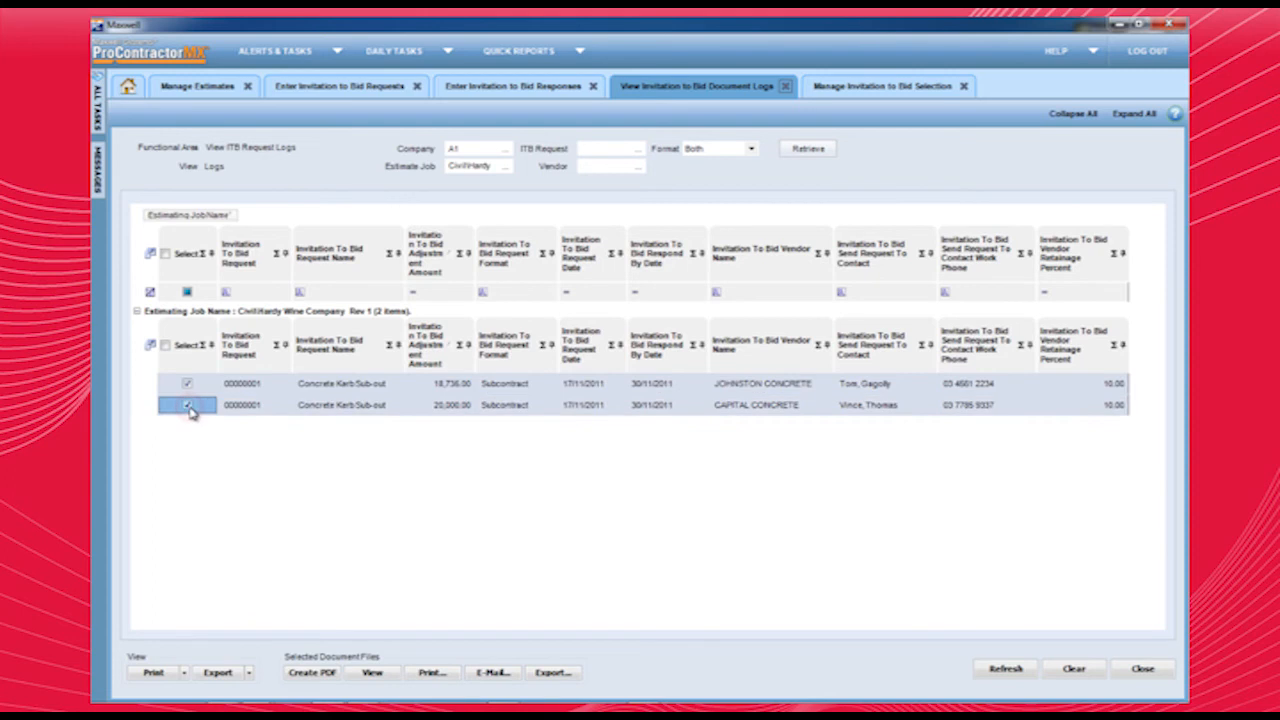
click(188, 404)
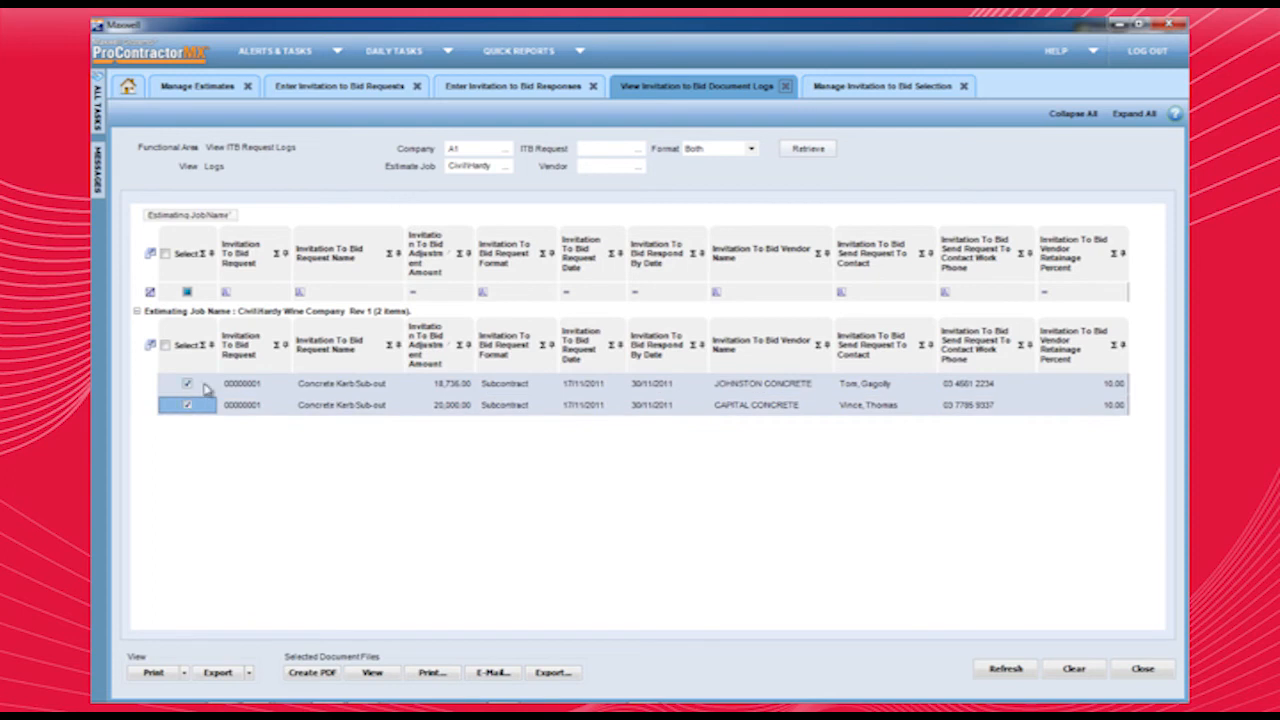
mouse_move(518, 86)
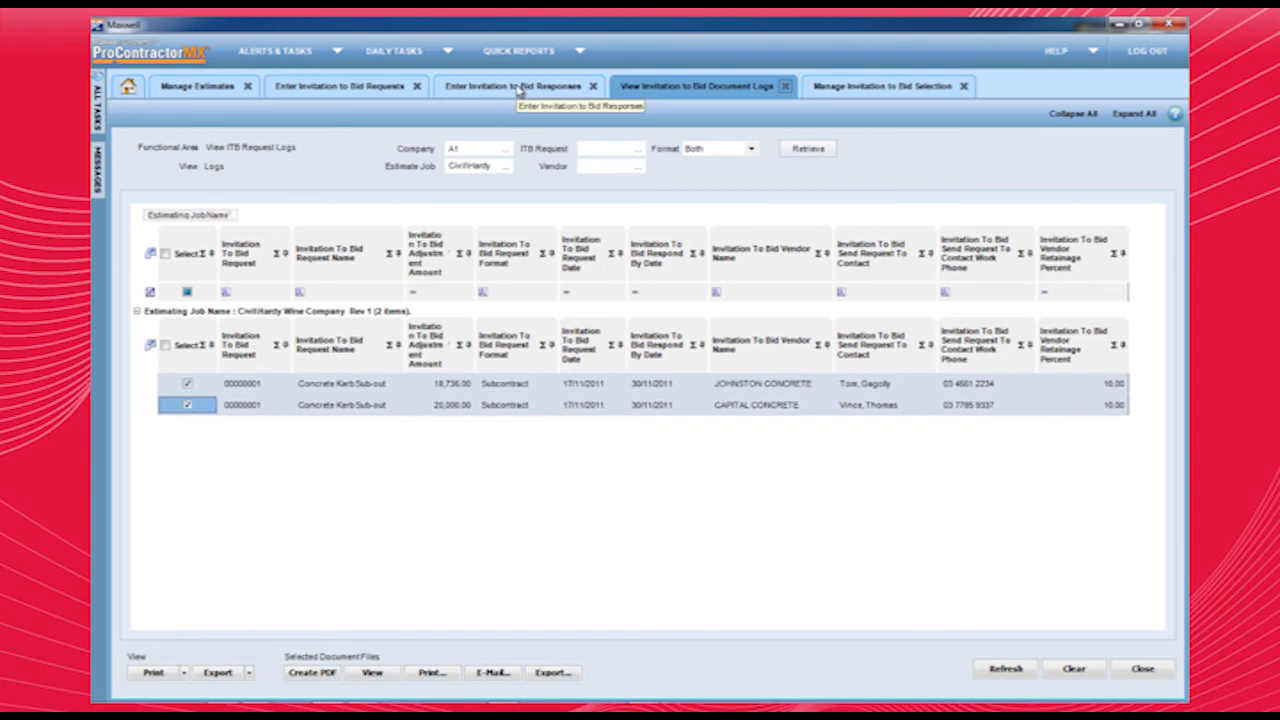
Enter Capital Concrete's bid response, selecting both Kerb Sub items with their quoted unit costs
click(512, 86)
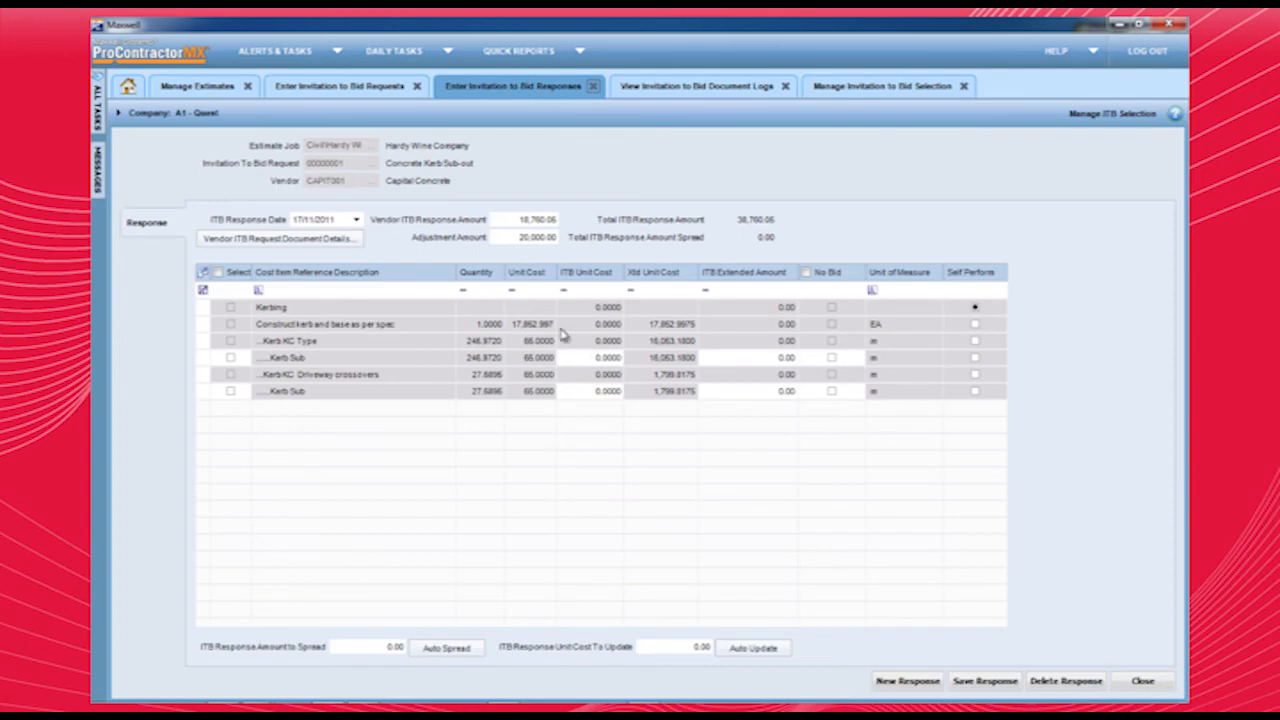
click(588, 356)
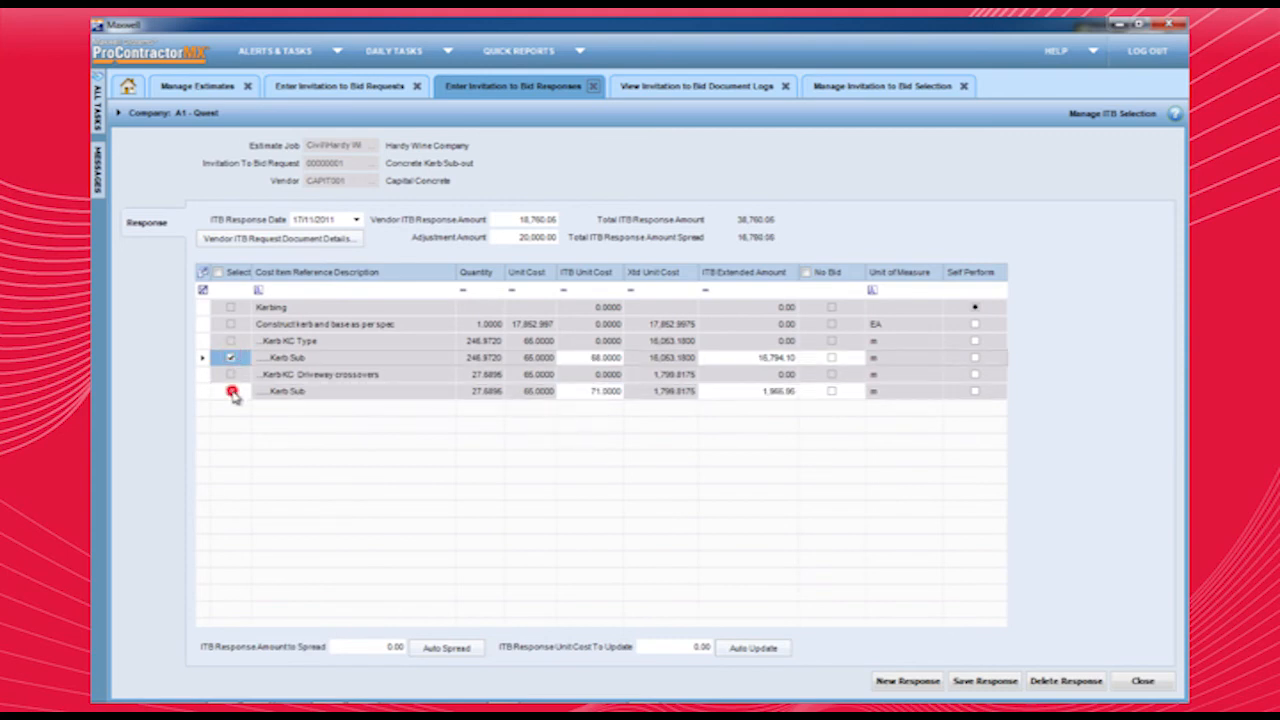
click(232, 390)
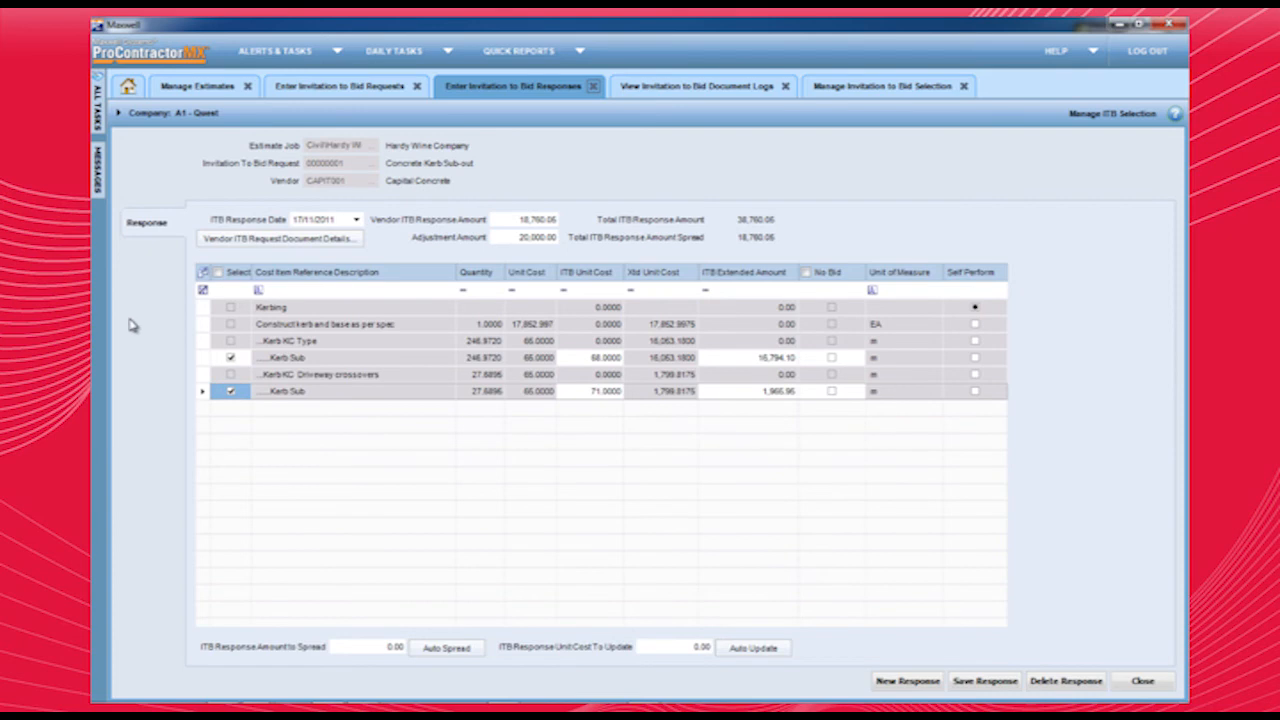
click(884, 86)
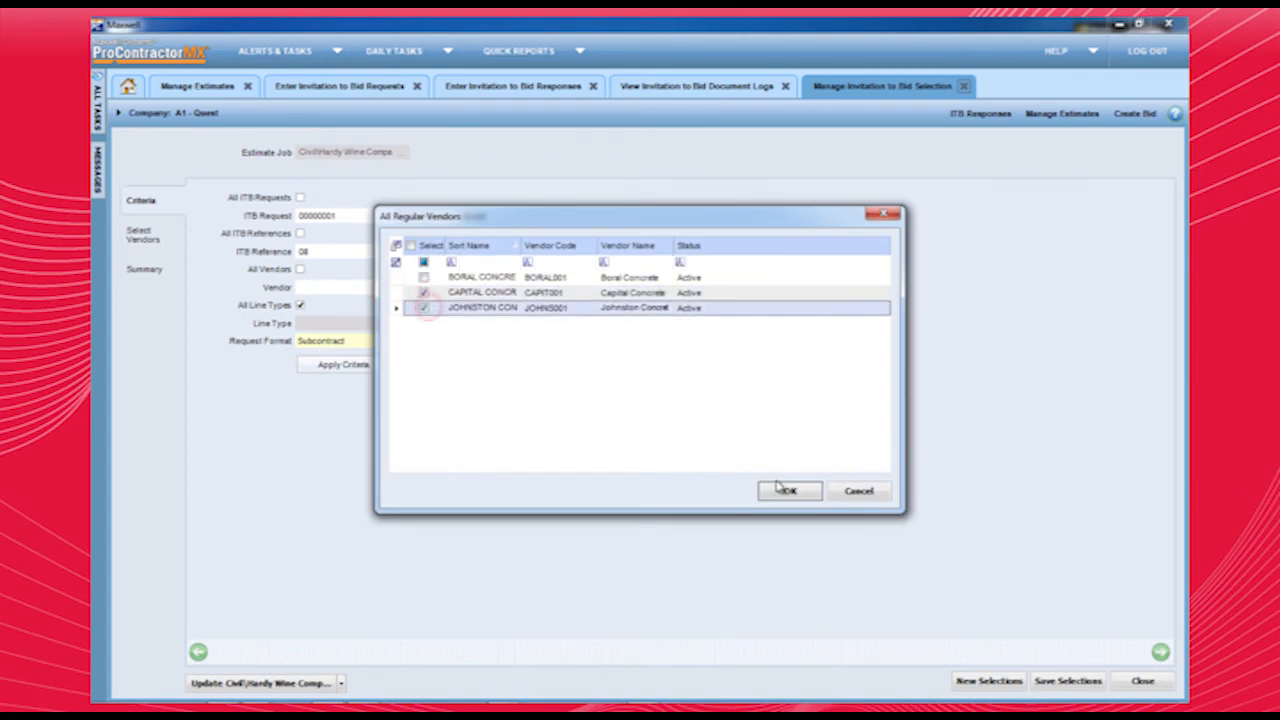
Confirm the compared vendors, show Kerbing cost items, untick Self Perform and select Johnston's quote
click(788, 492)
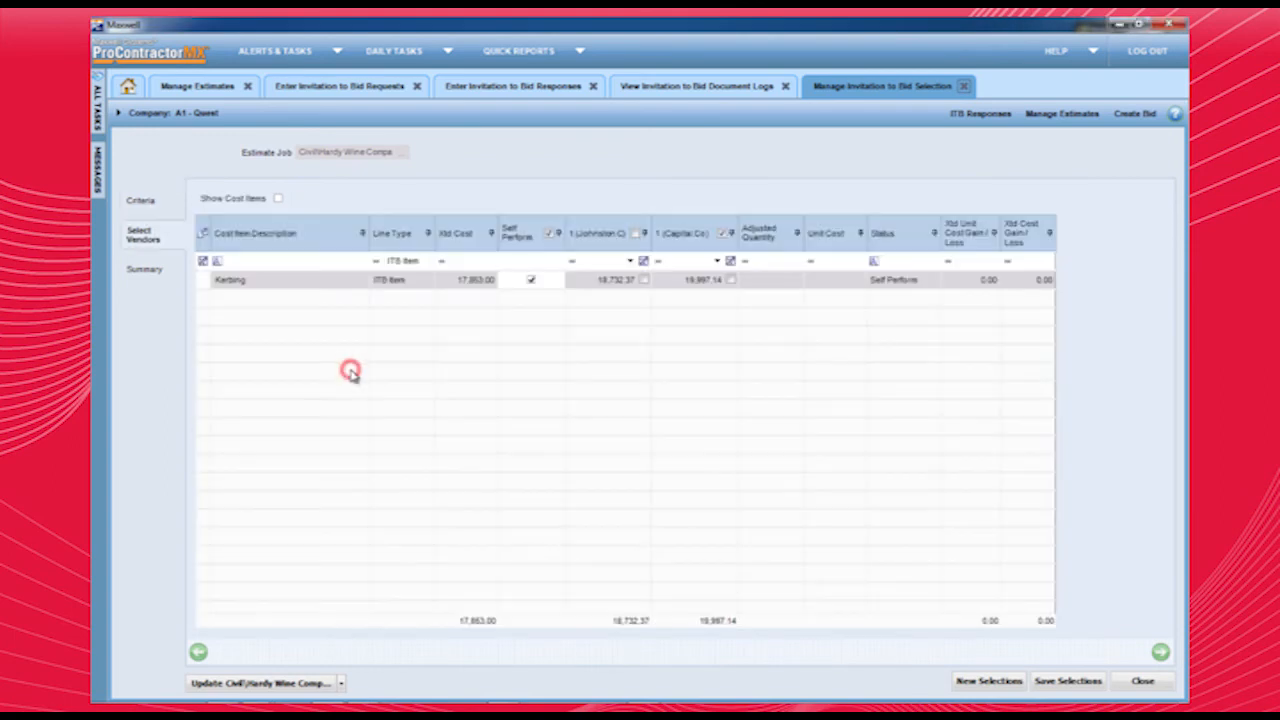
click(278, 198)
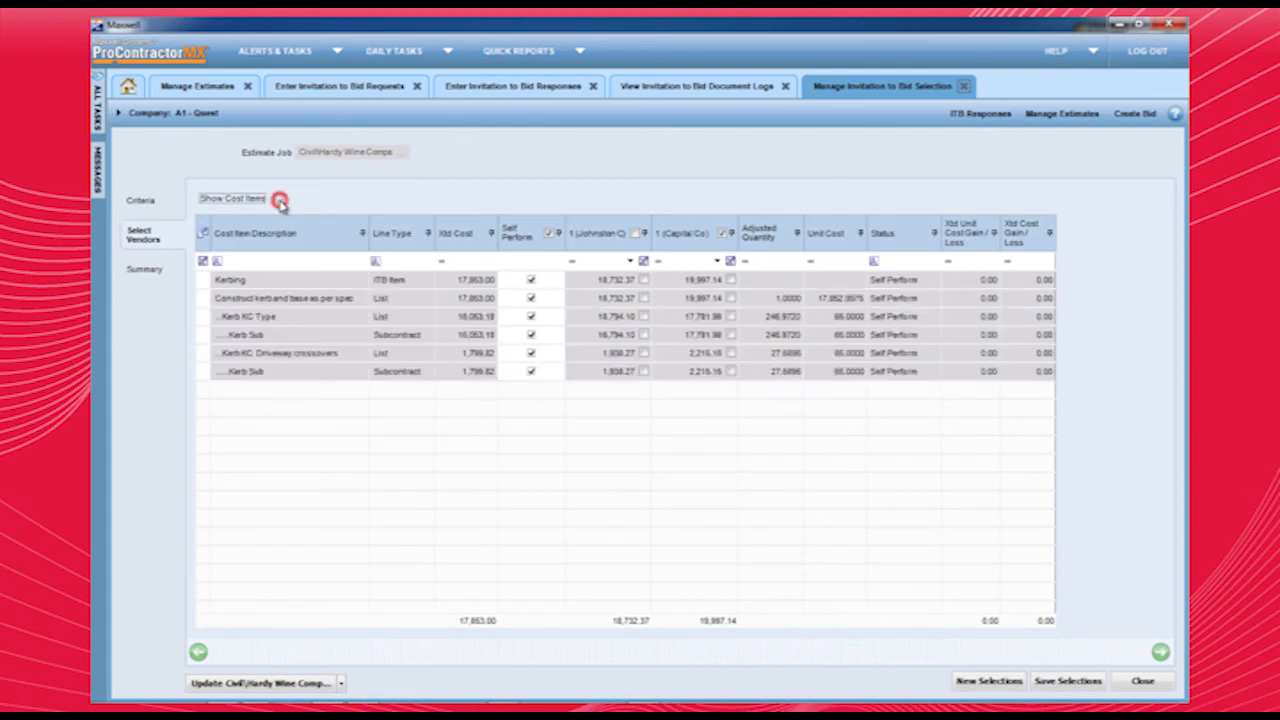
click(278, 198)
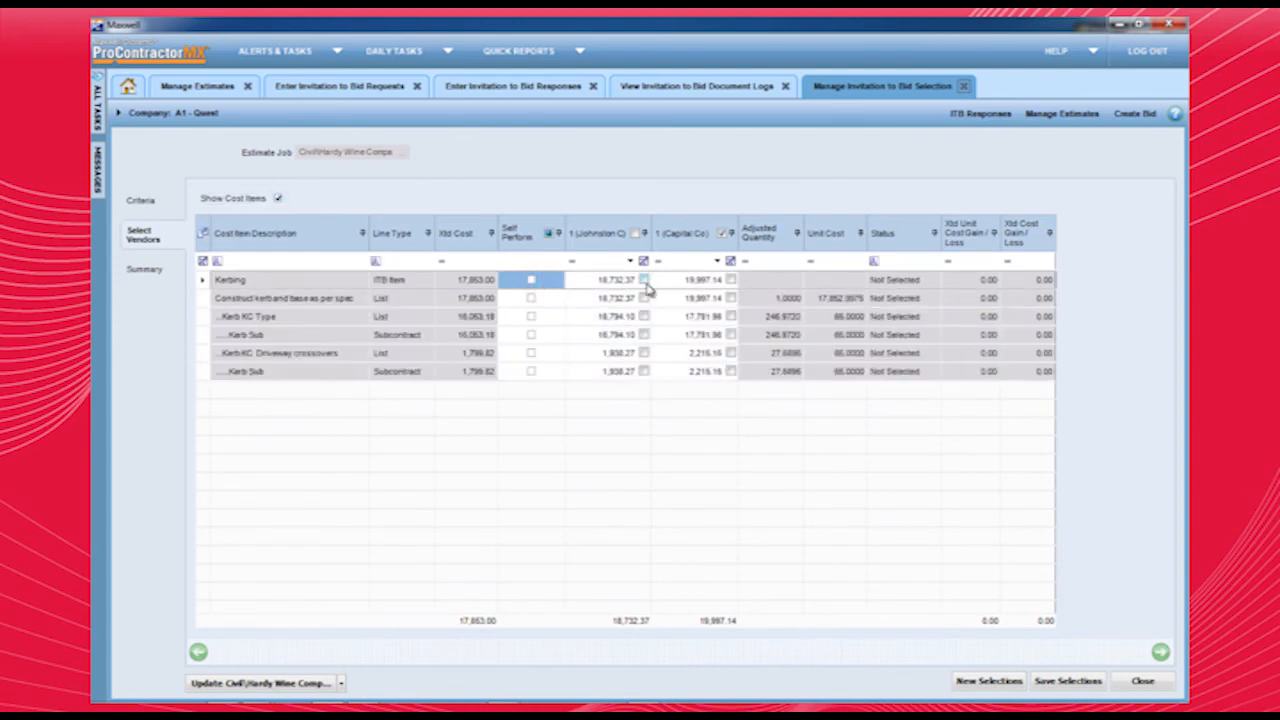
click(644, 280)
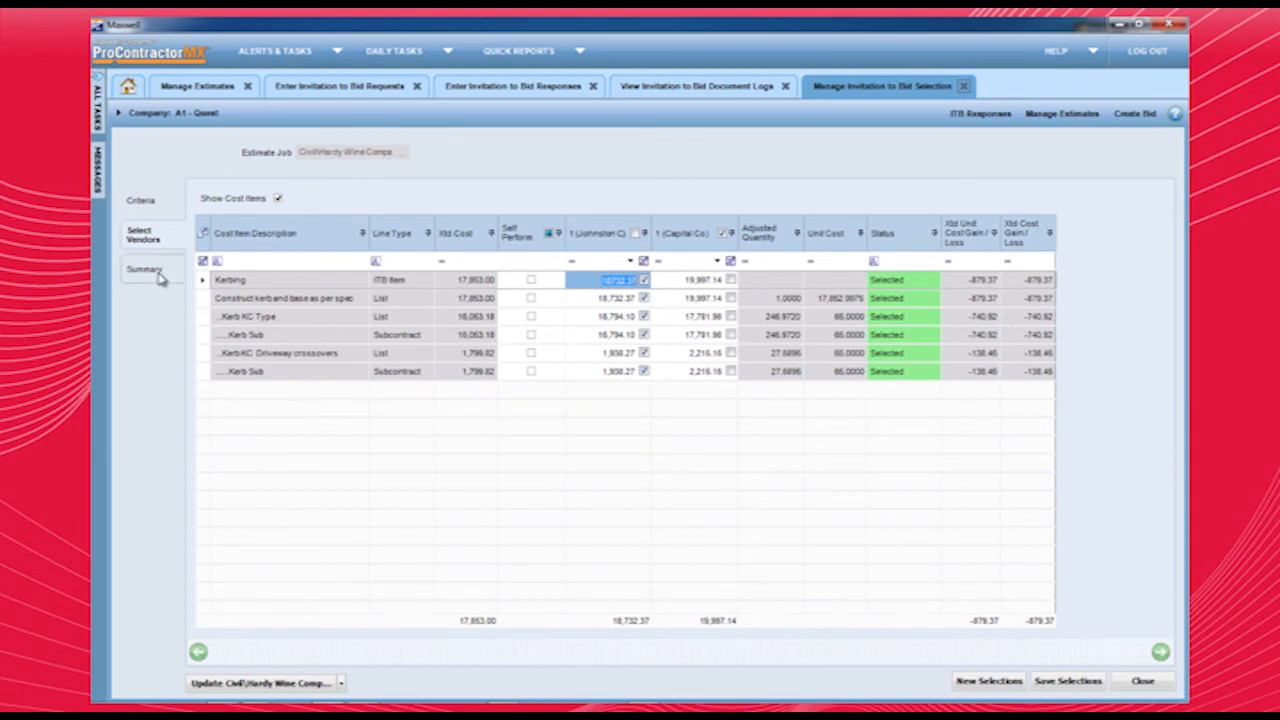
Review the bid selection summary, then allocate margins across all estimate items and dismiss the recalculation message
click(278, 198)
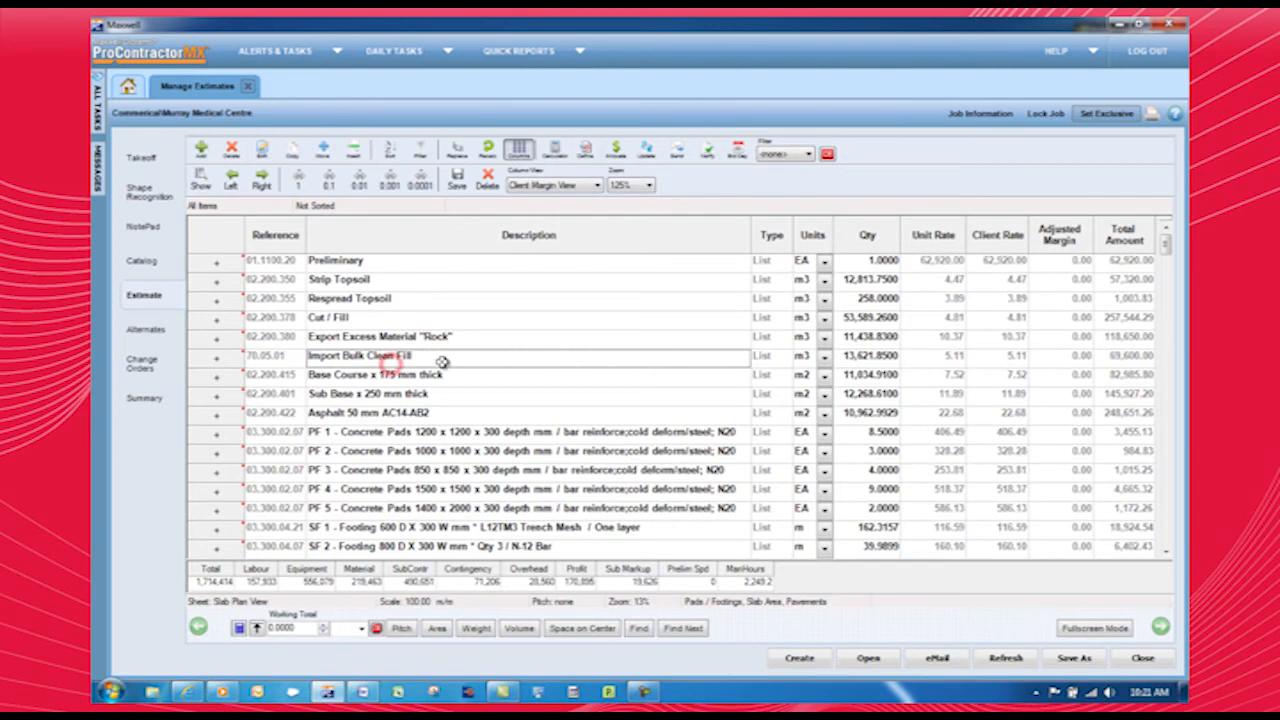
scroll(down, 3)
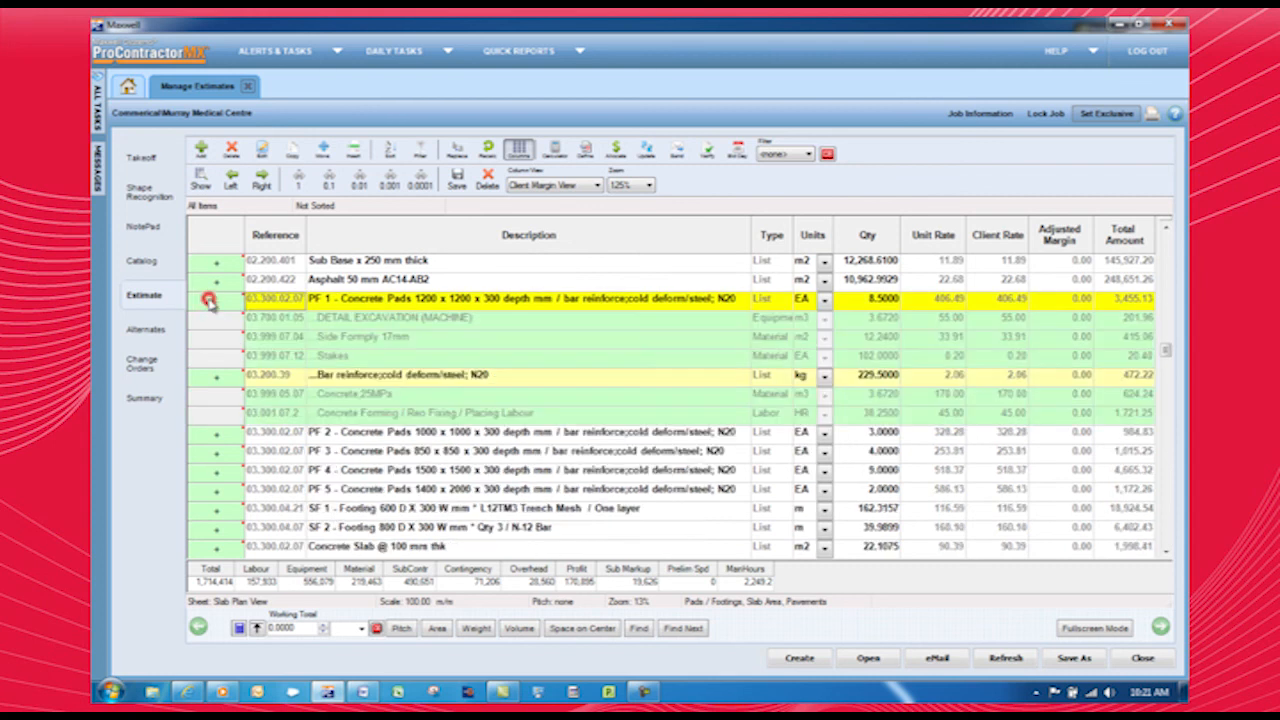
click(616, 148)
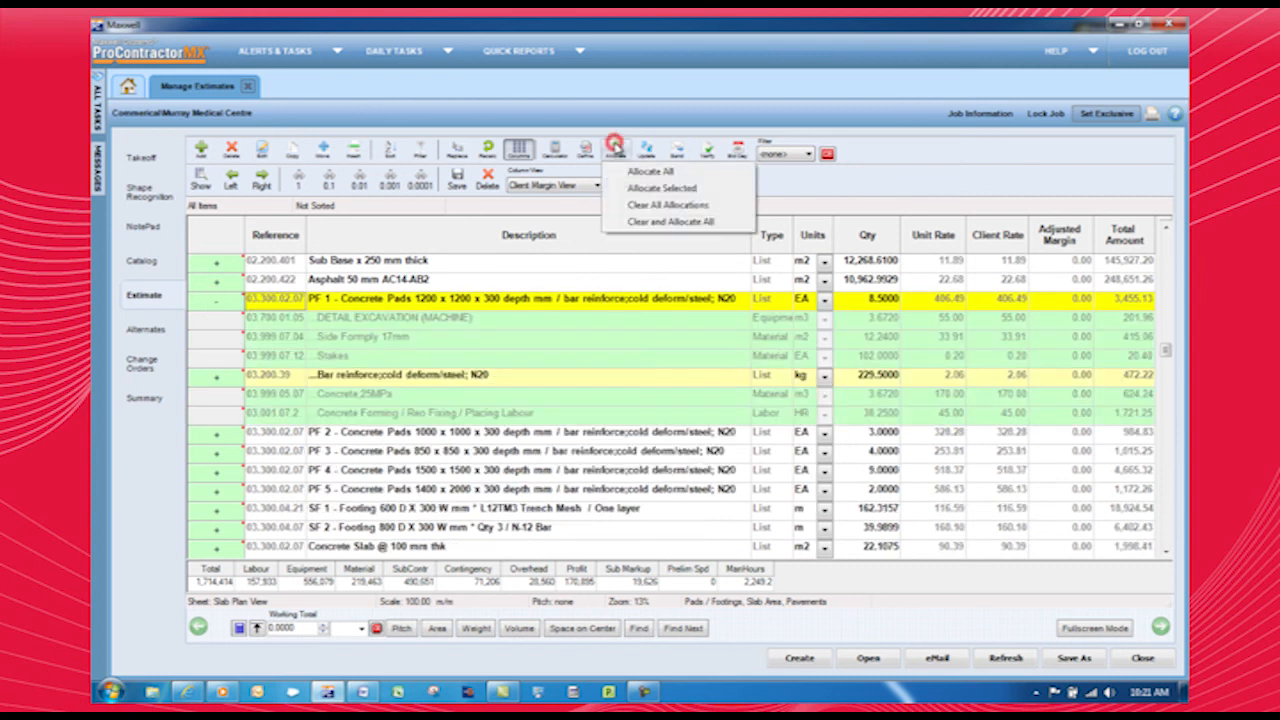
click(652, 172)
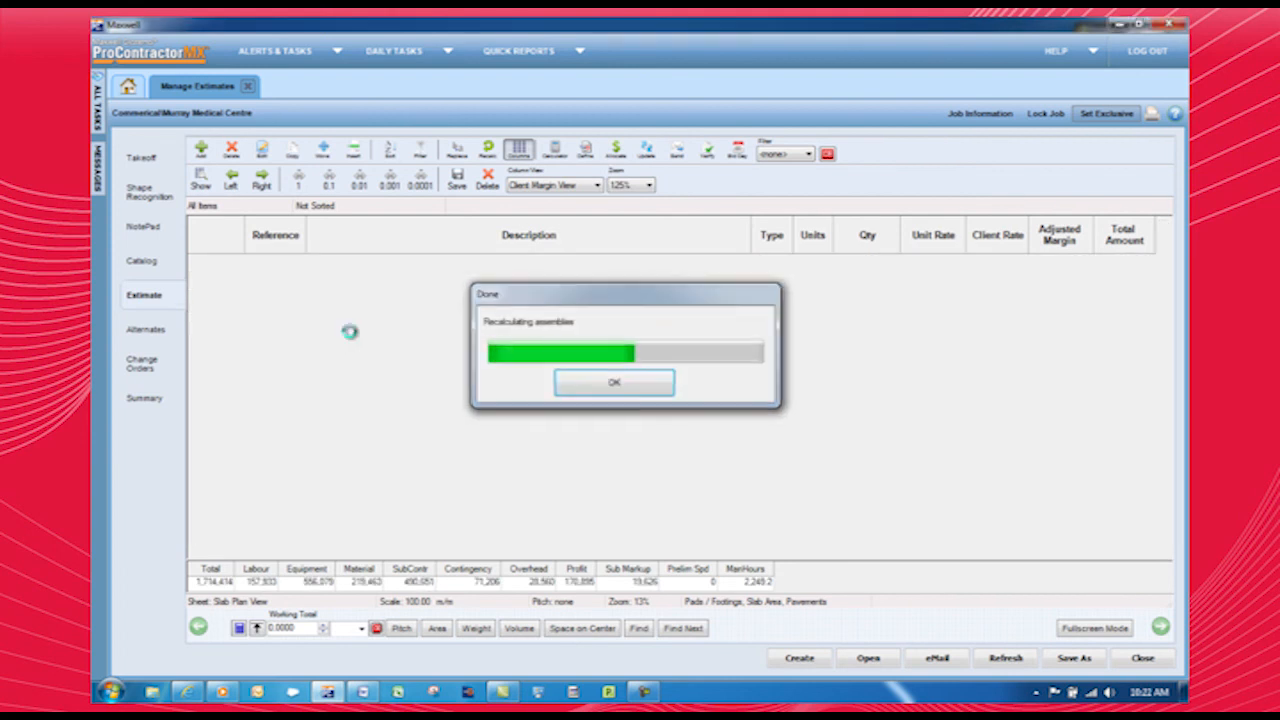
click(614, 384)
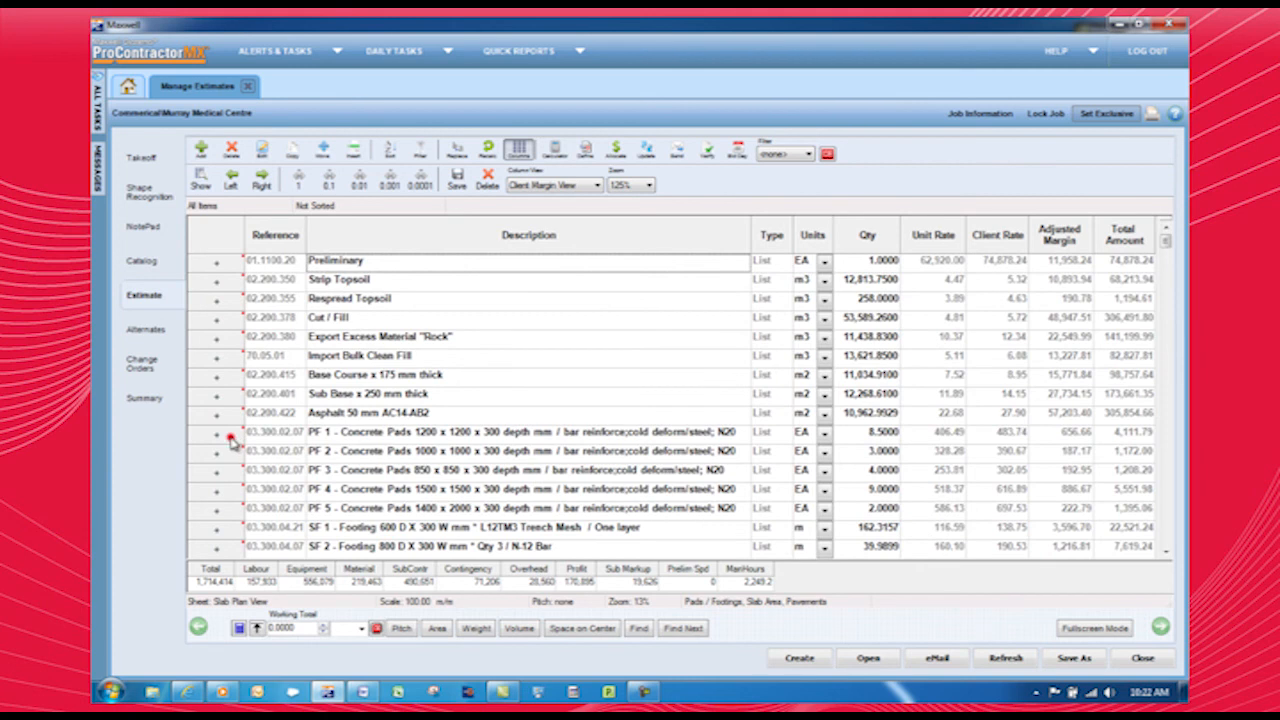
click(216, 432)
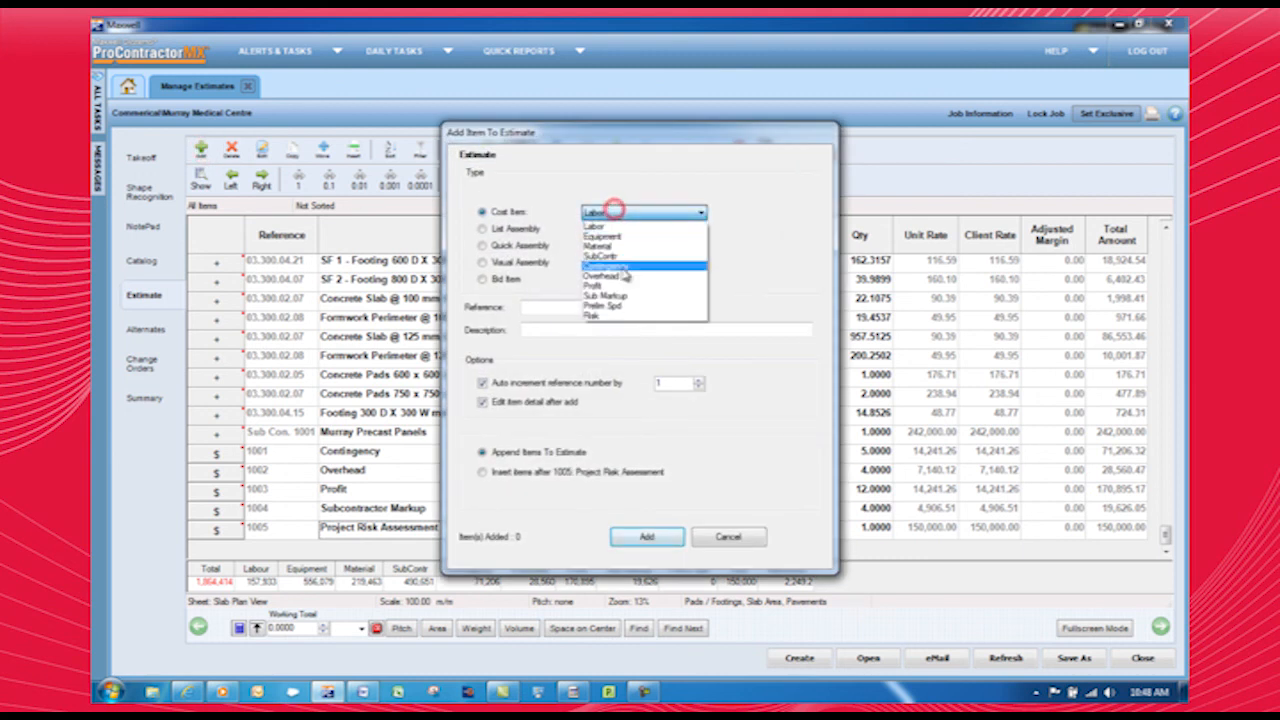
Add a 'Prelim Spread' cost item of type Prelim Spd with LS units and a Lump Sum factor
click(604, 306)
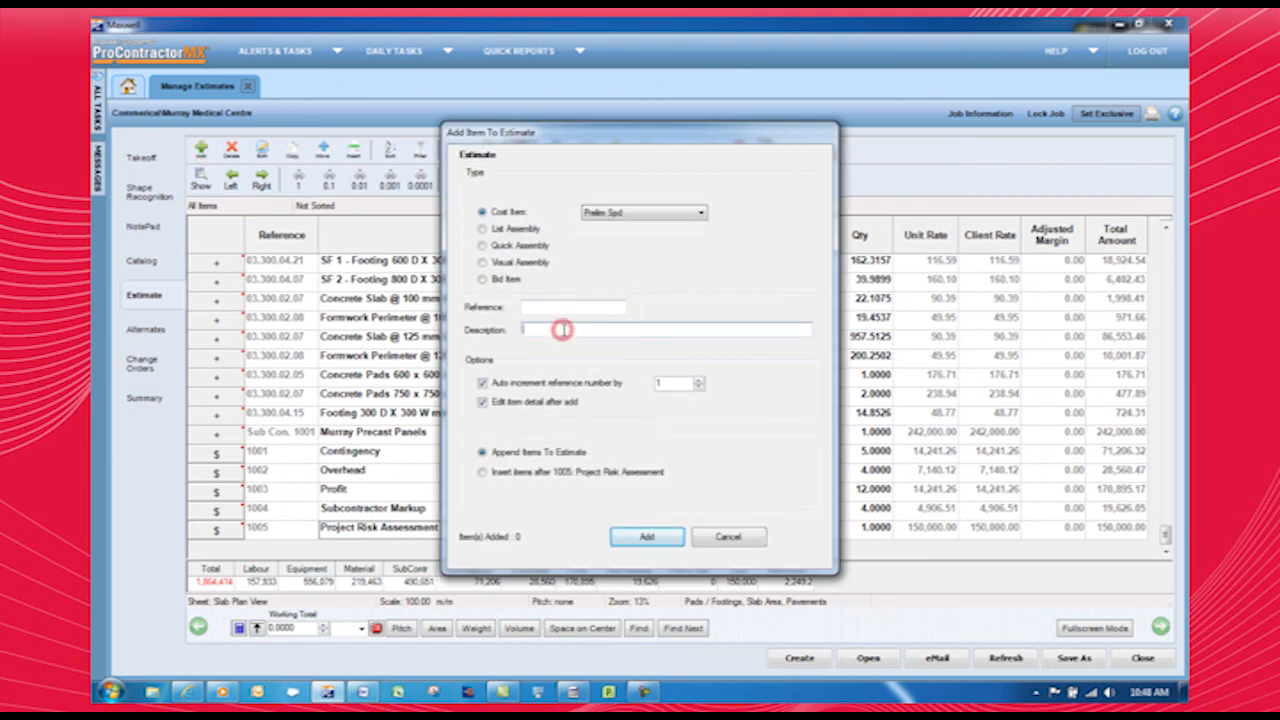
text(Prelim Spread)
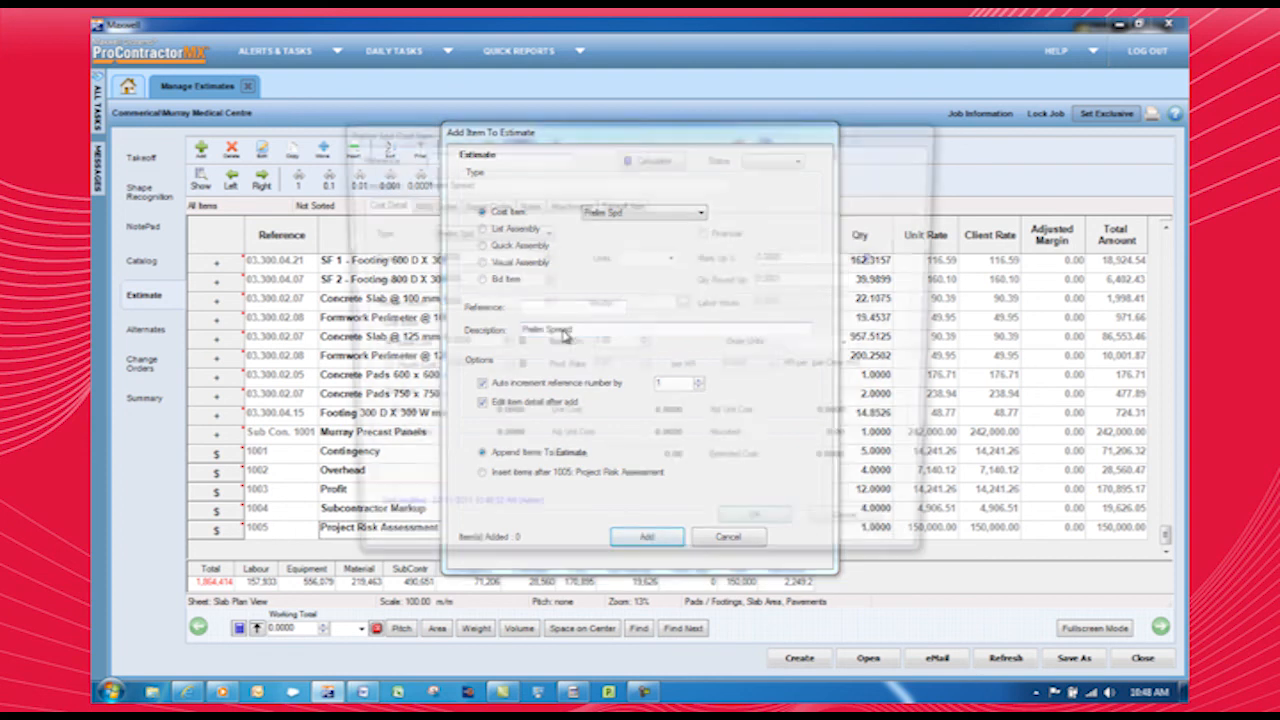
click(646, 536)
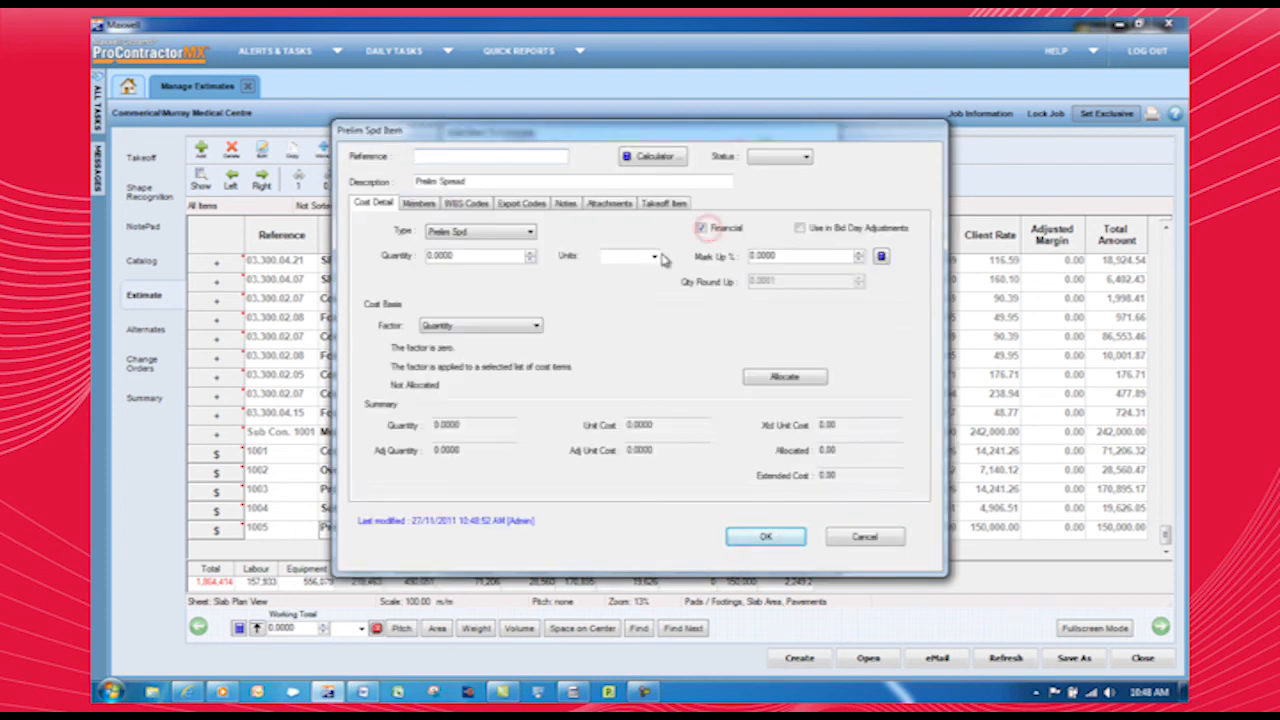
click(536, 324)
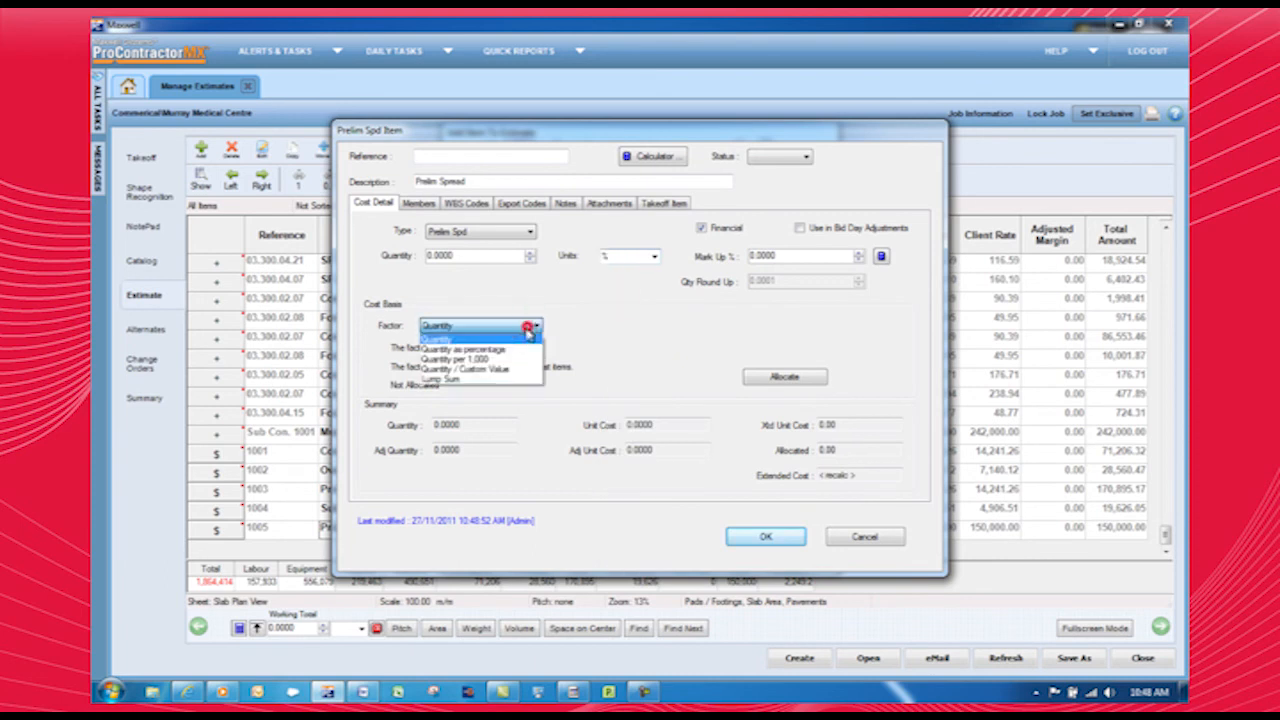
click(456, 348)
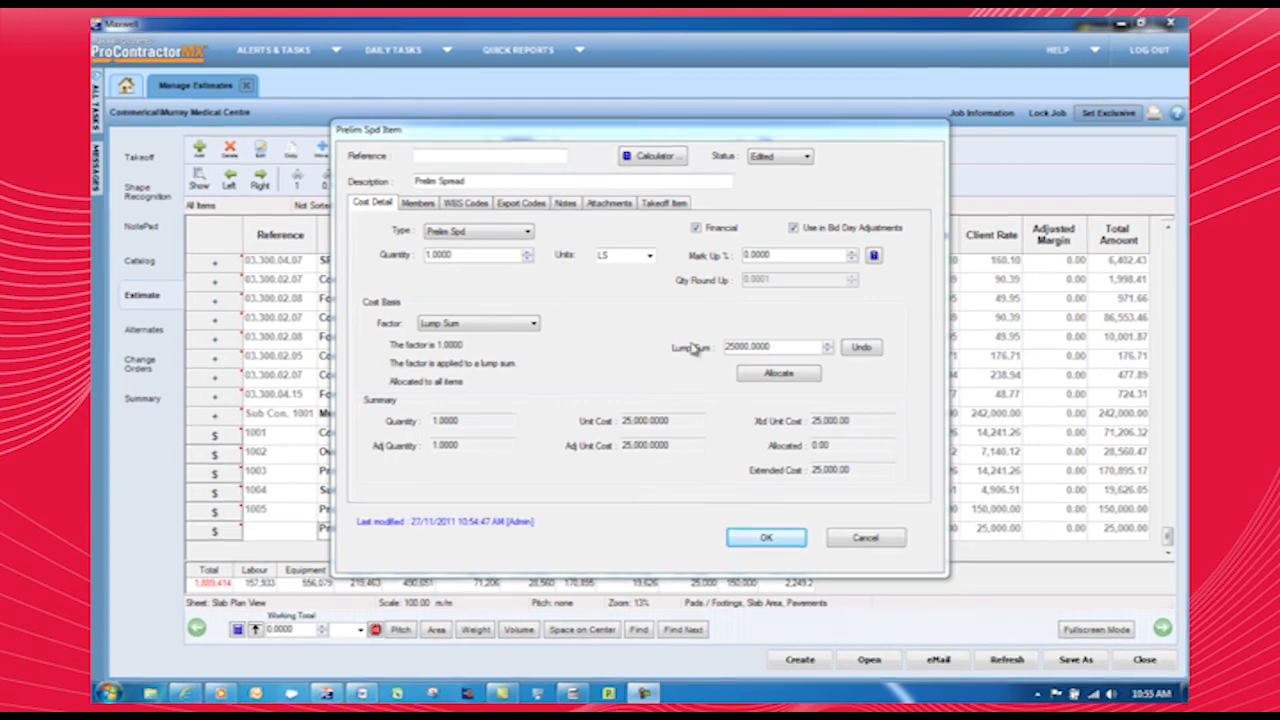
Set the spread to allocate by WBS codes and pick the concrete element rows
click(778, 372)
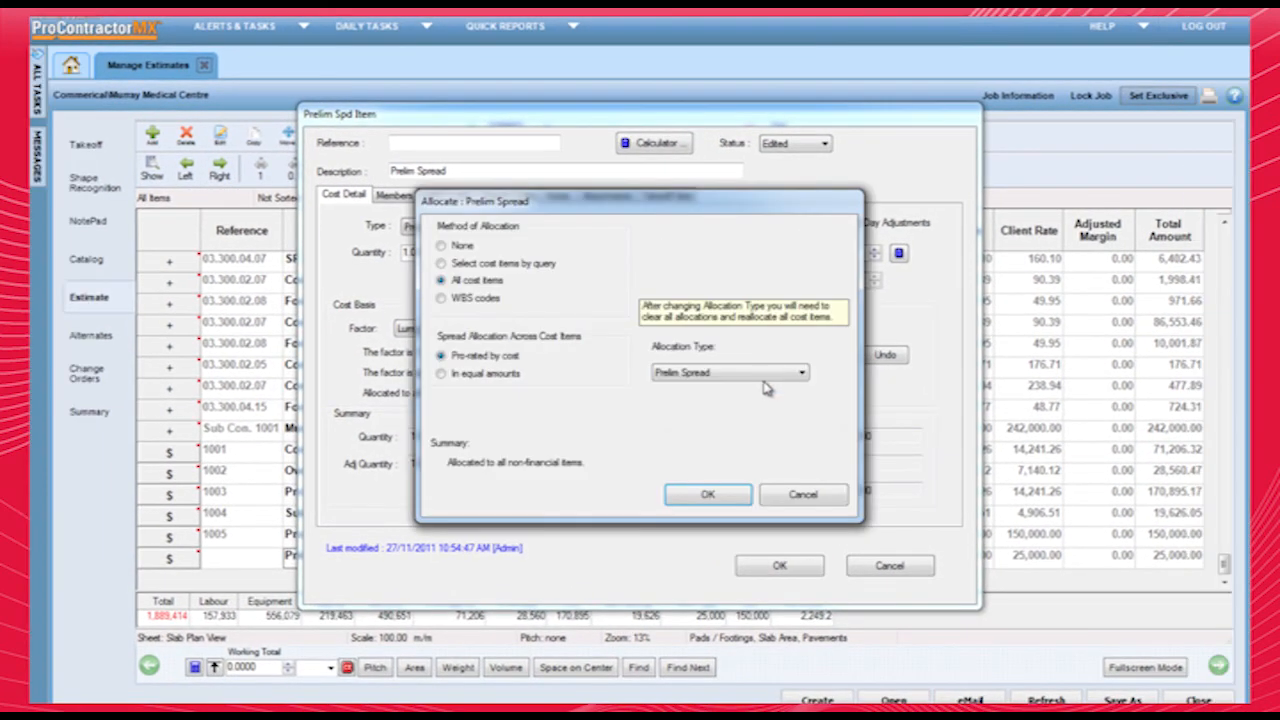
click(440, 298)
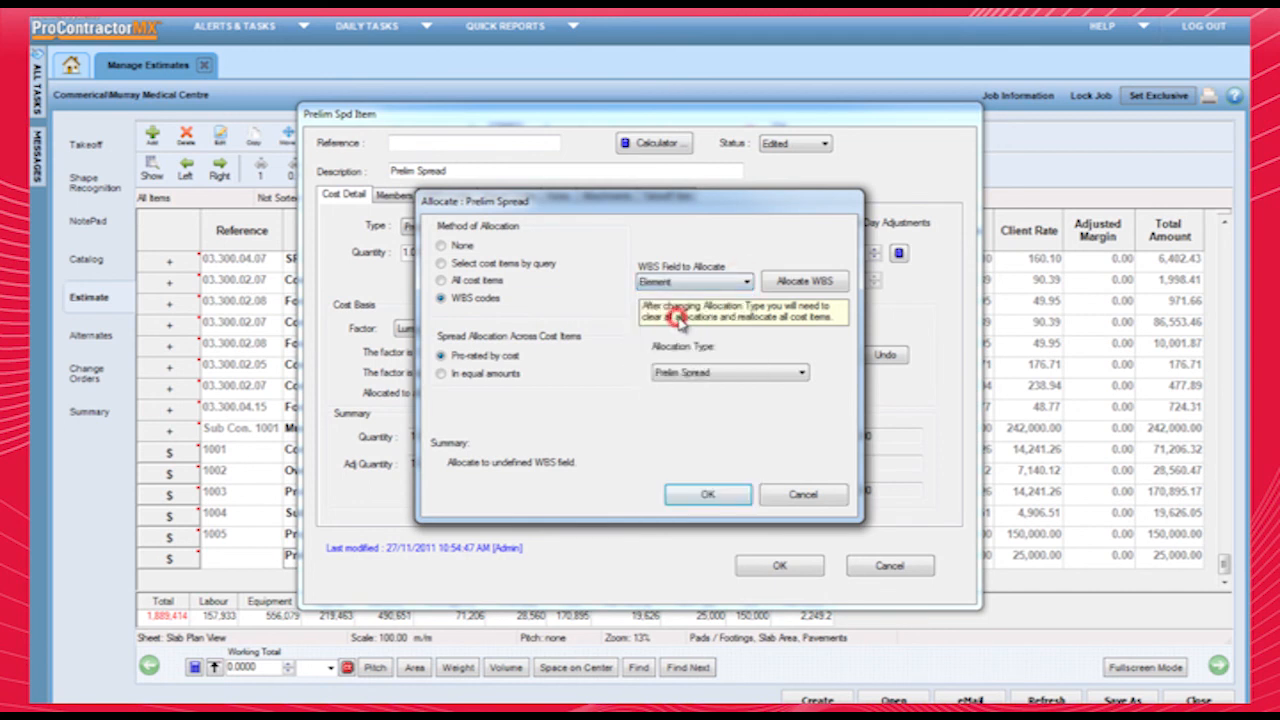
click(708, 494)
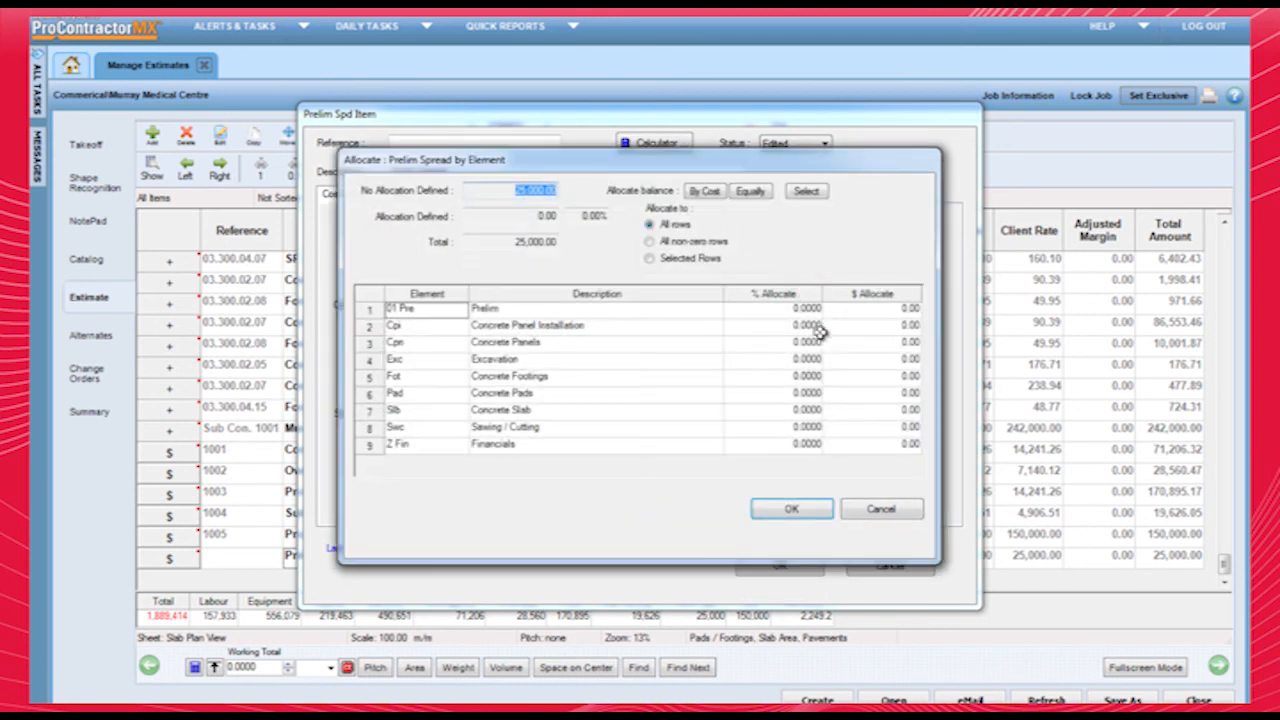
drag(804, 324, 804, 428)
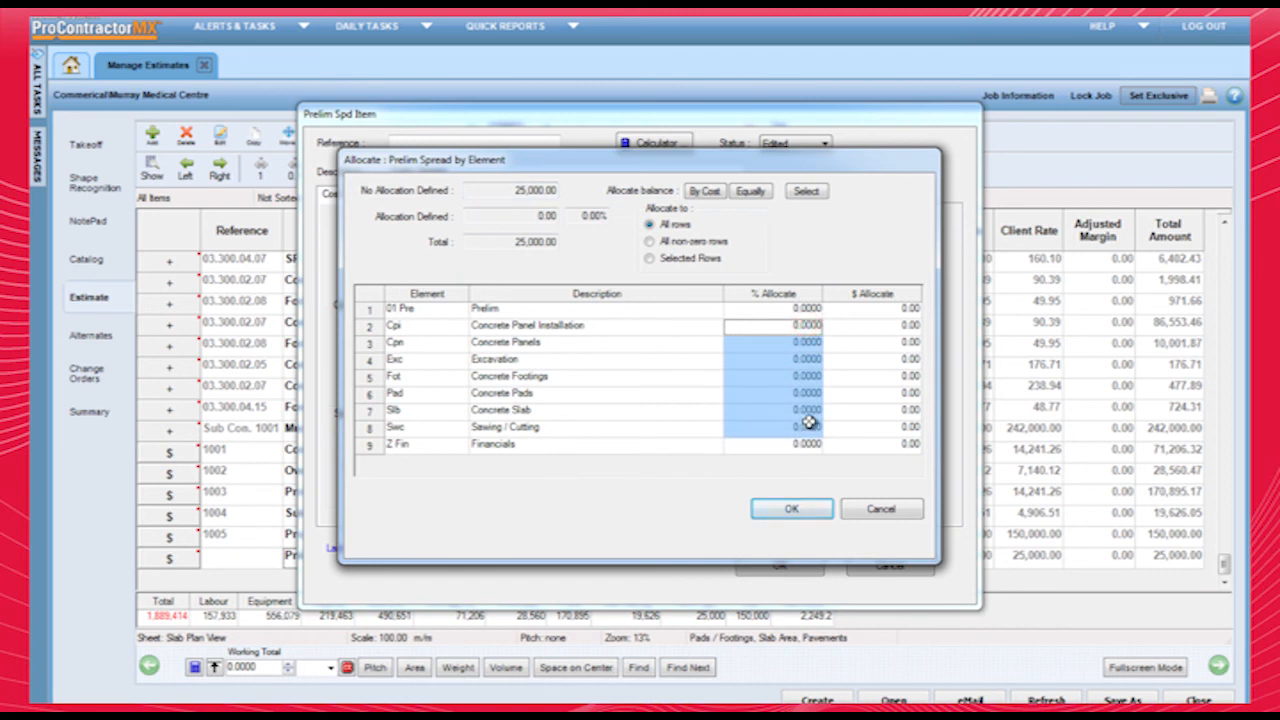
Allocate to the selected rows only, confirm the Element allocation and save the item
click(652, 258)
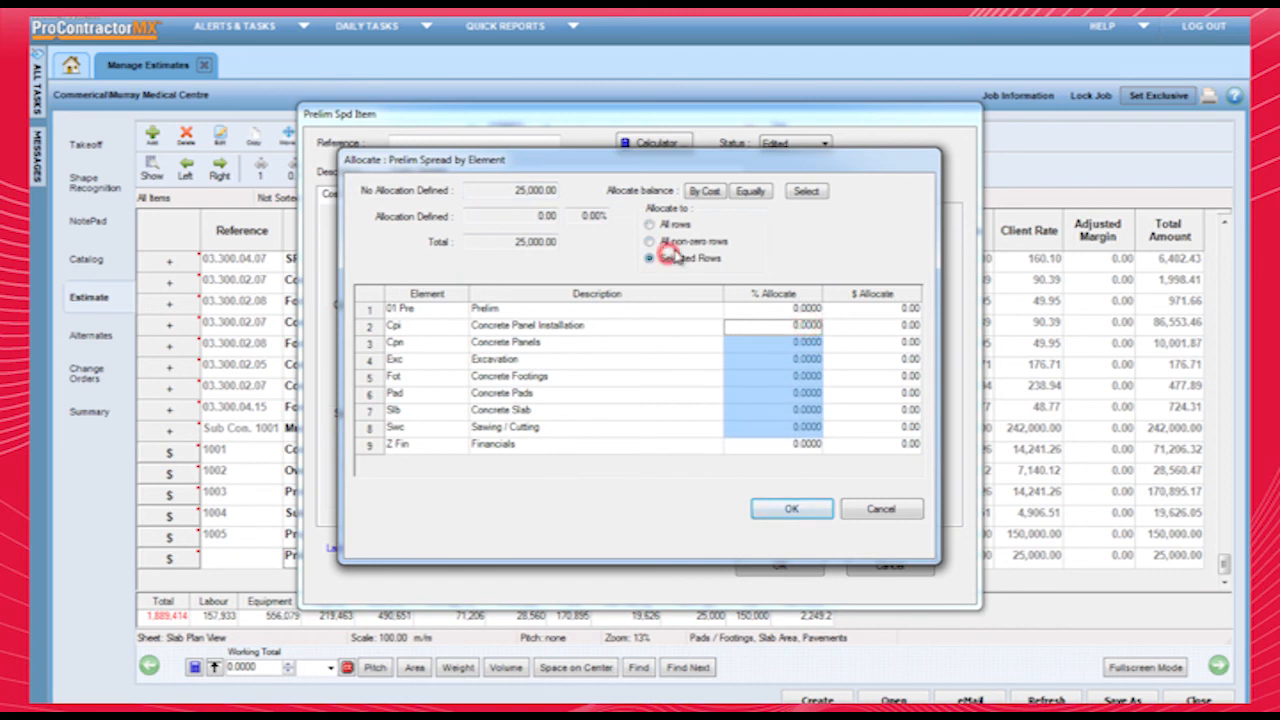
click(750, 192)
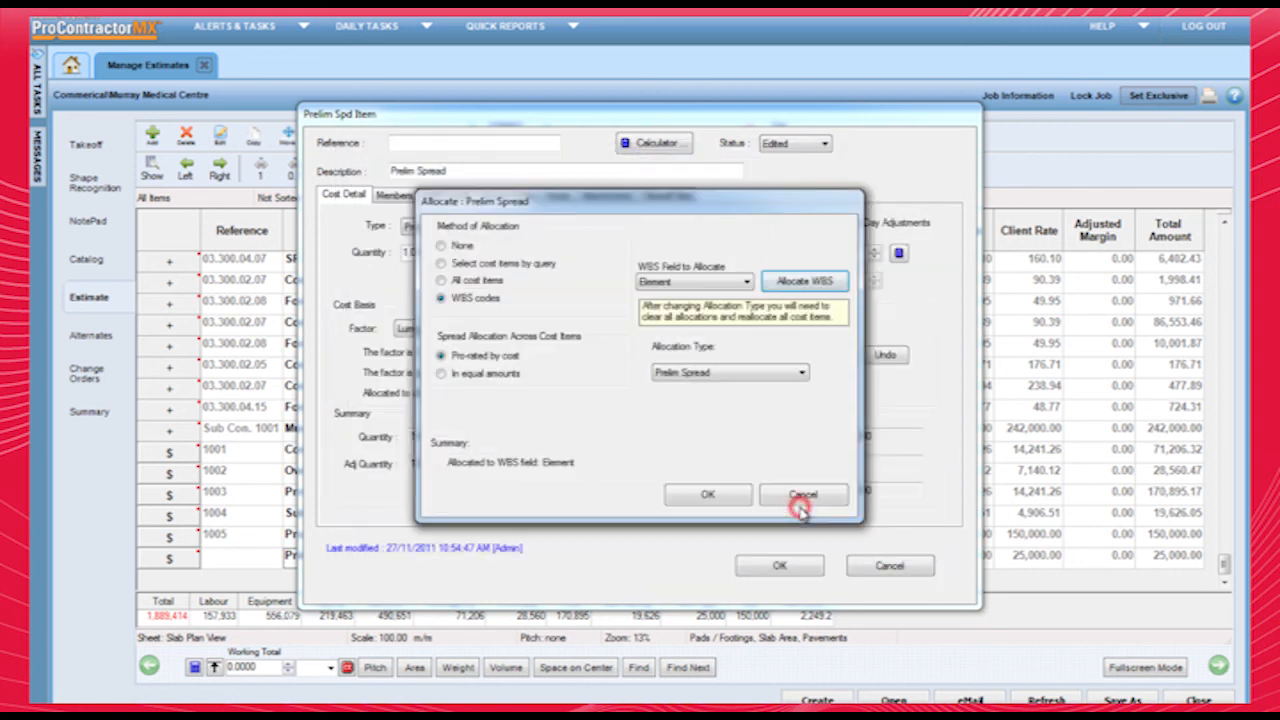
click(804, 494)
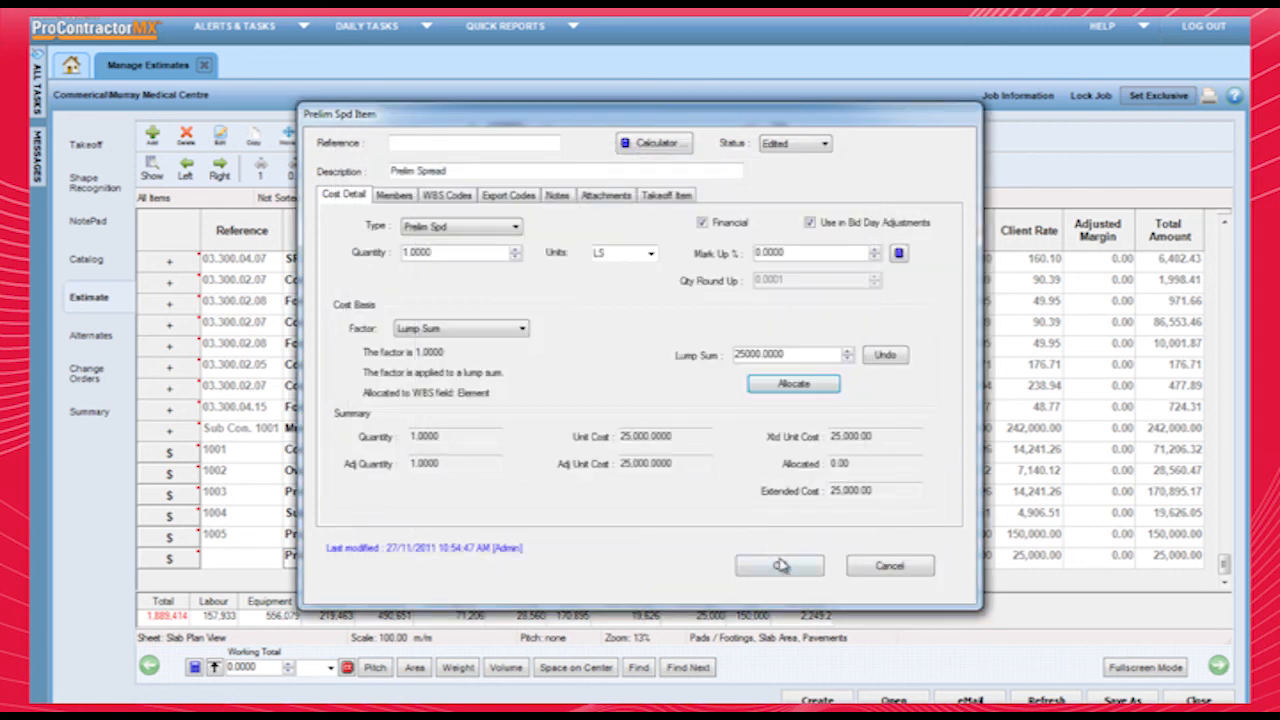
click(780, 564)
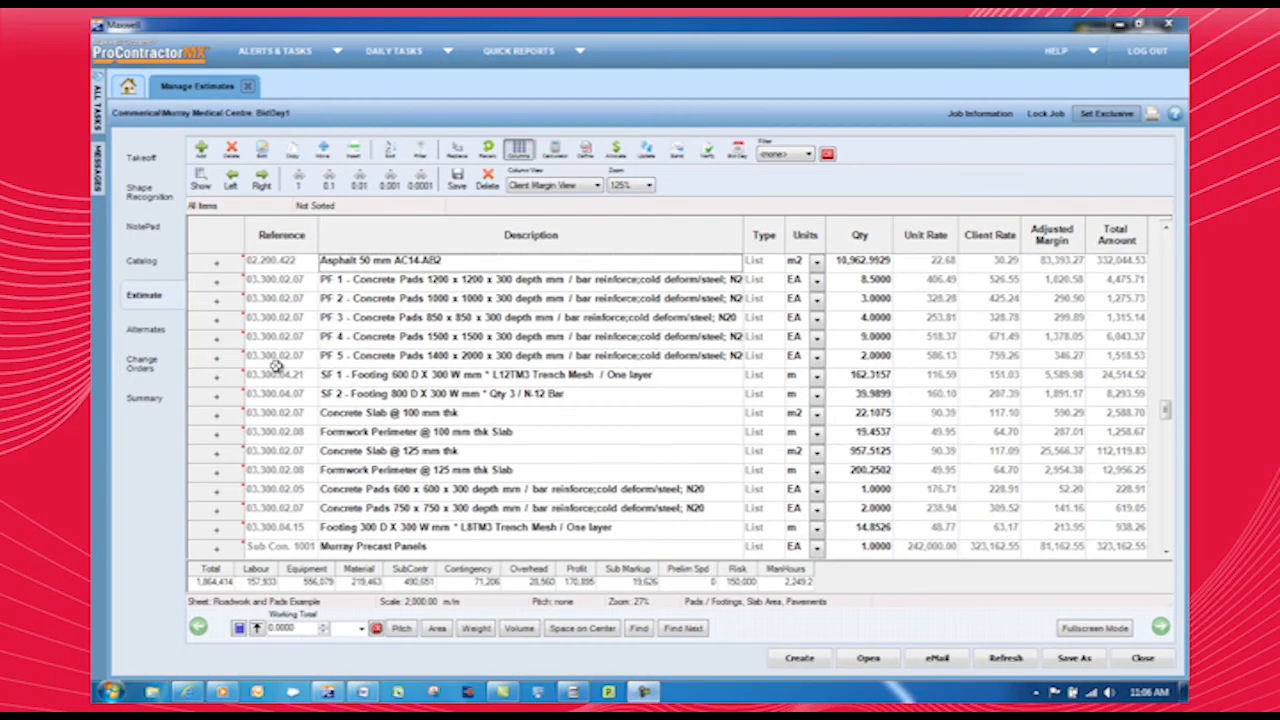
On the bid-day Summary, edit Excavation's Current Estimate Costs and apply the adjustment
click(144, 396)
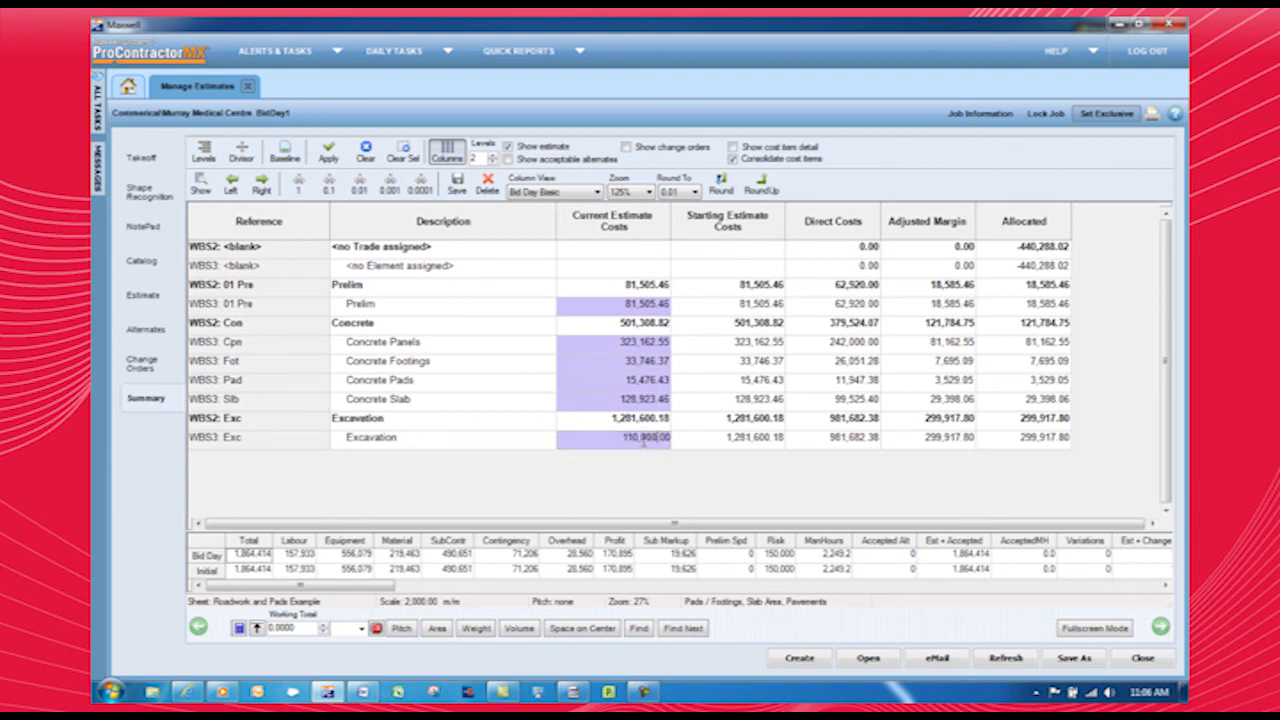
click(328, 152)
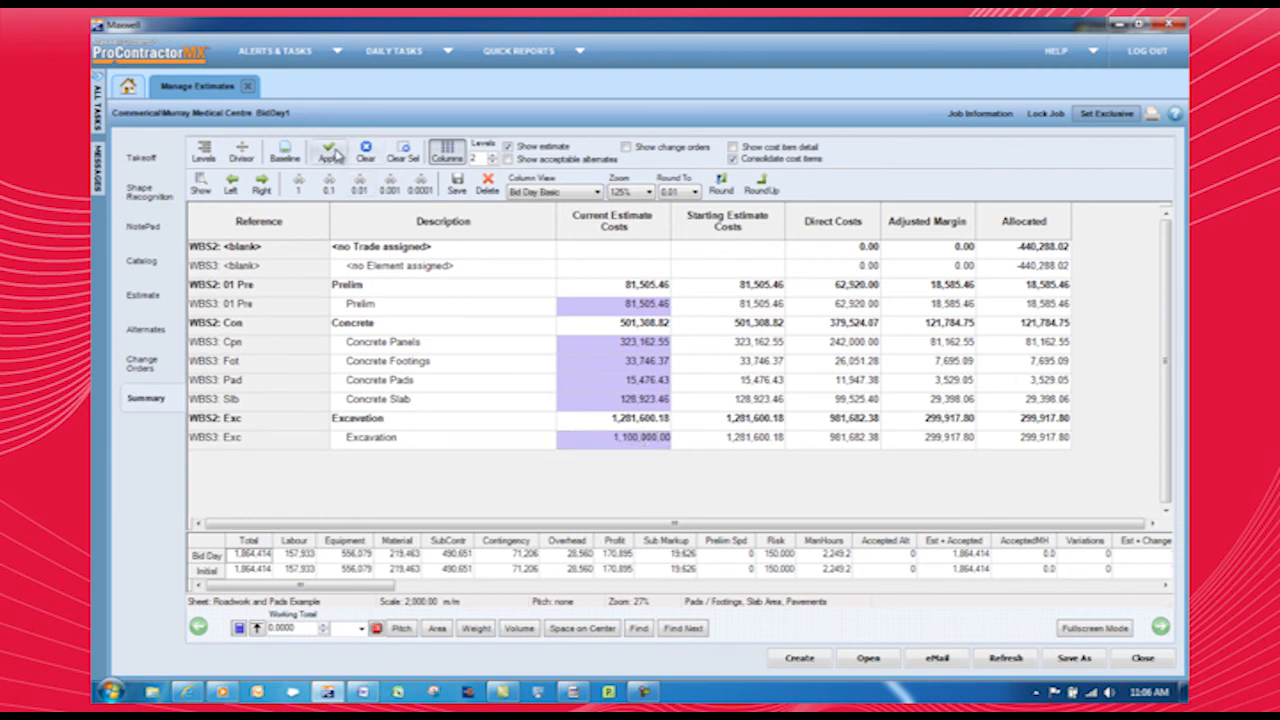
click(328, 152)
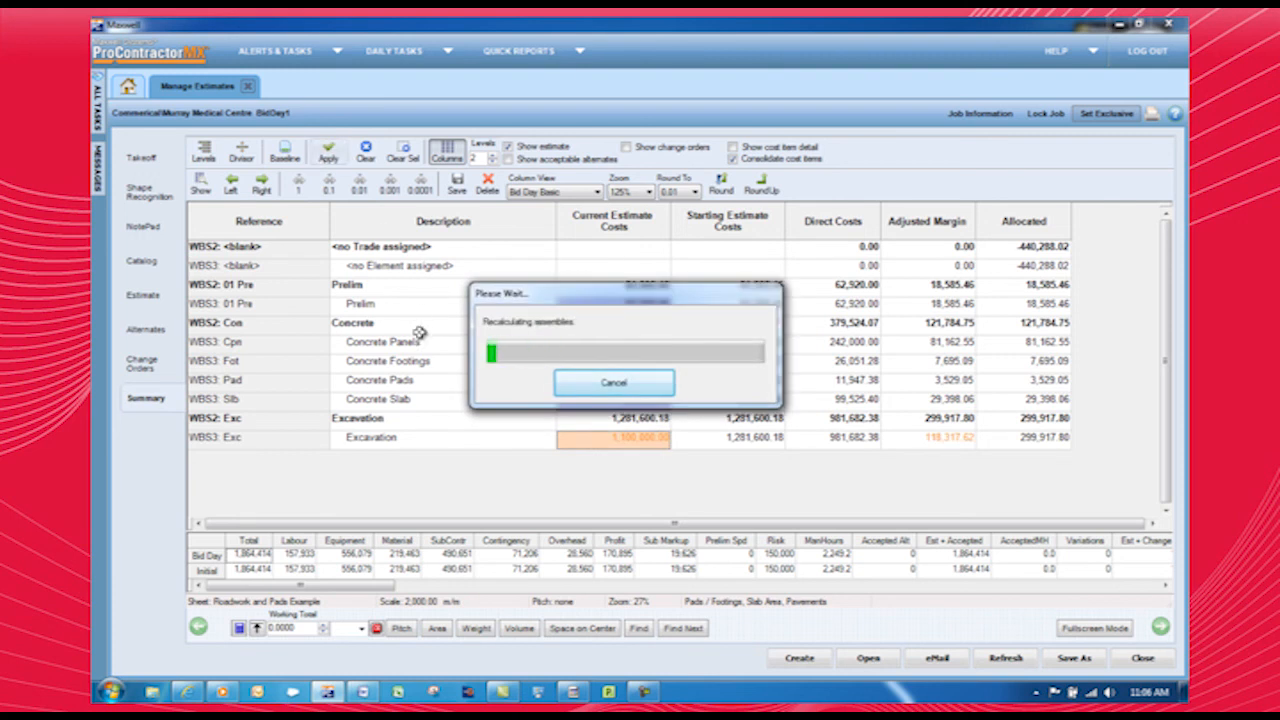